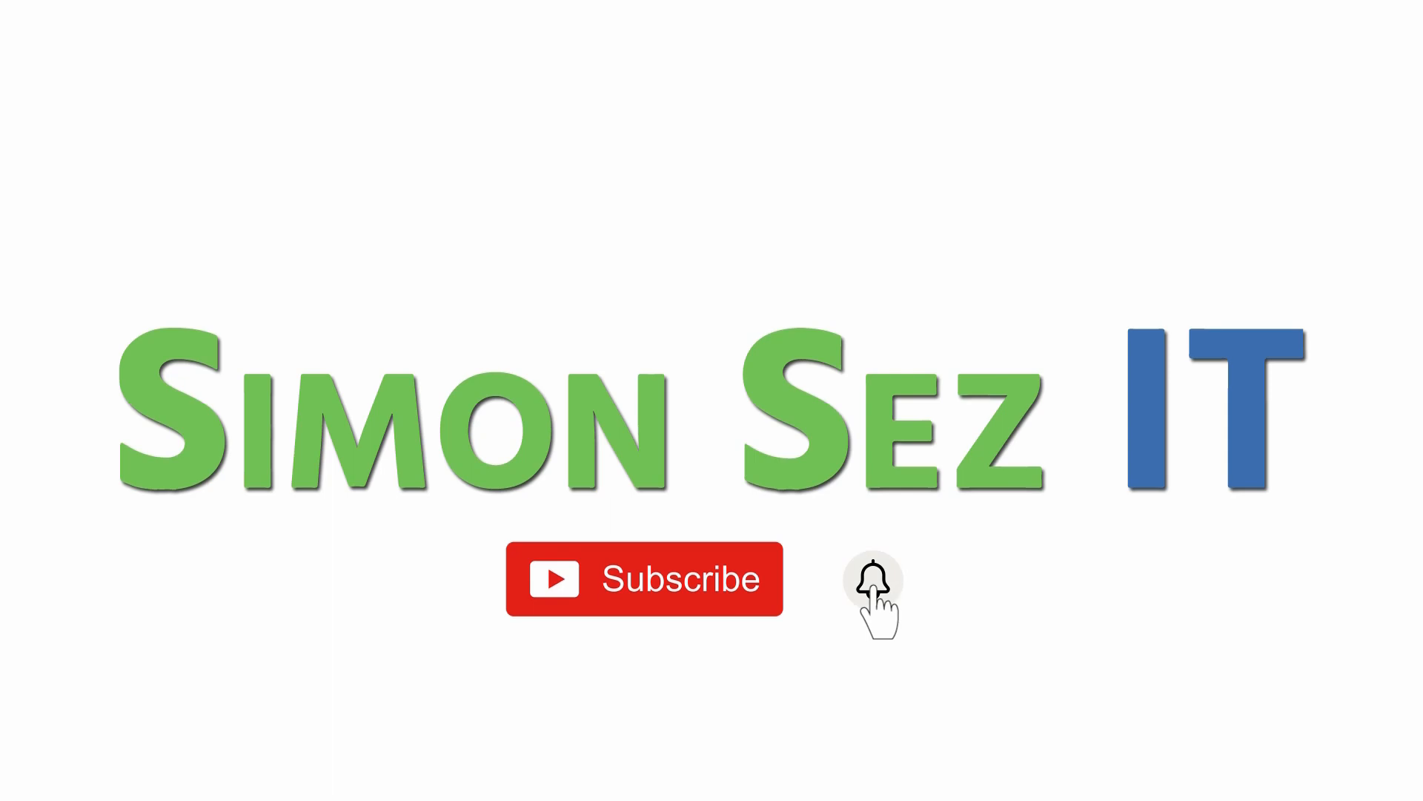
- Try selecting the Finalize Guest List, Book Venue and Book Caterer task rows
left_click(873, 578)
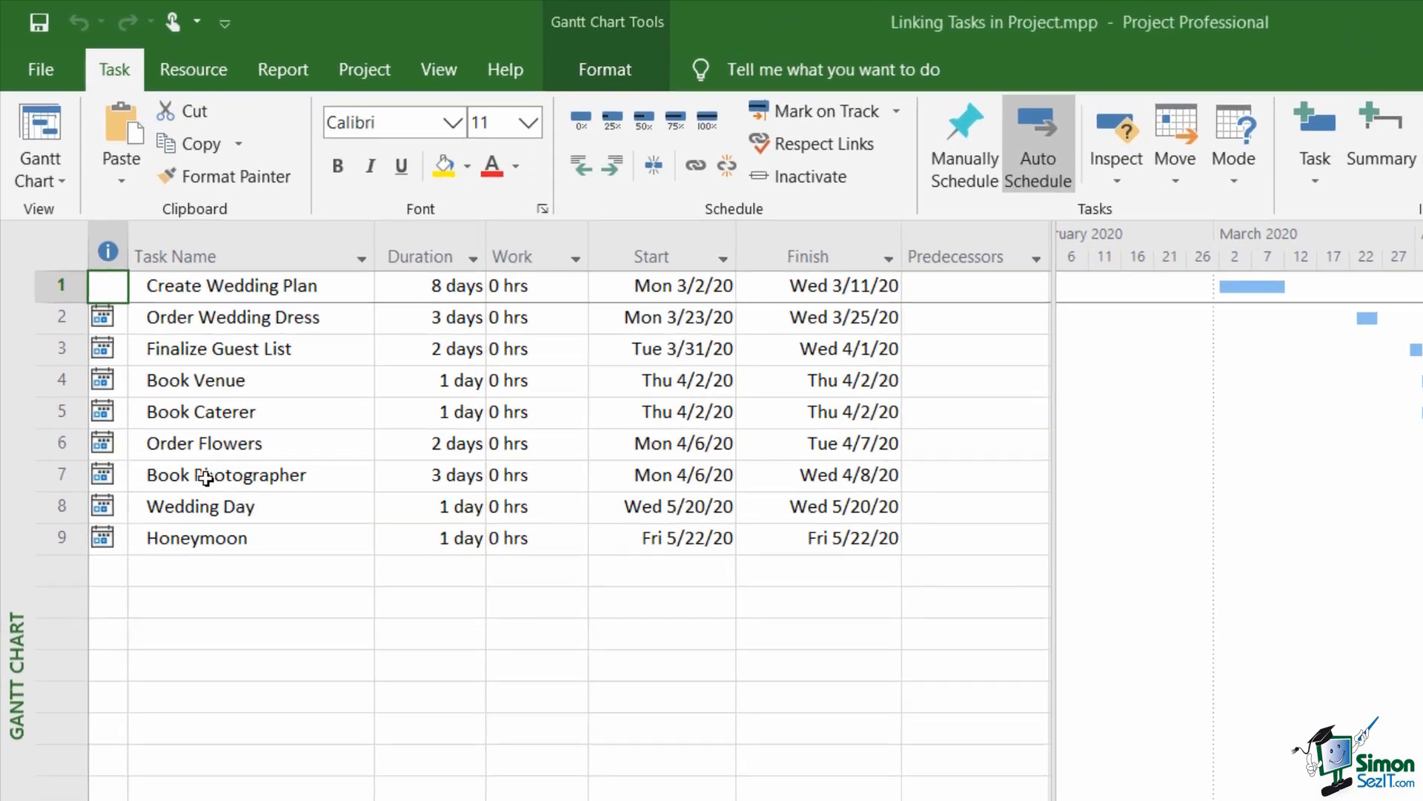
left_click(217, 352)
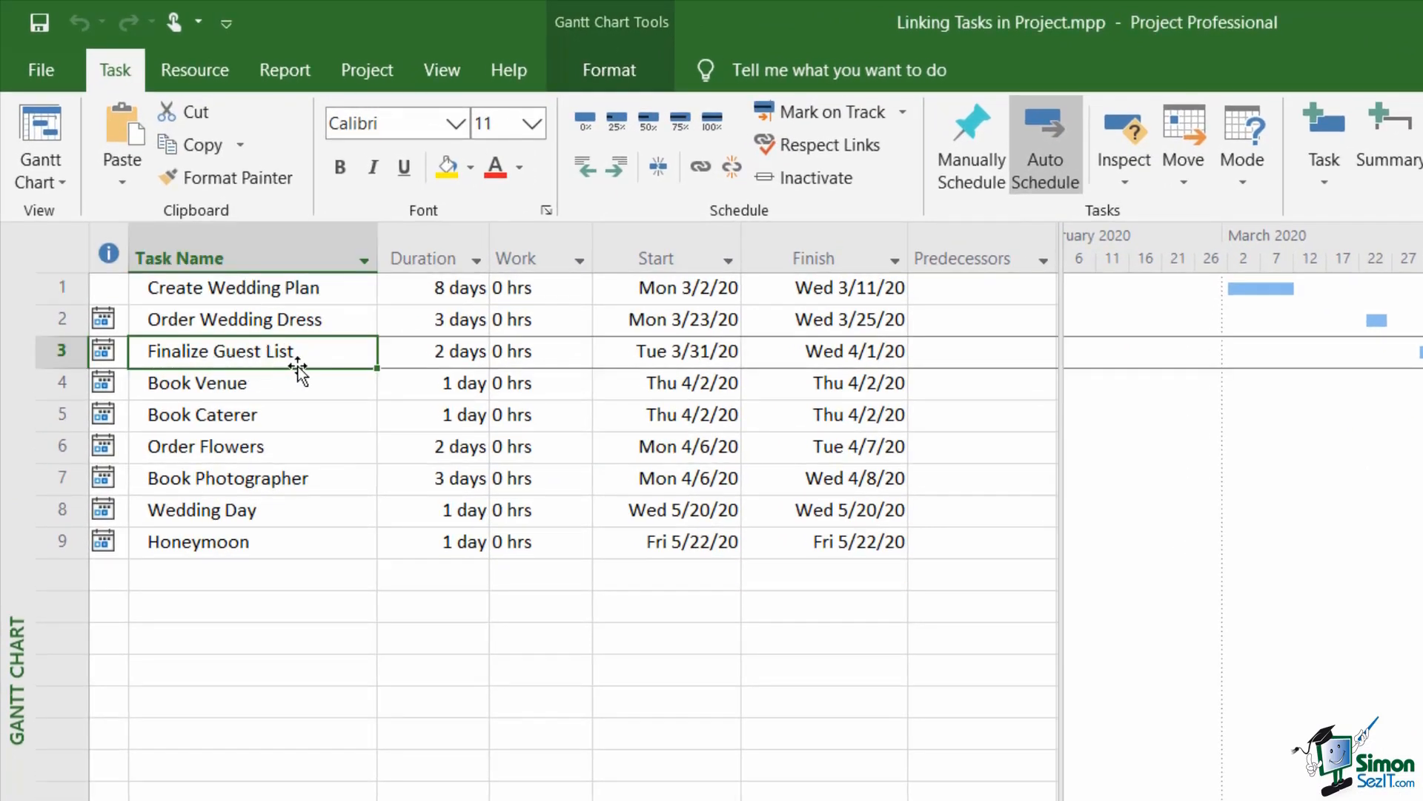
mouse_move(231, 384)
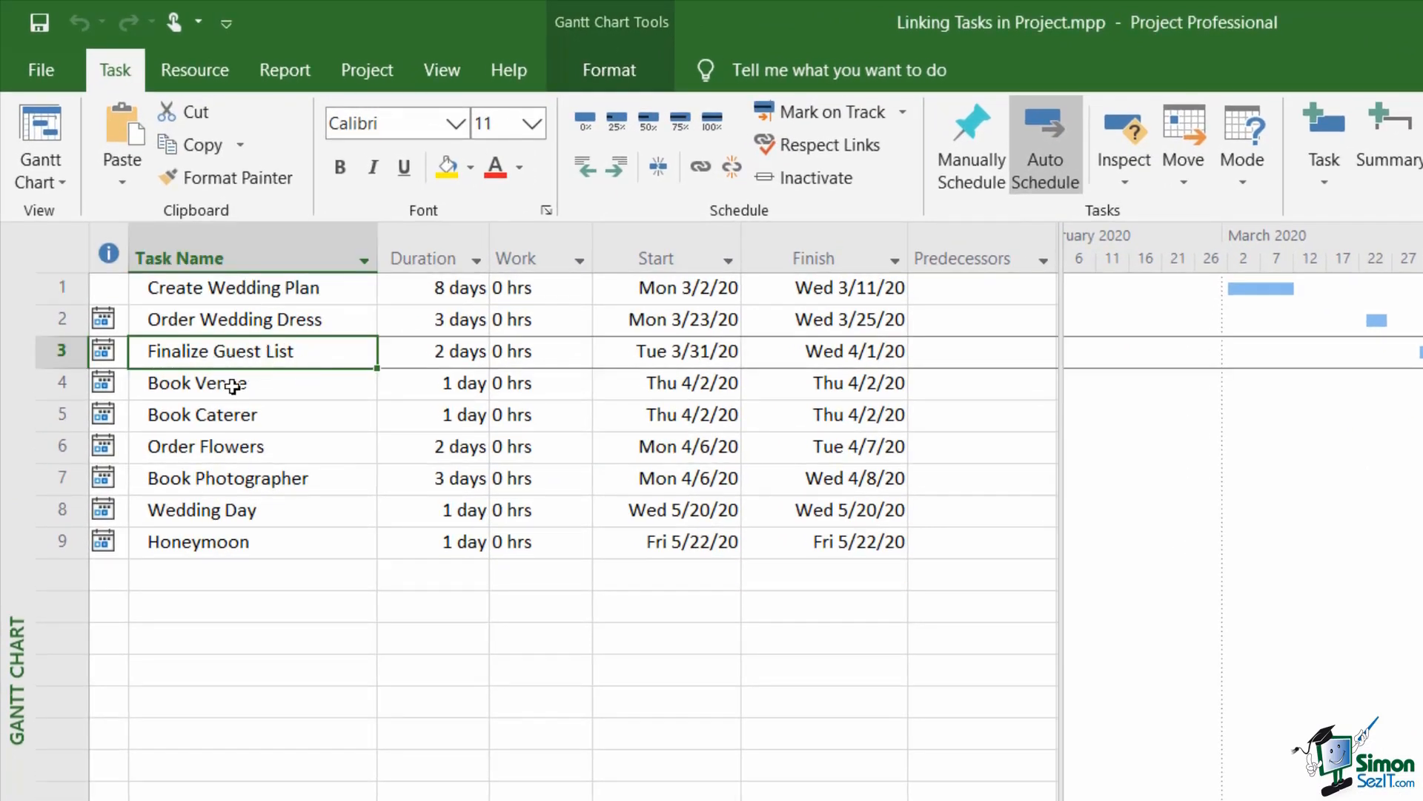
left_click(195, 383)
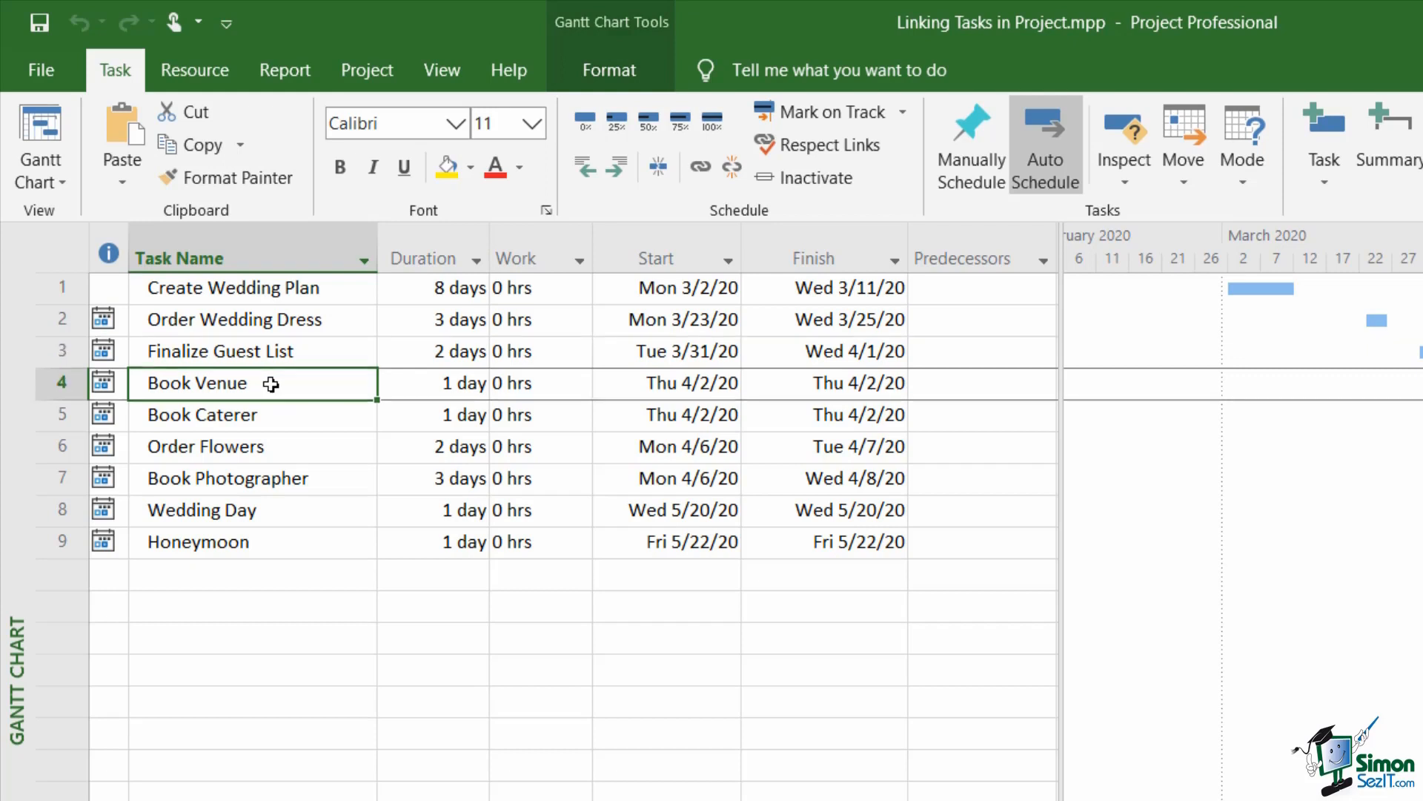
mouse_move(254, 430)
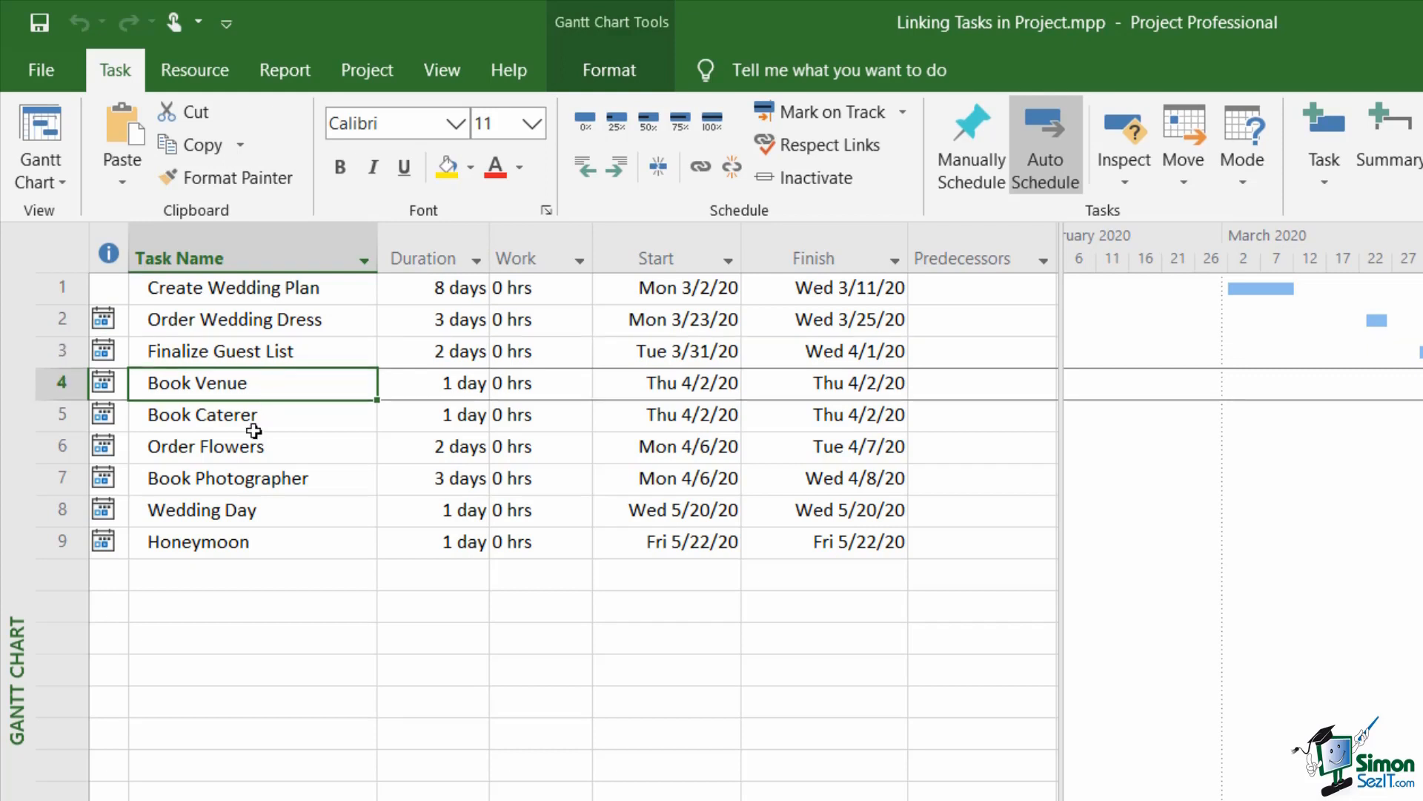
left_click(226, 415)
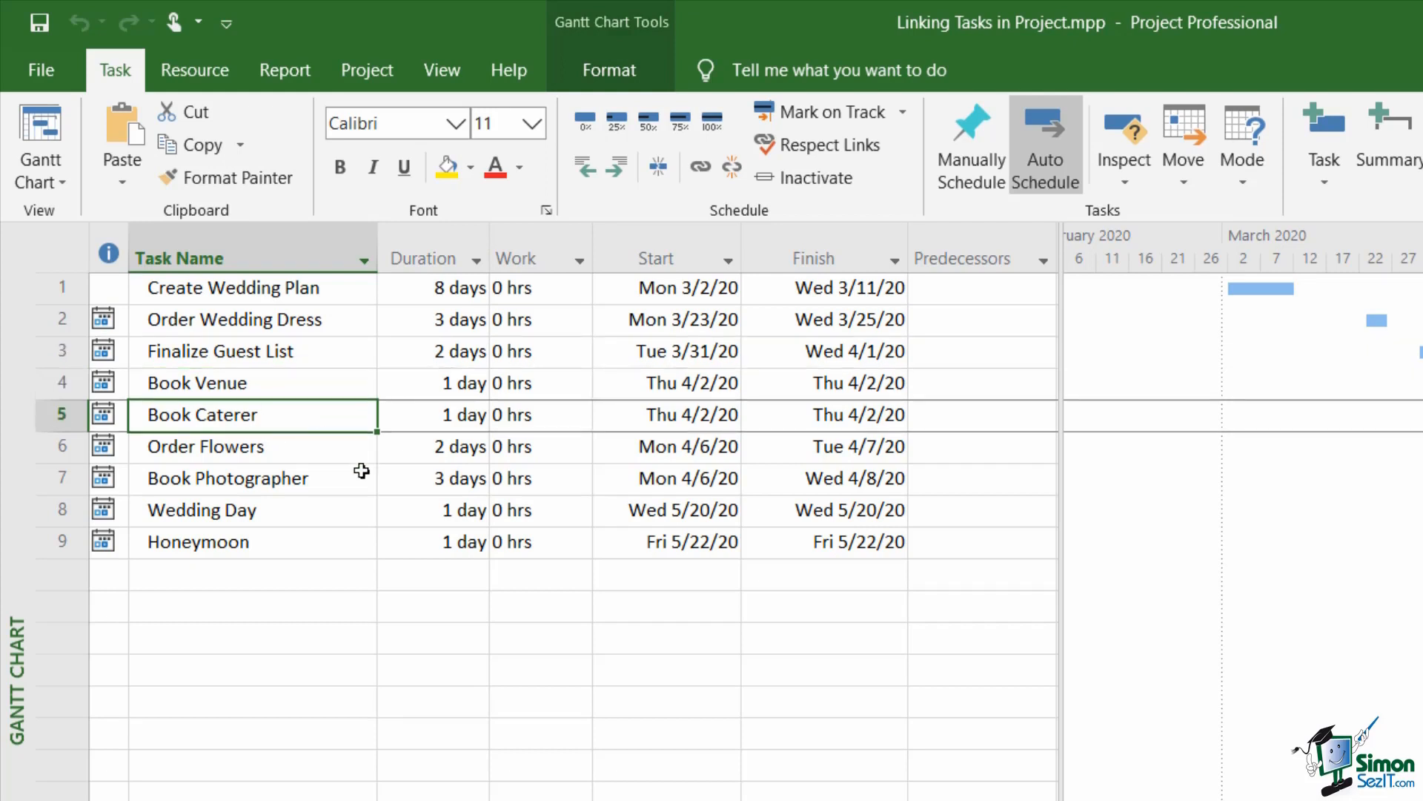
mouse_move(293, 327)
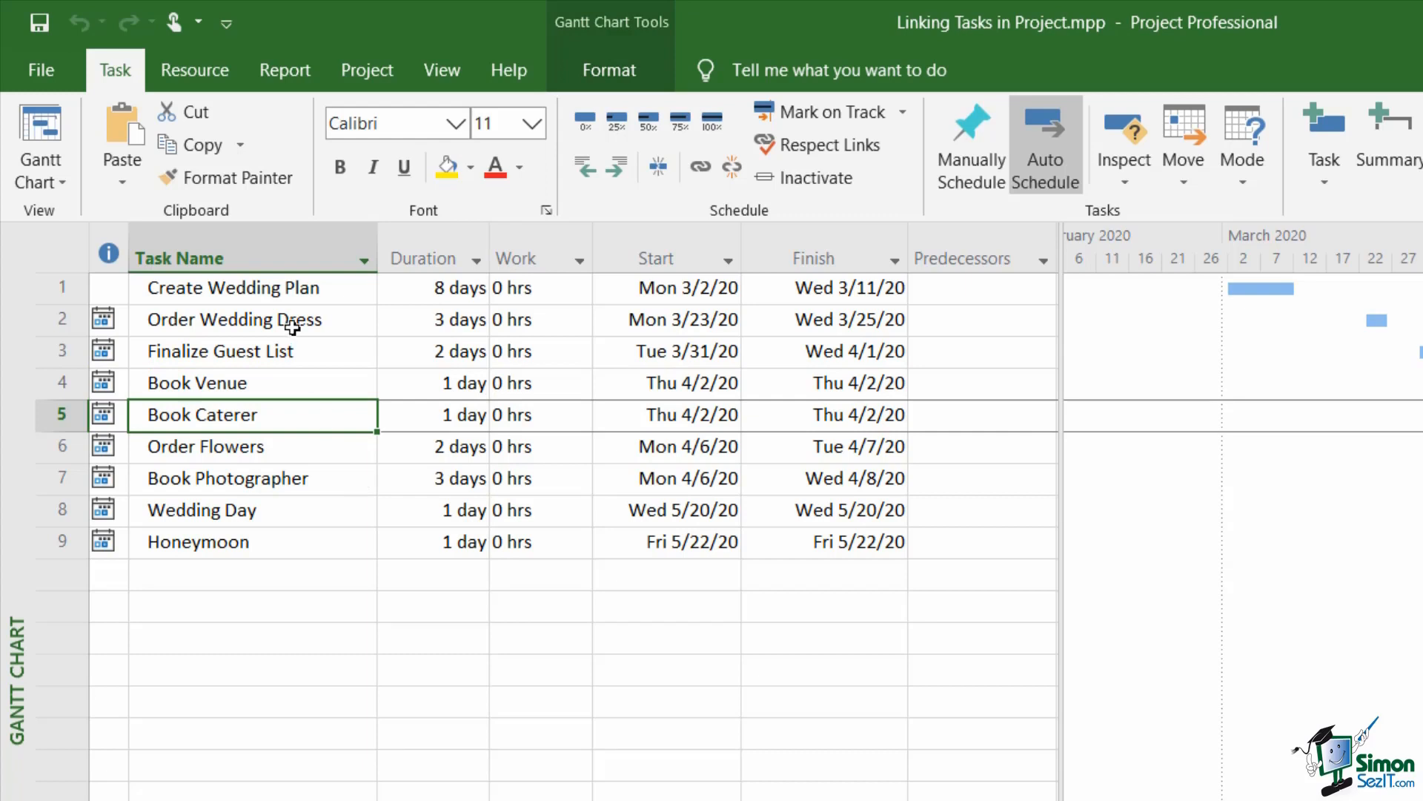
mouse_move(266, 542)
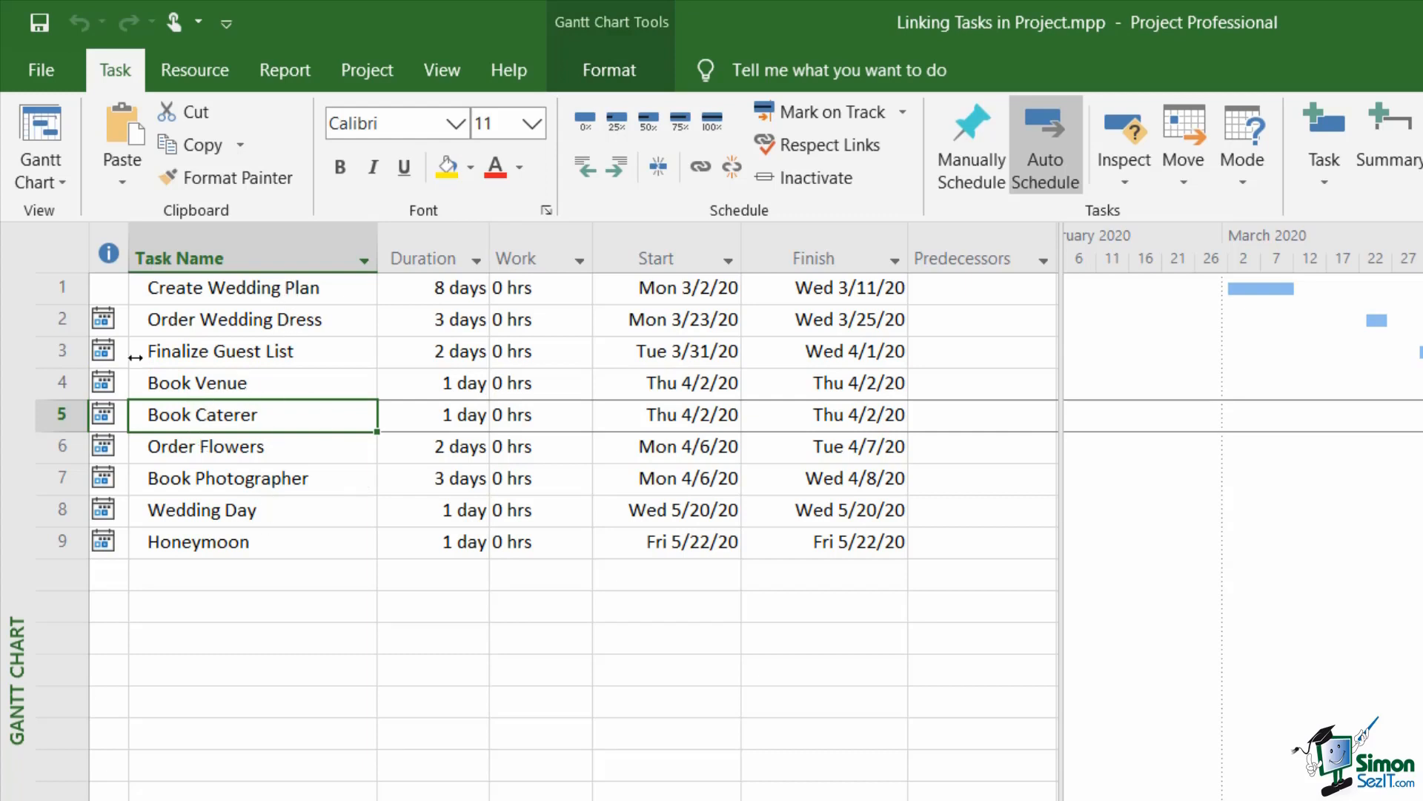
mouse_move(230, 441)
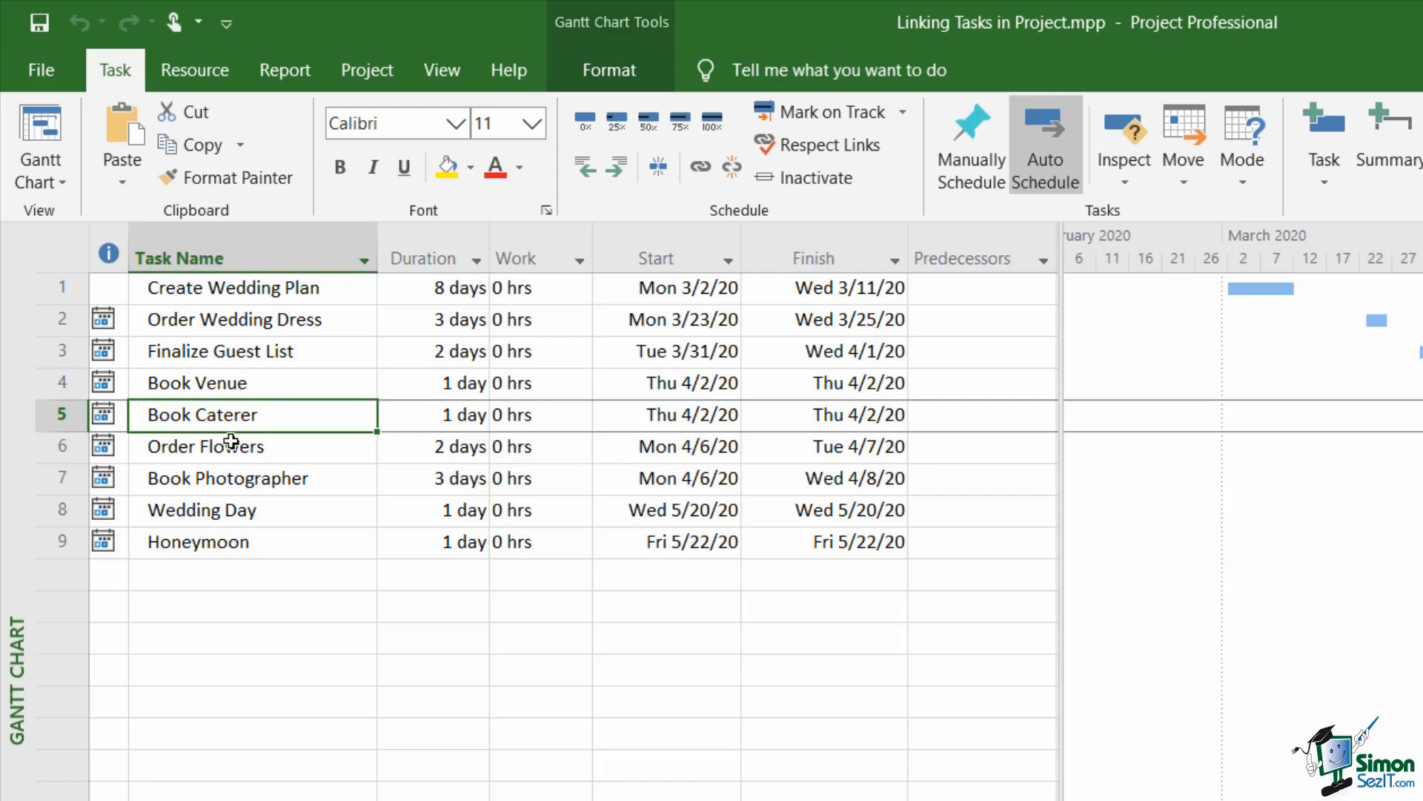
mouse_move(232, 418)
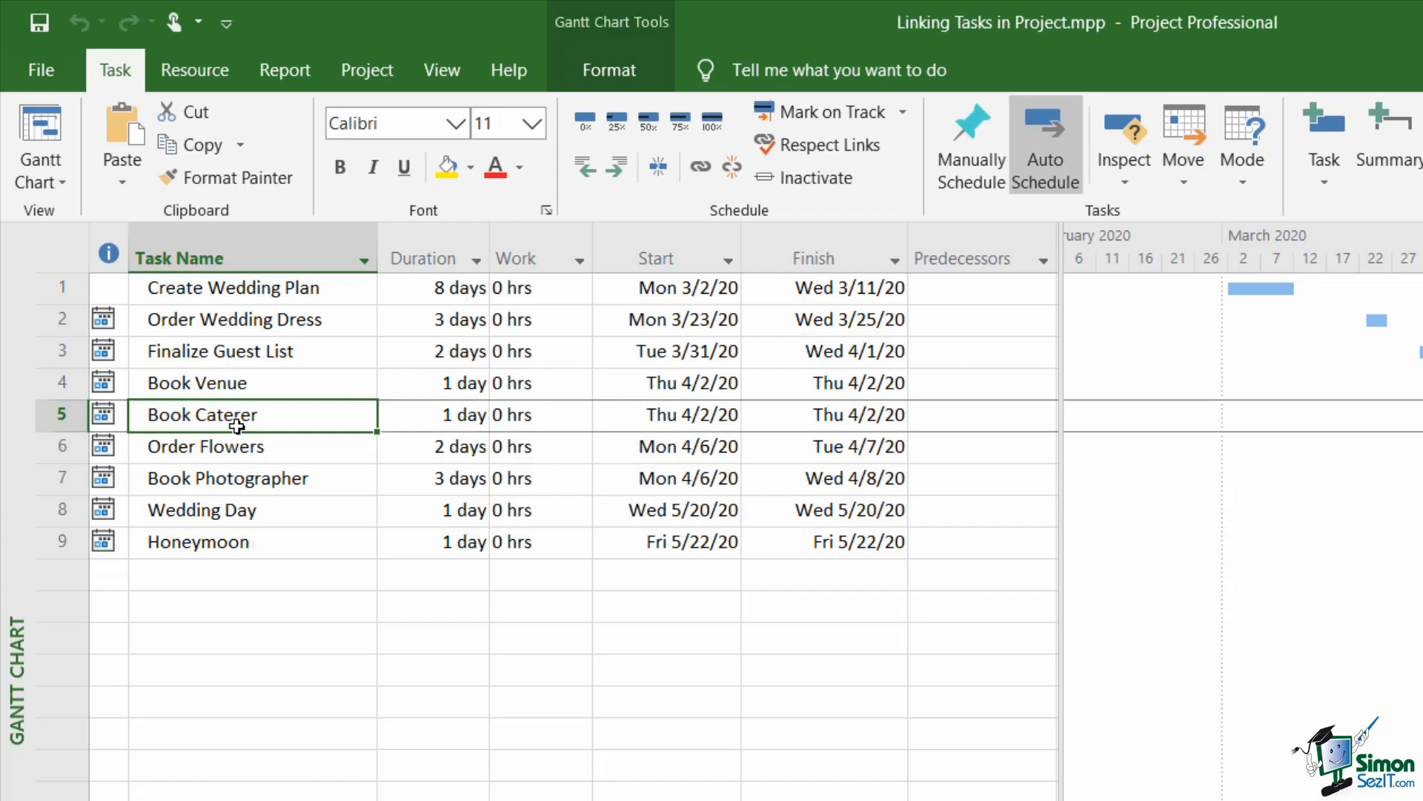
mouse_move(257, 352)
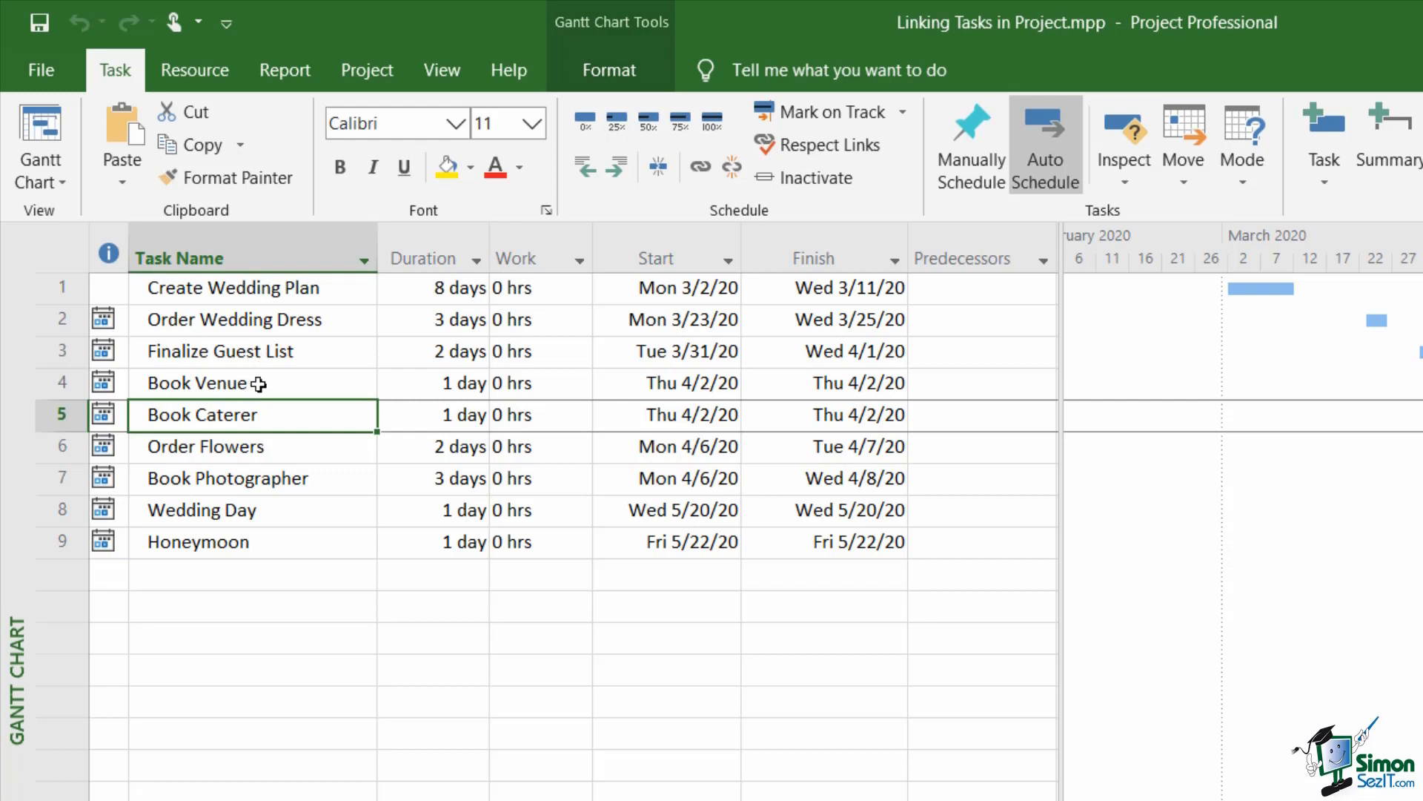
left_click(218, 383)
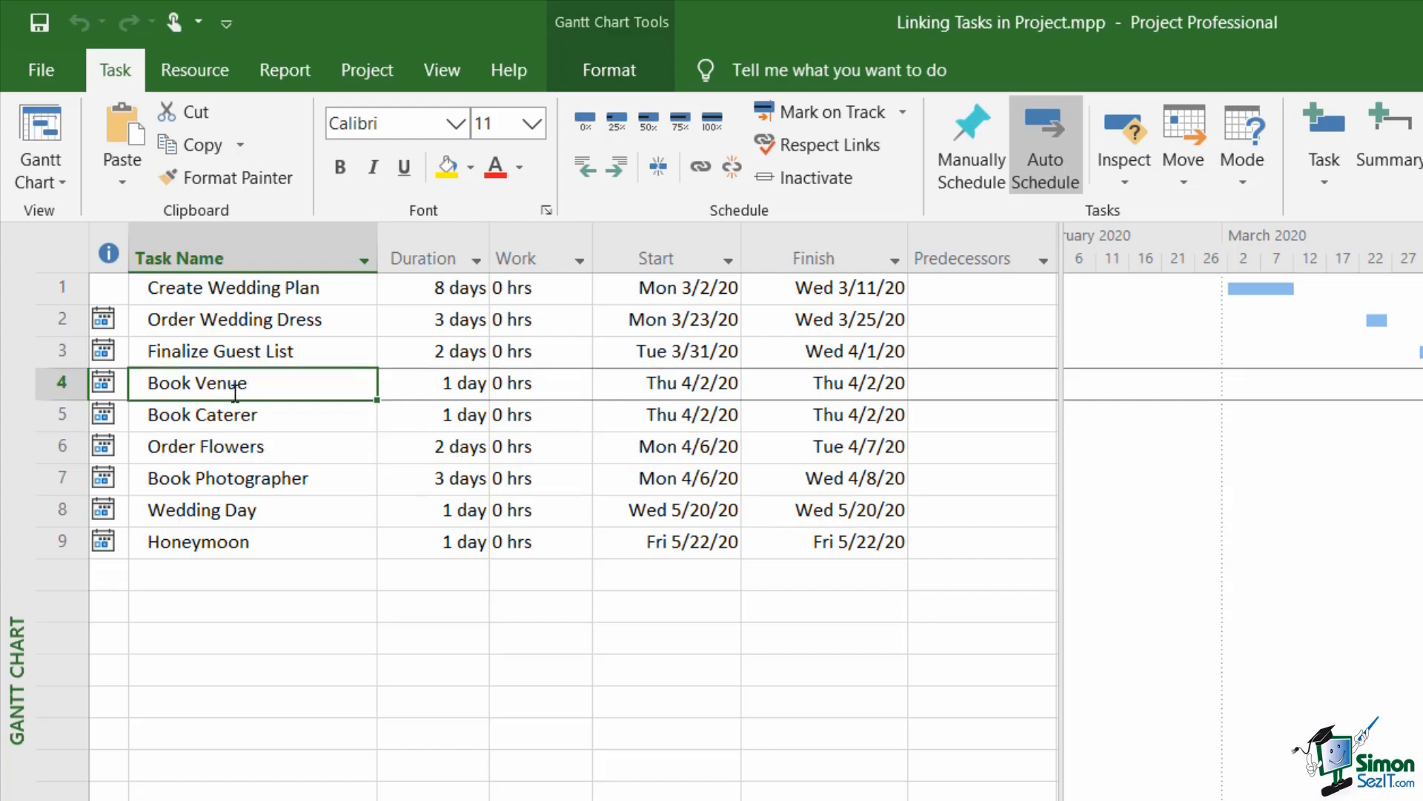
mouse_move(303, 352)
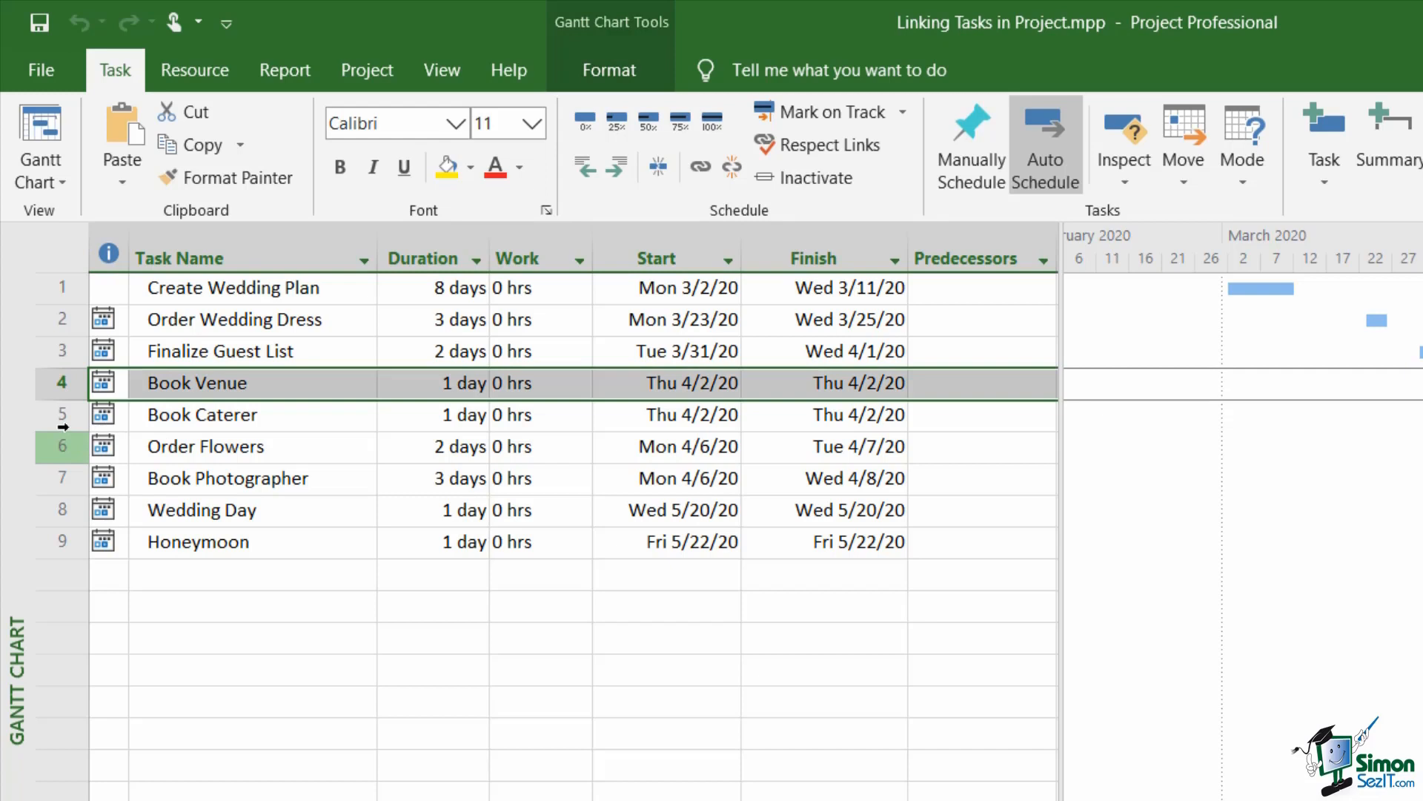
left_click(202, 415)
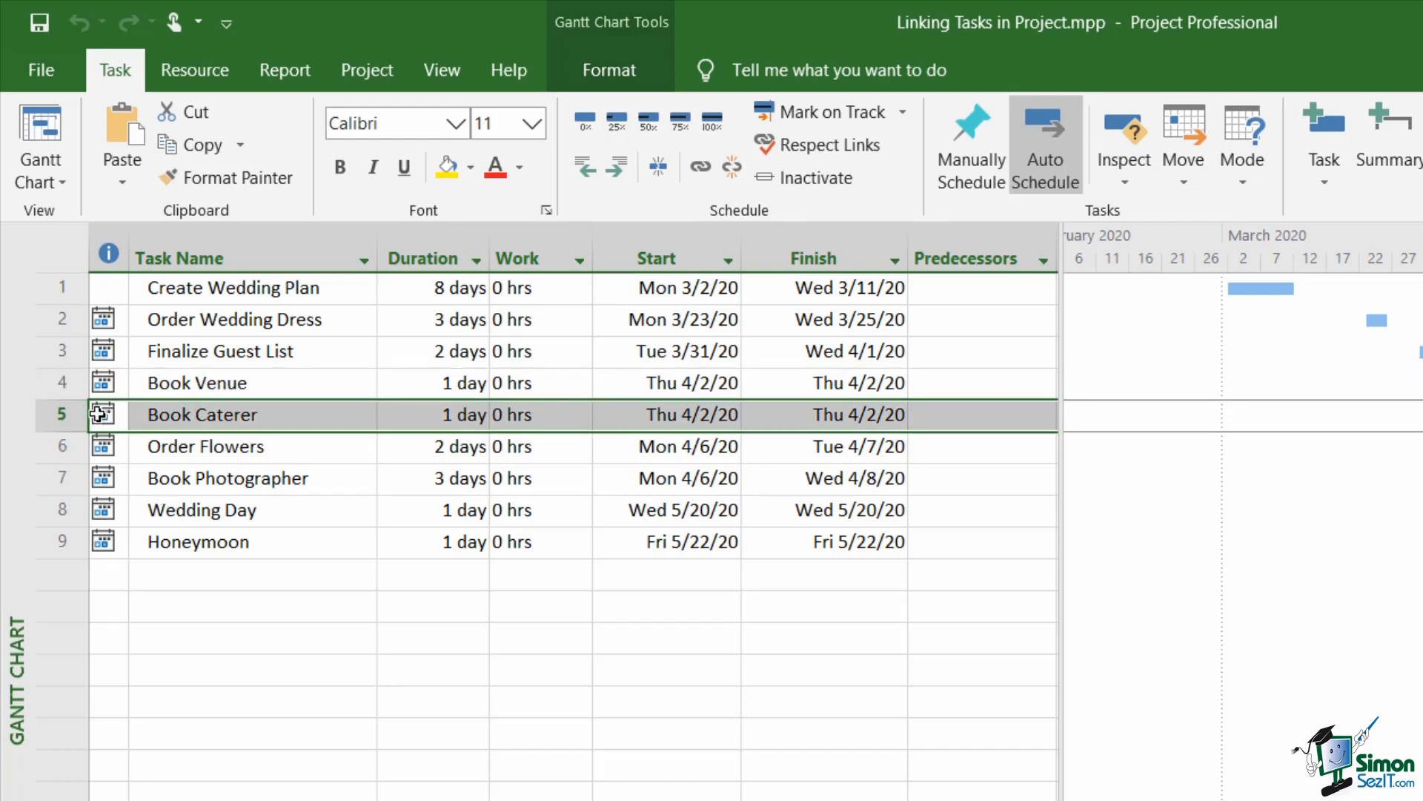
left_click(218, 352)
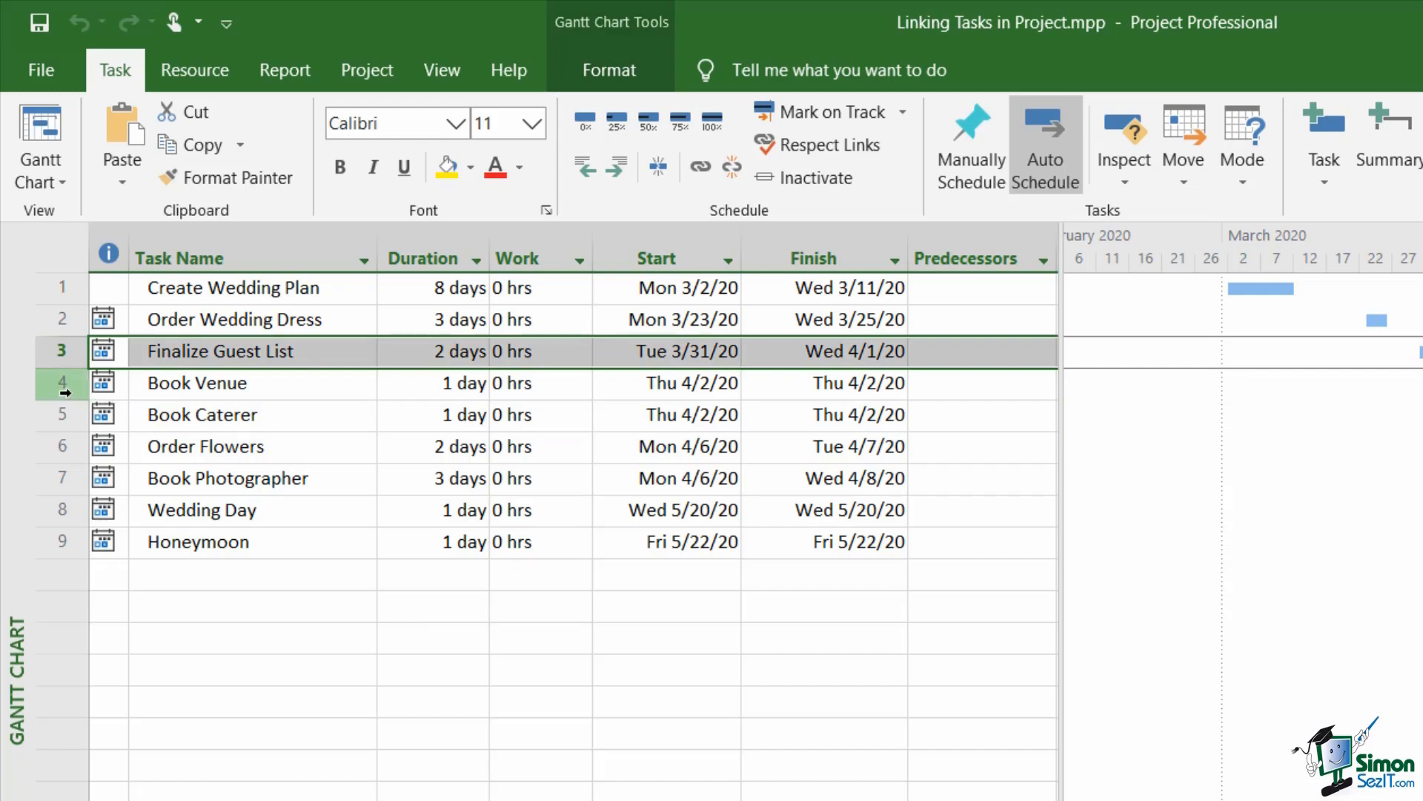
left_click(201, 416)
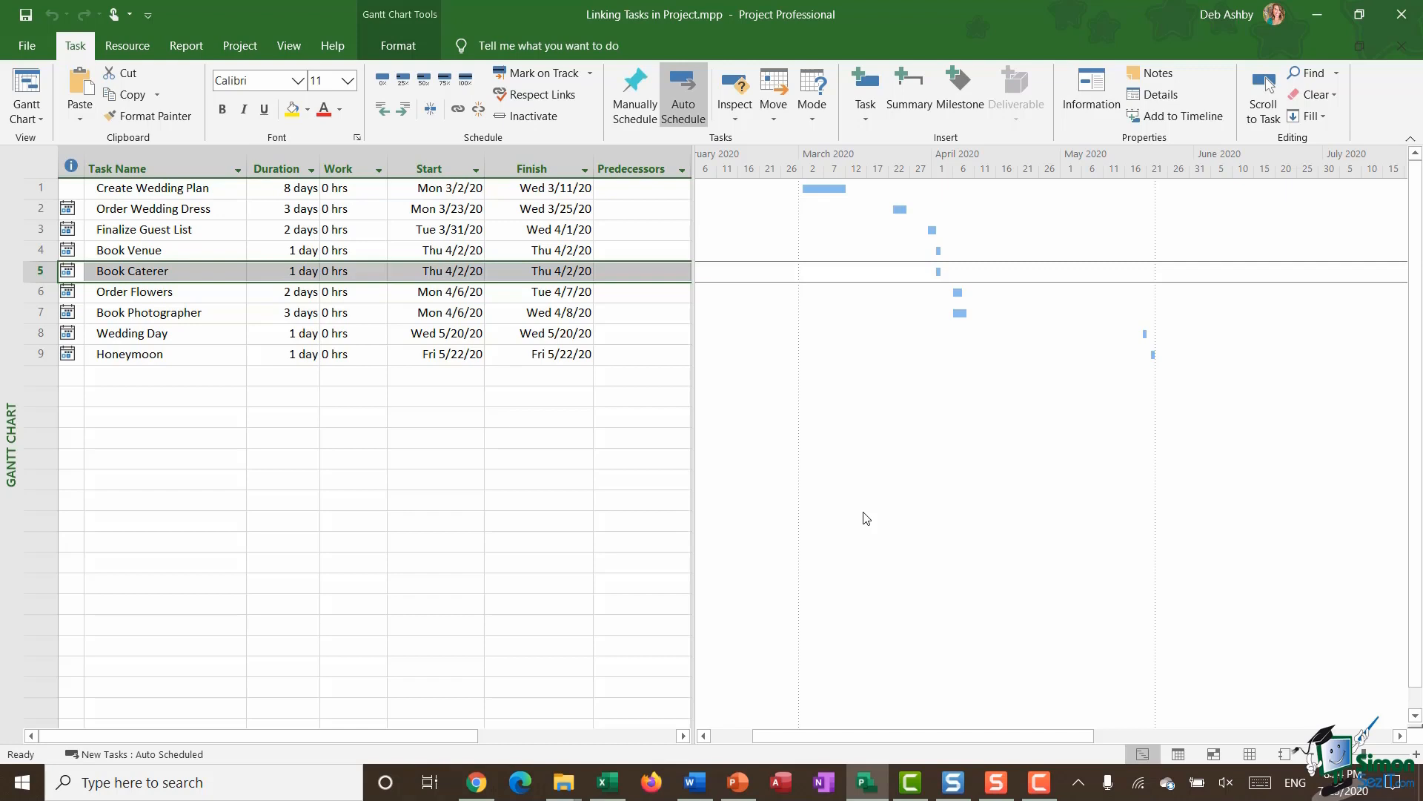
mouse_move(171, 7)
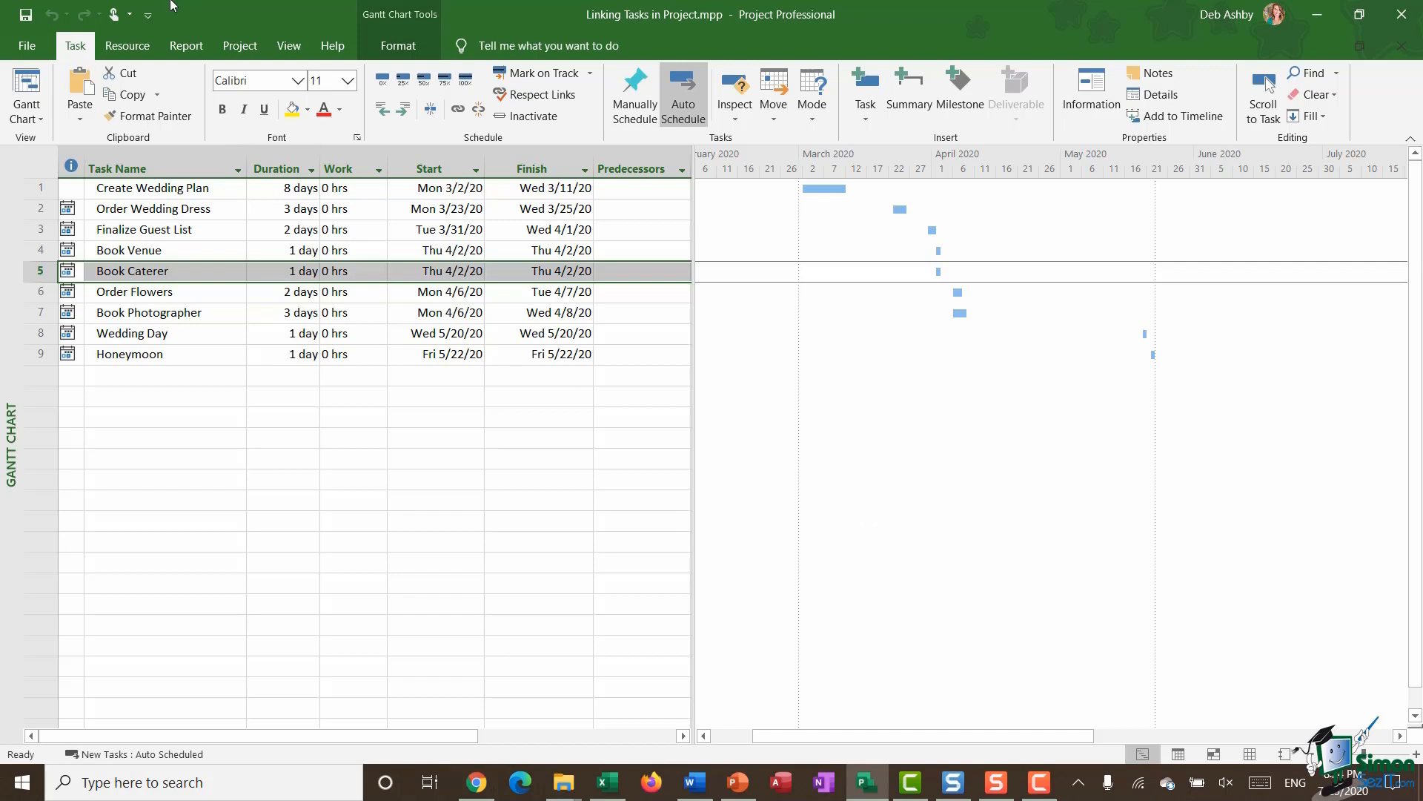
left_click(639, 170)
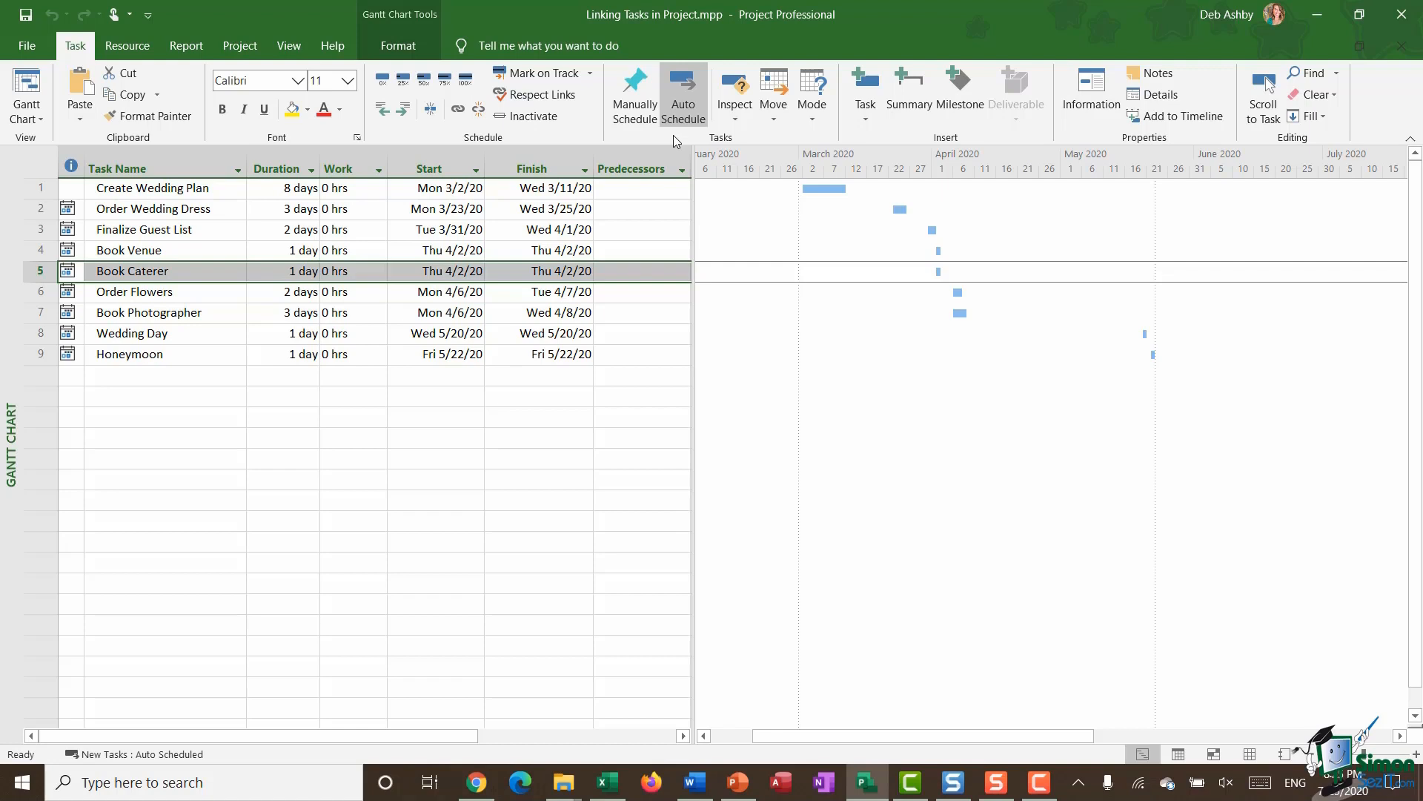
mouse_move(390, 427)
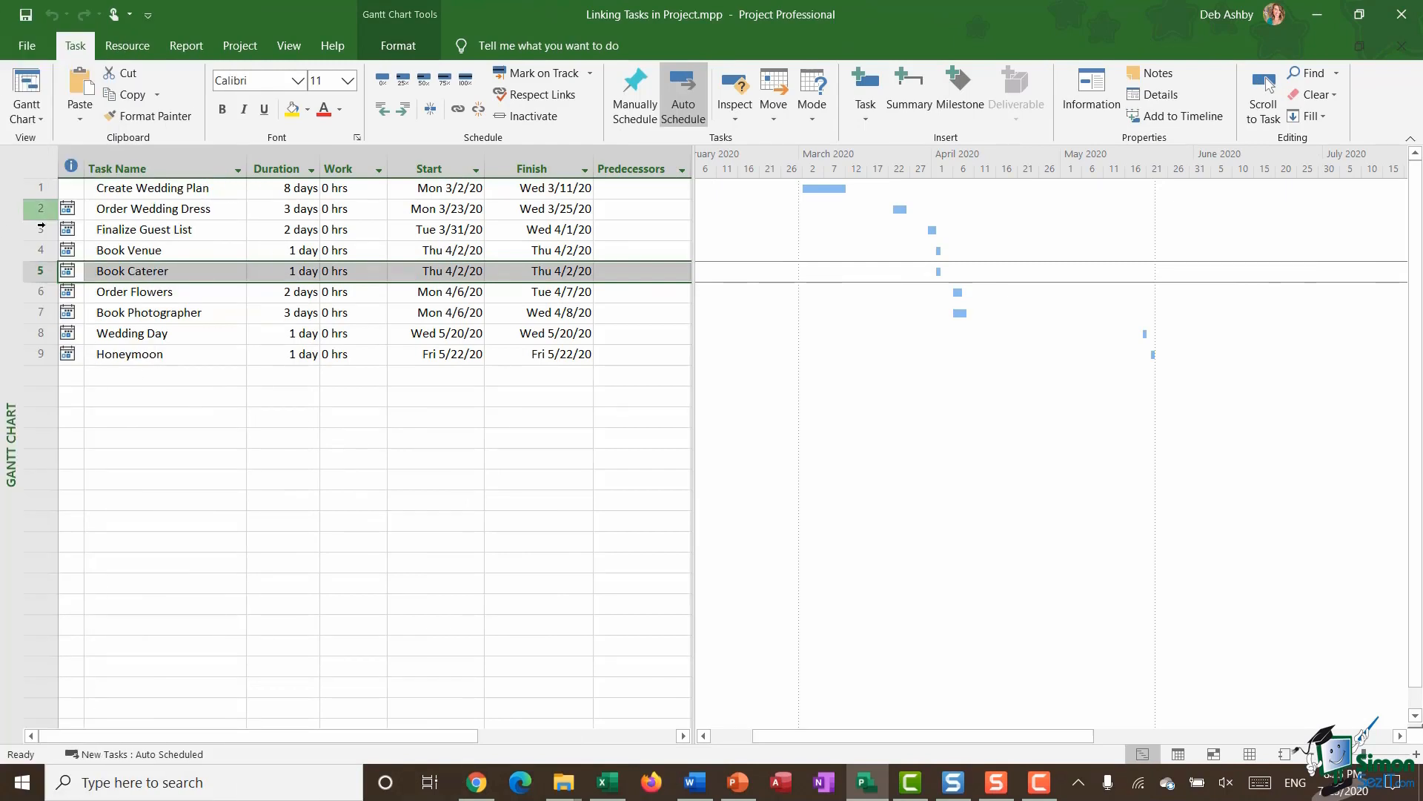
- Select Finalize Guest List with Book Venue and link them using Ctrl+F2
left_click(144, 229)
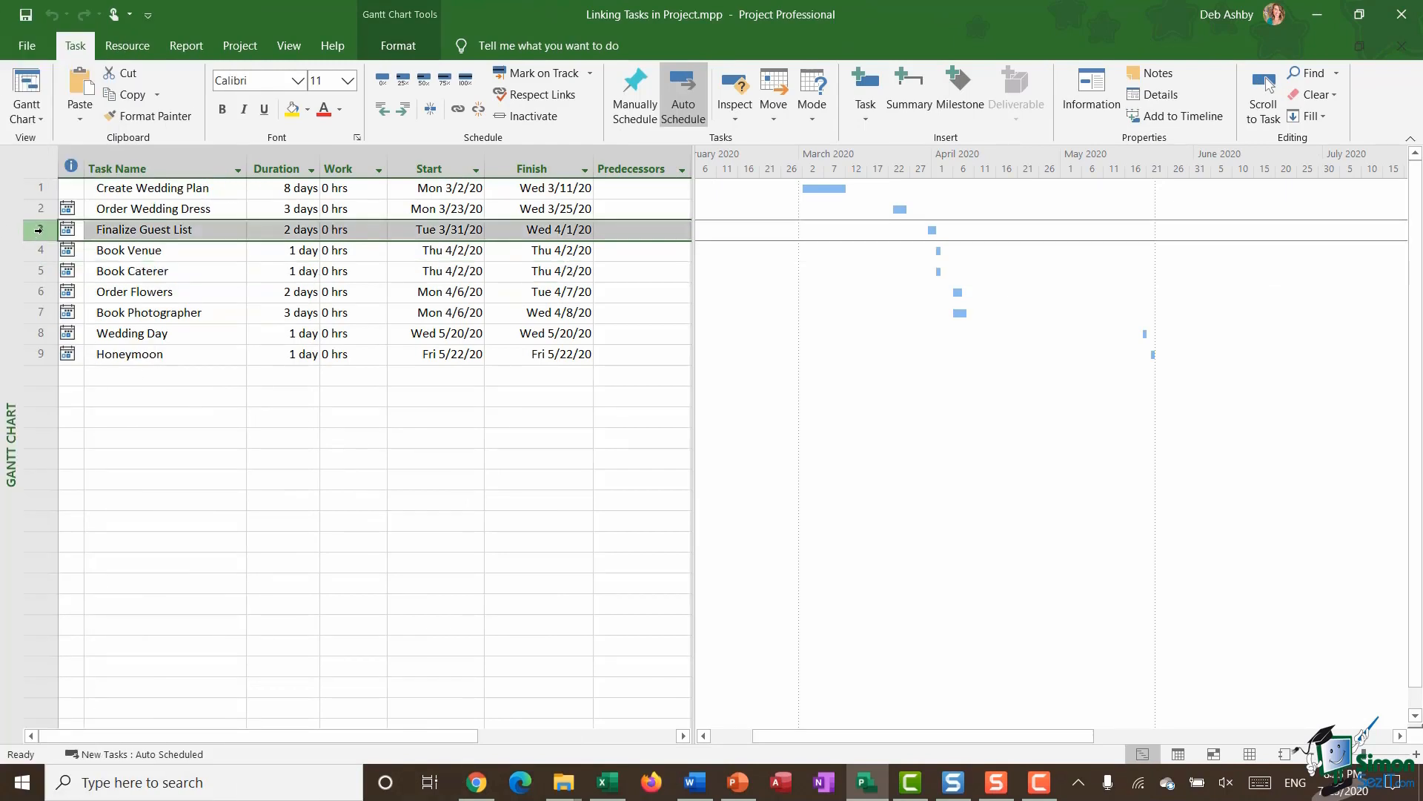
left_click(129, 250)
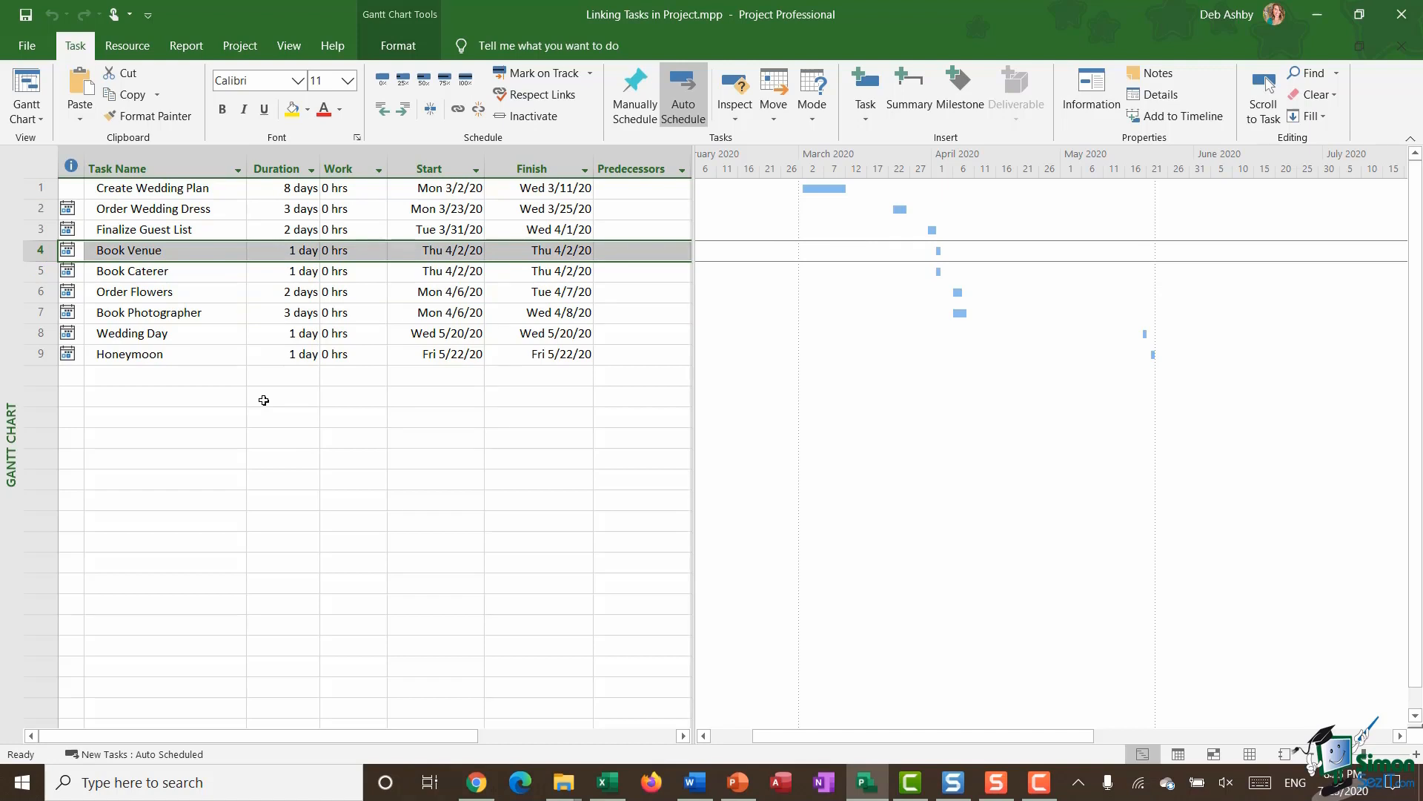
mouse_move(157, 229)
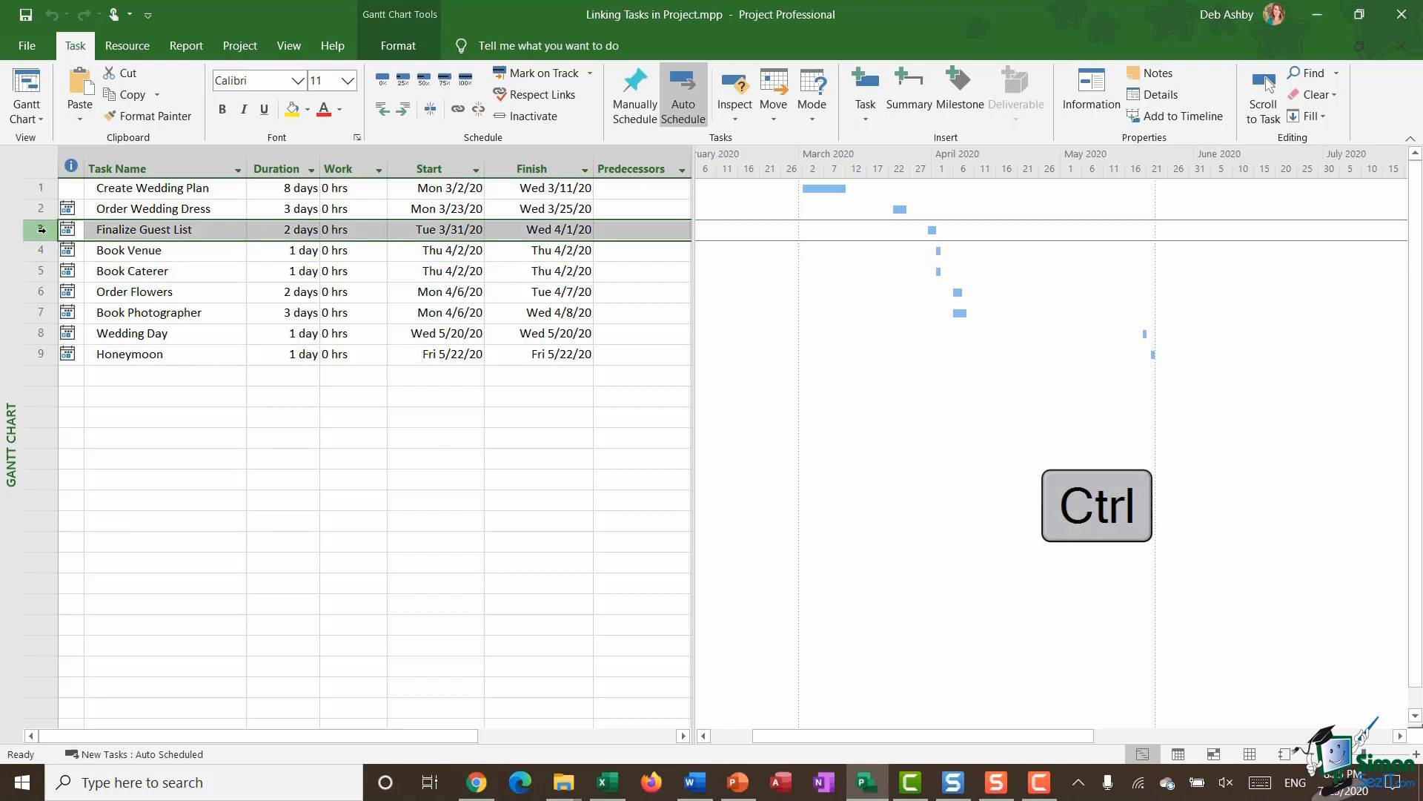
left_click(128, 250)
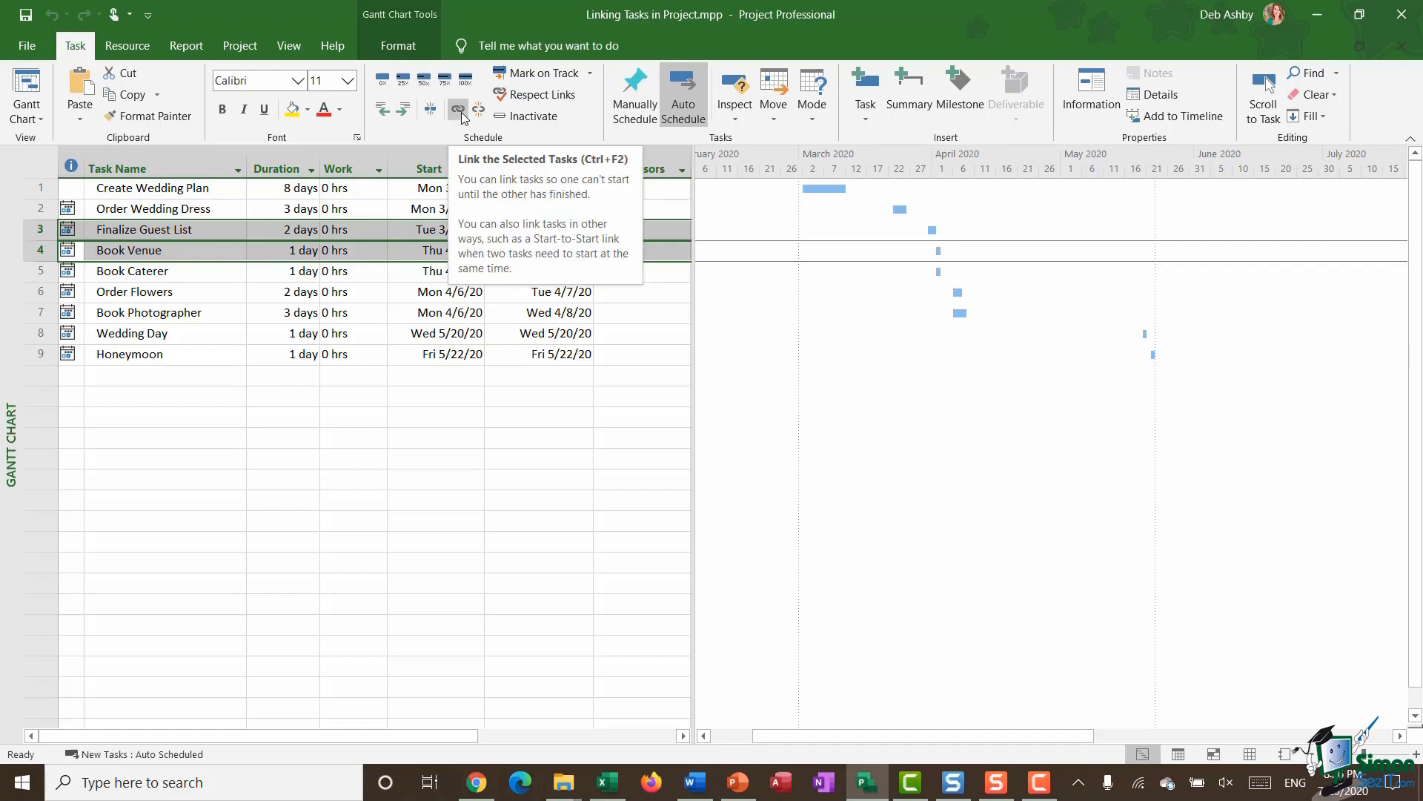
key("ctrl+f2")
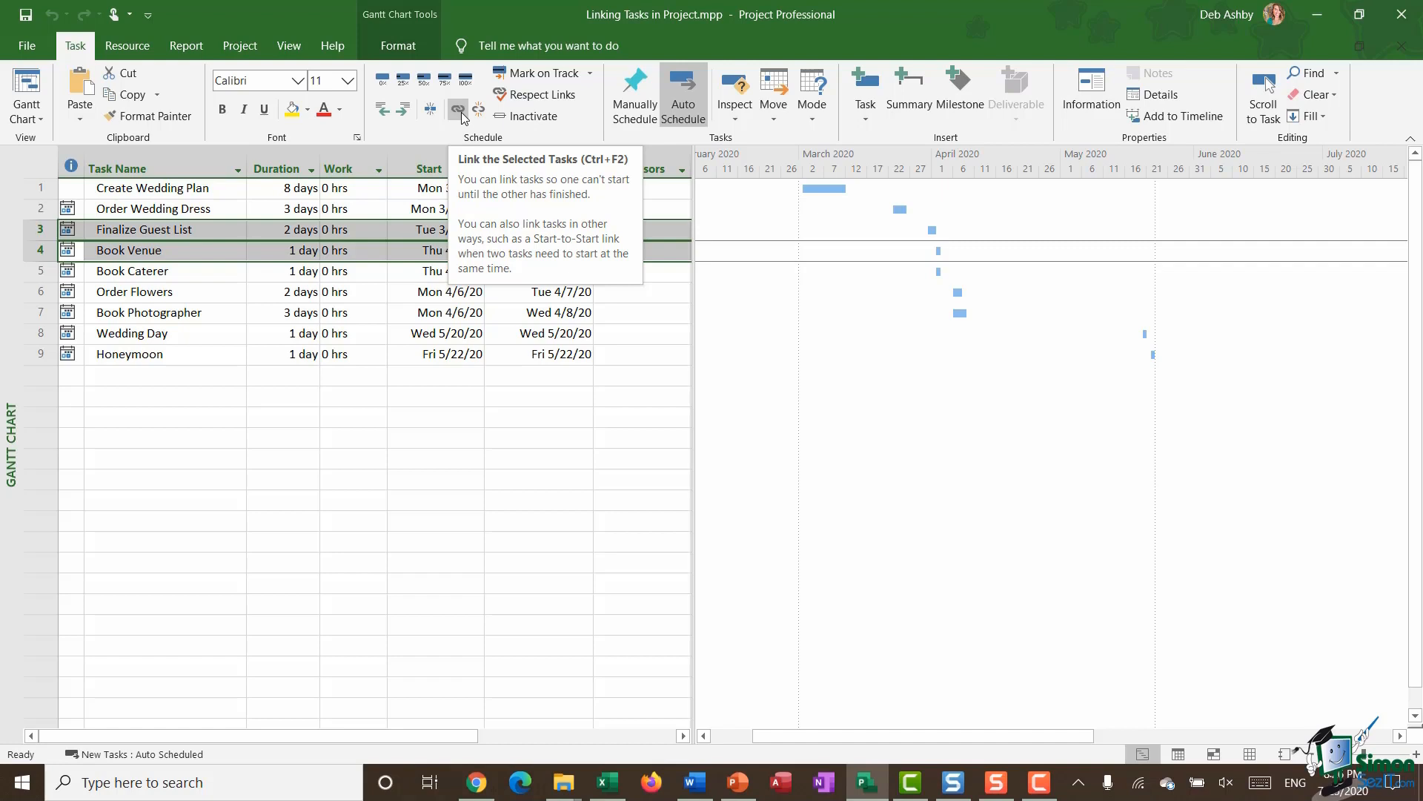
left_click(458, 109)
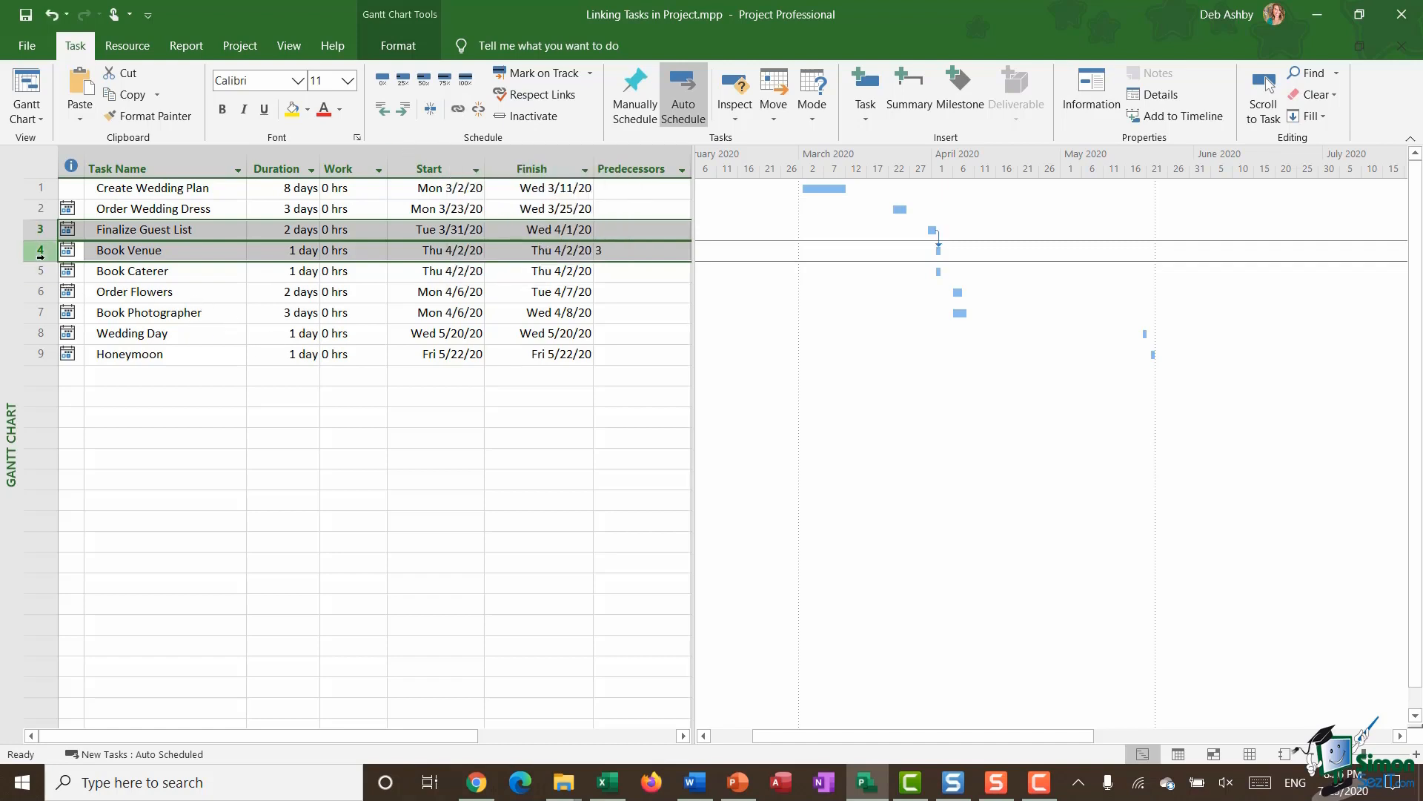
- Select Book Venue's predecessor entry for the Finalize Guest List link
left_click(635, 250)
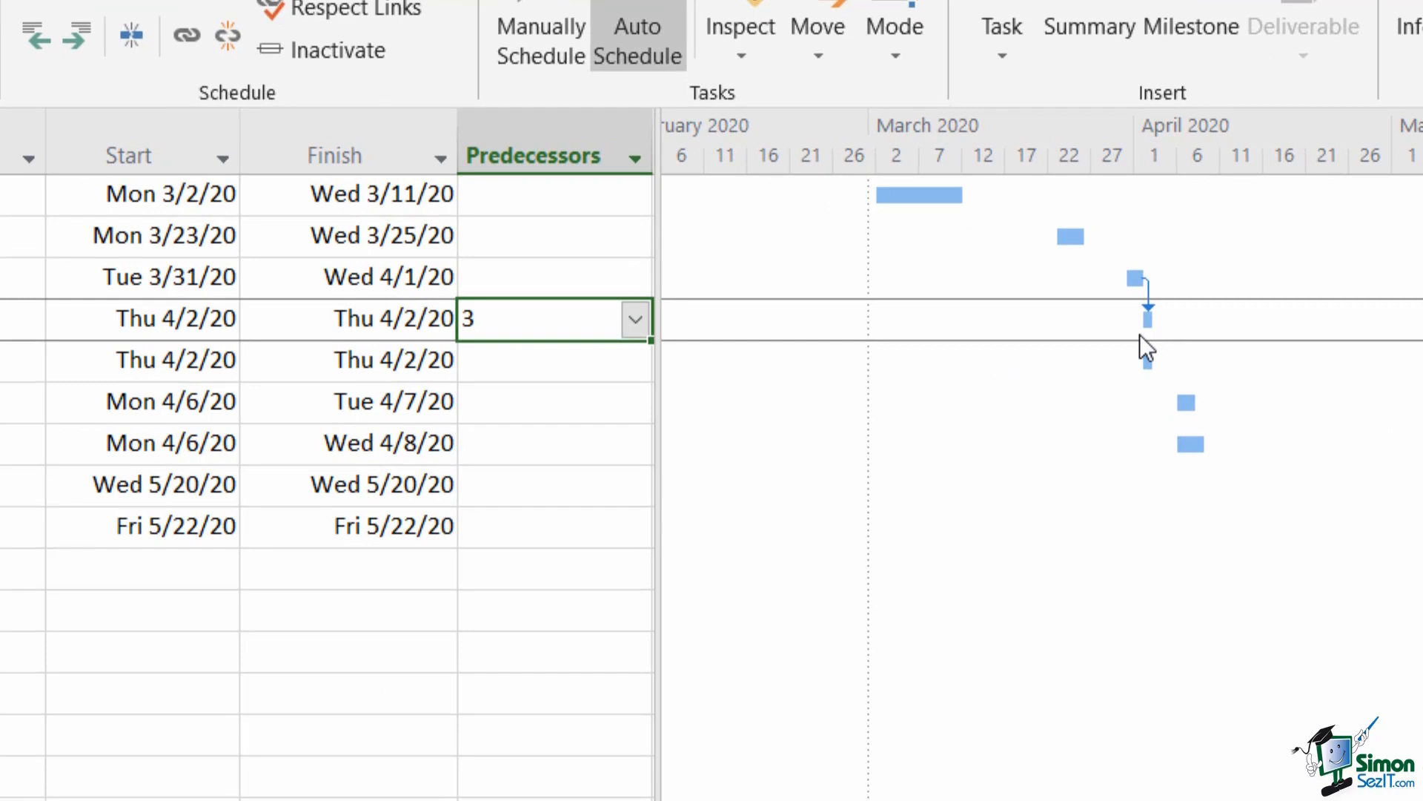
mouse_move(1164, 318)
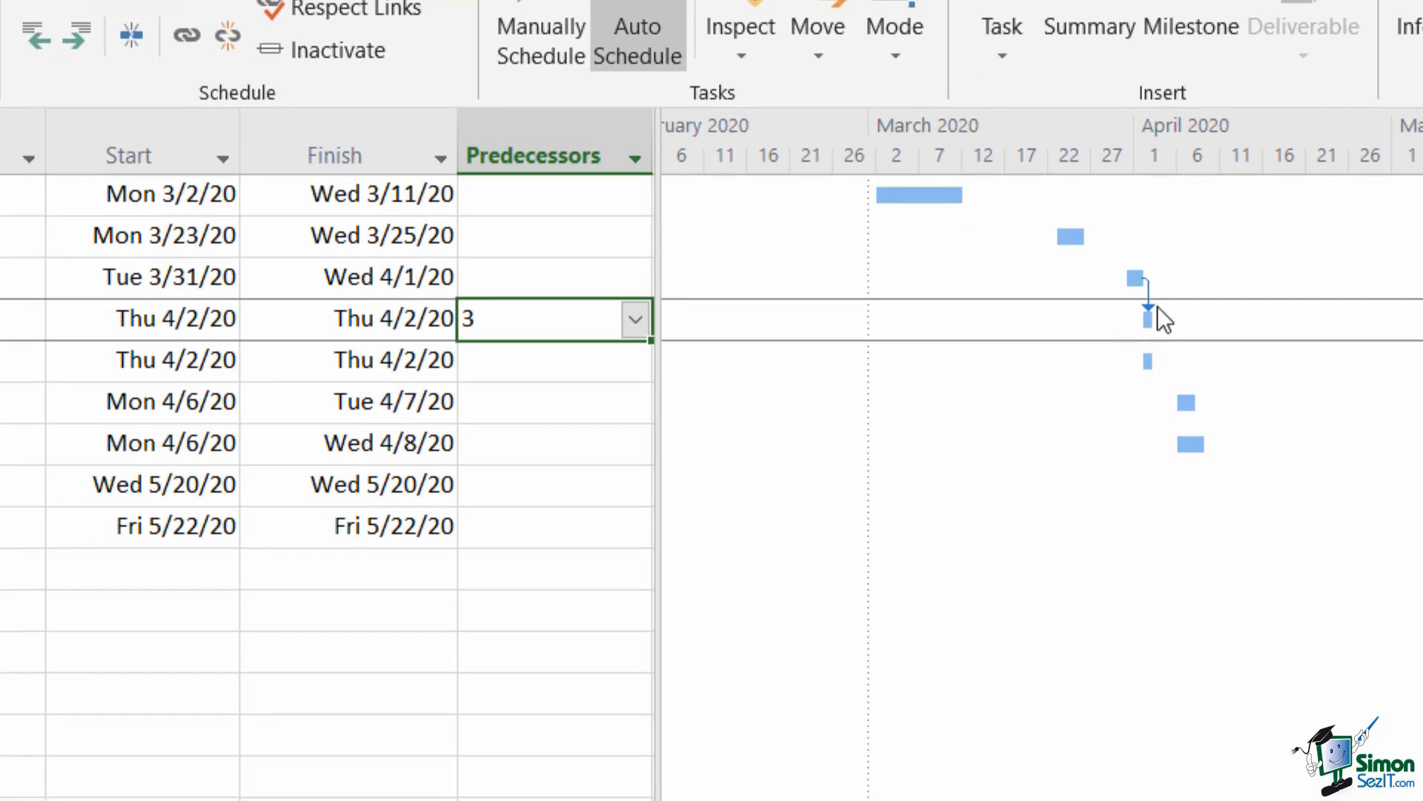
mouse_move(1185, 327)
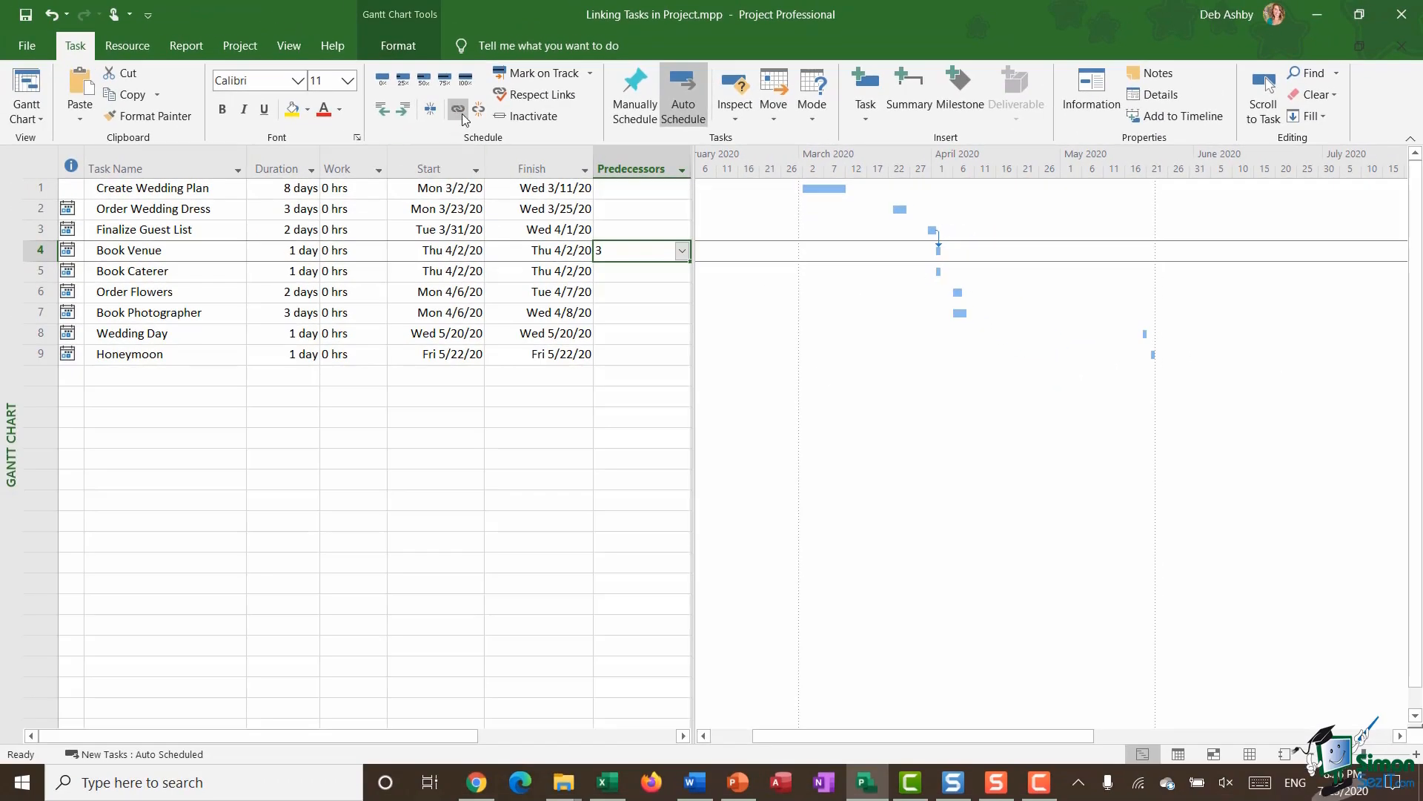
mouse_move(458, 109)
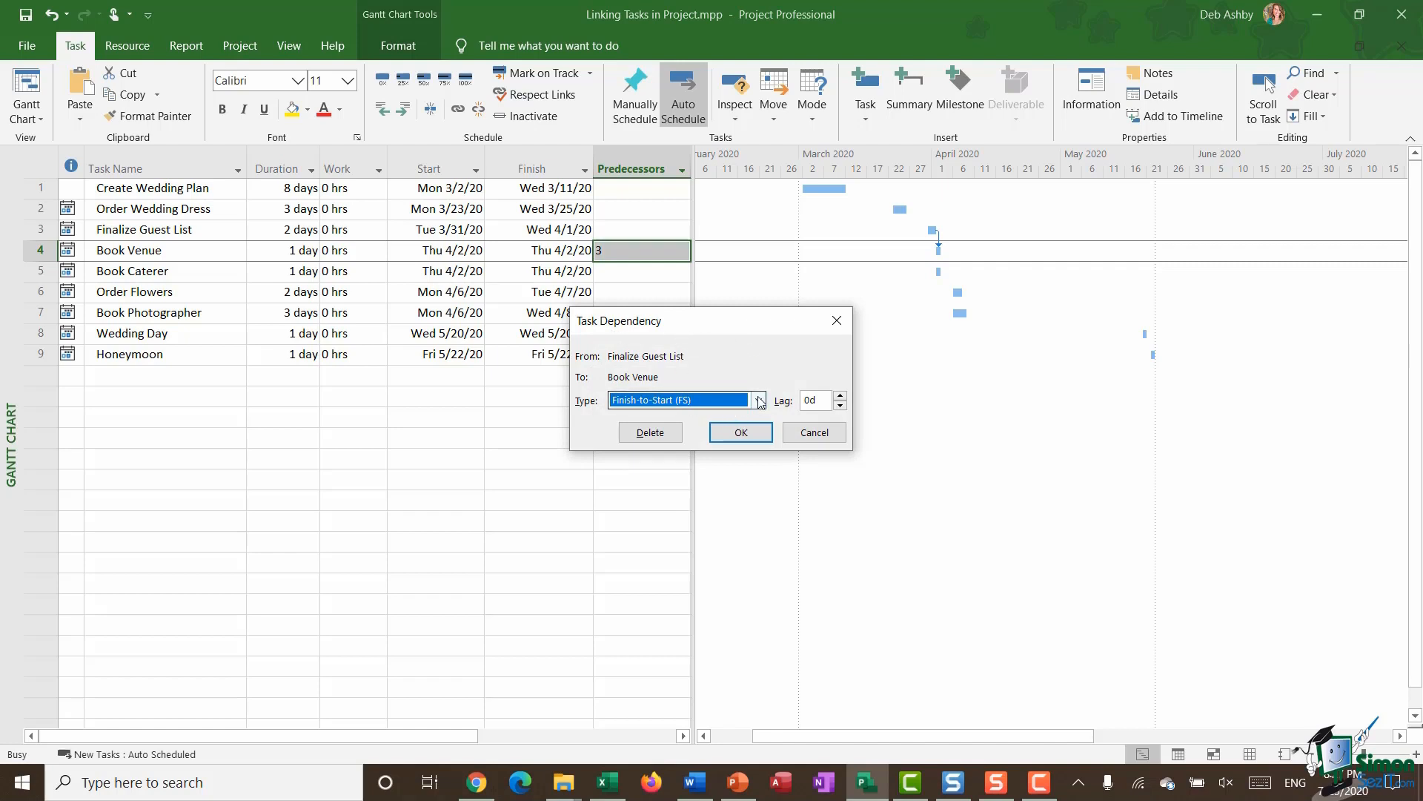
- View the Task Dependency link types, leaving the link Finish-to-Start
left_click(757, 400)
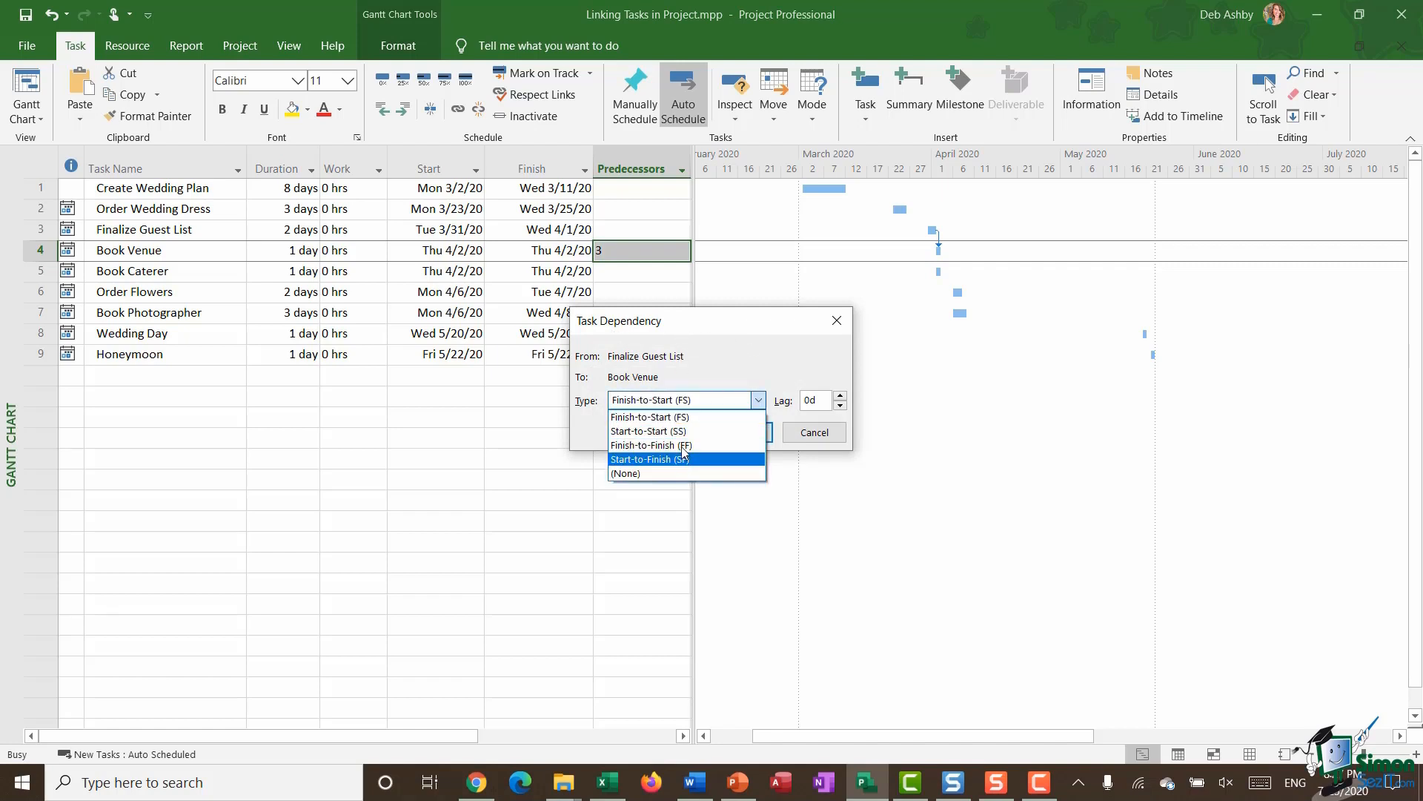
mouse_move(708, 473)
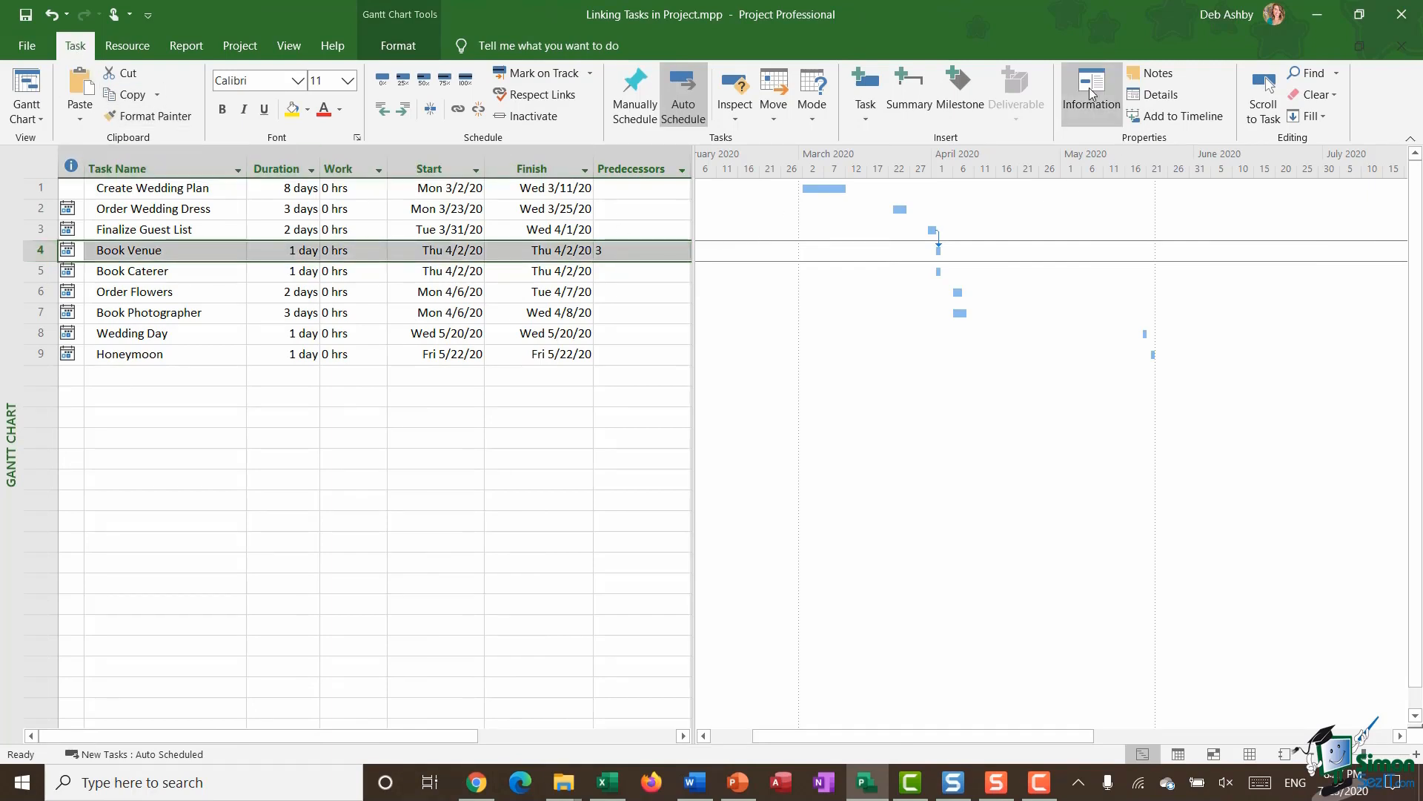
left_click(1090, 94)
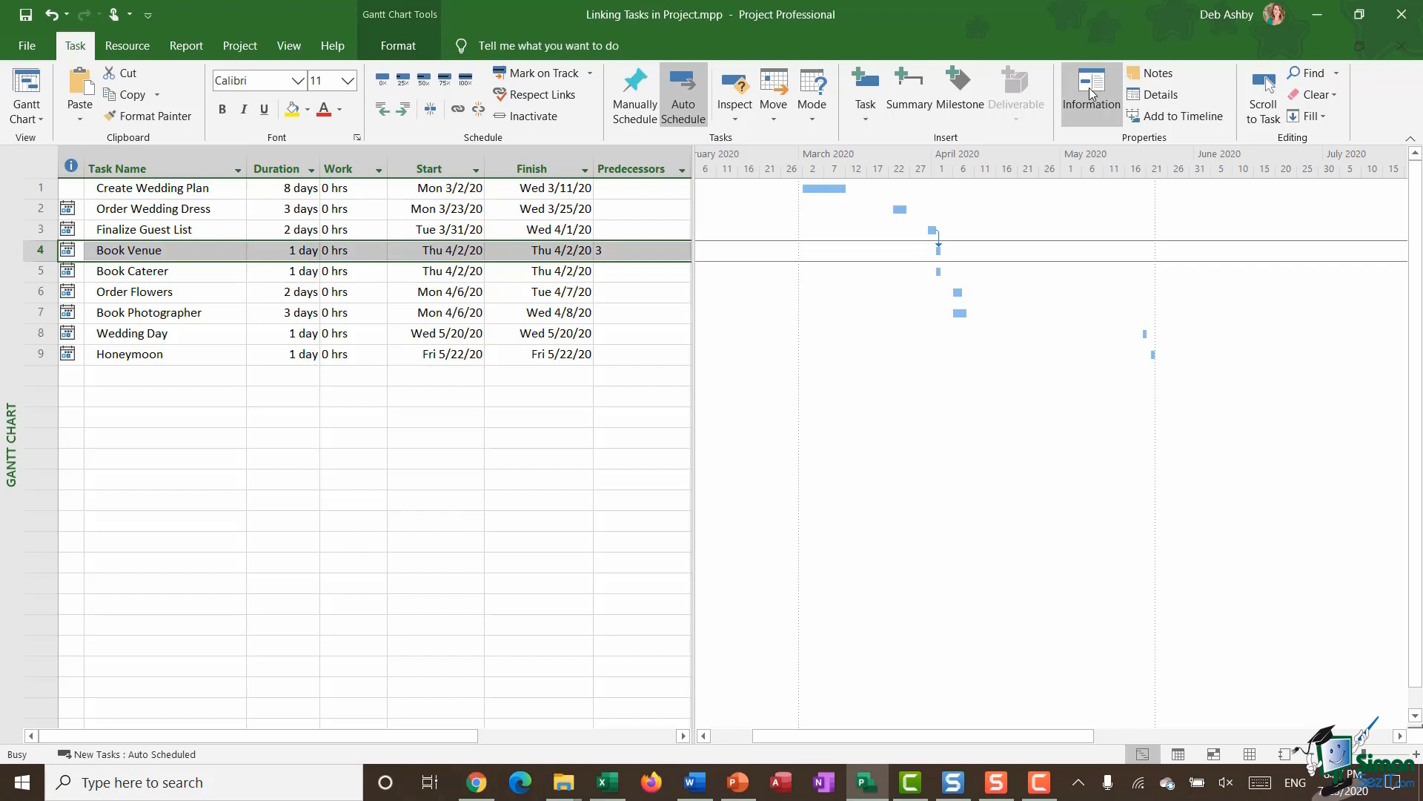
left_click(1090, 95)
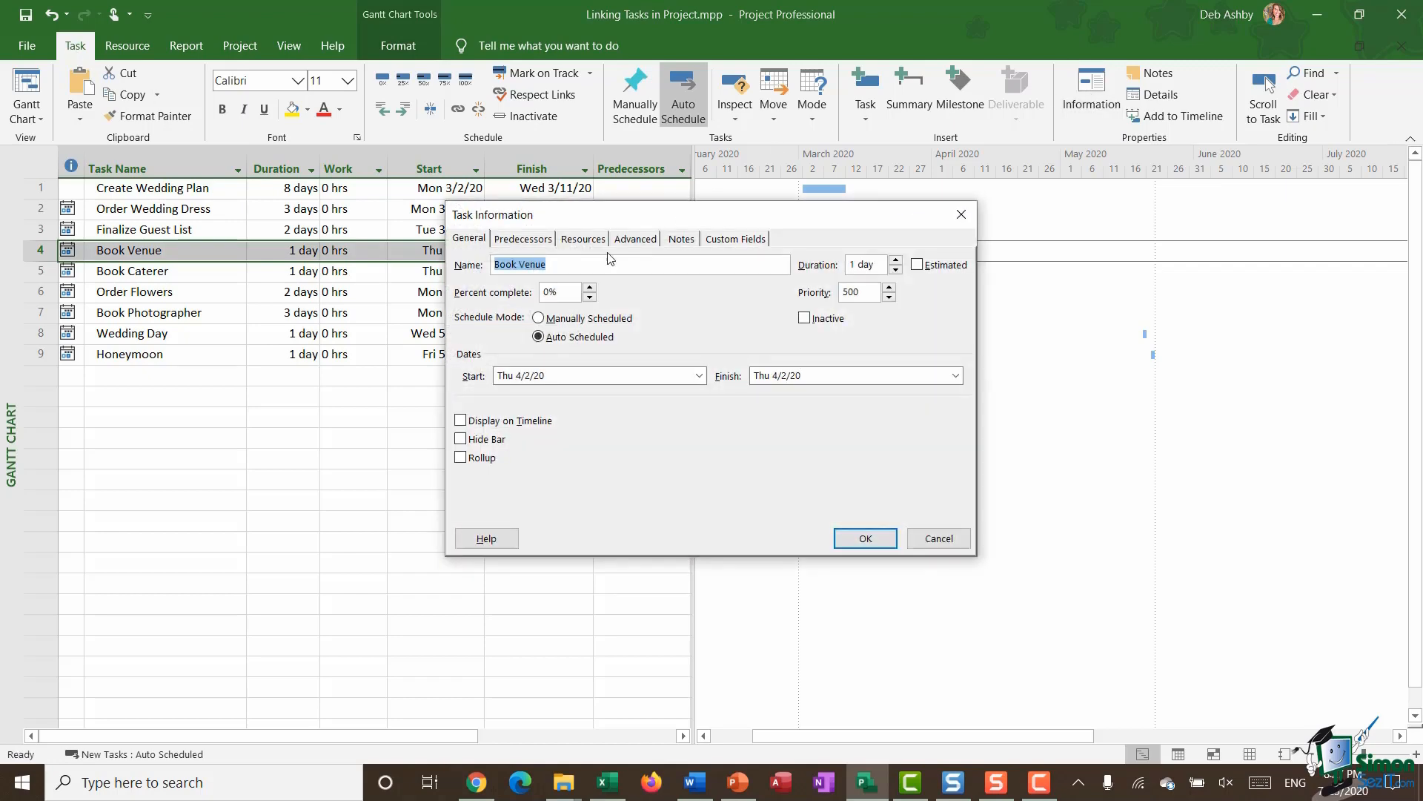
left_click(522, 239)
type("3")
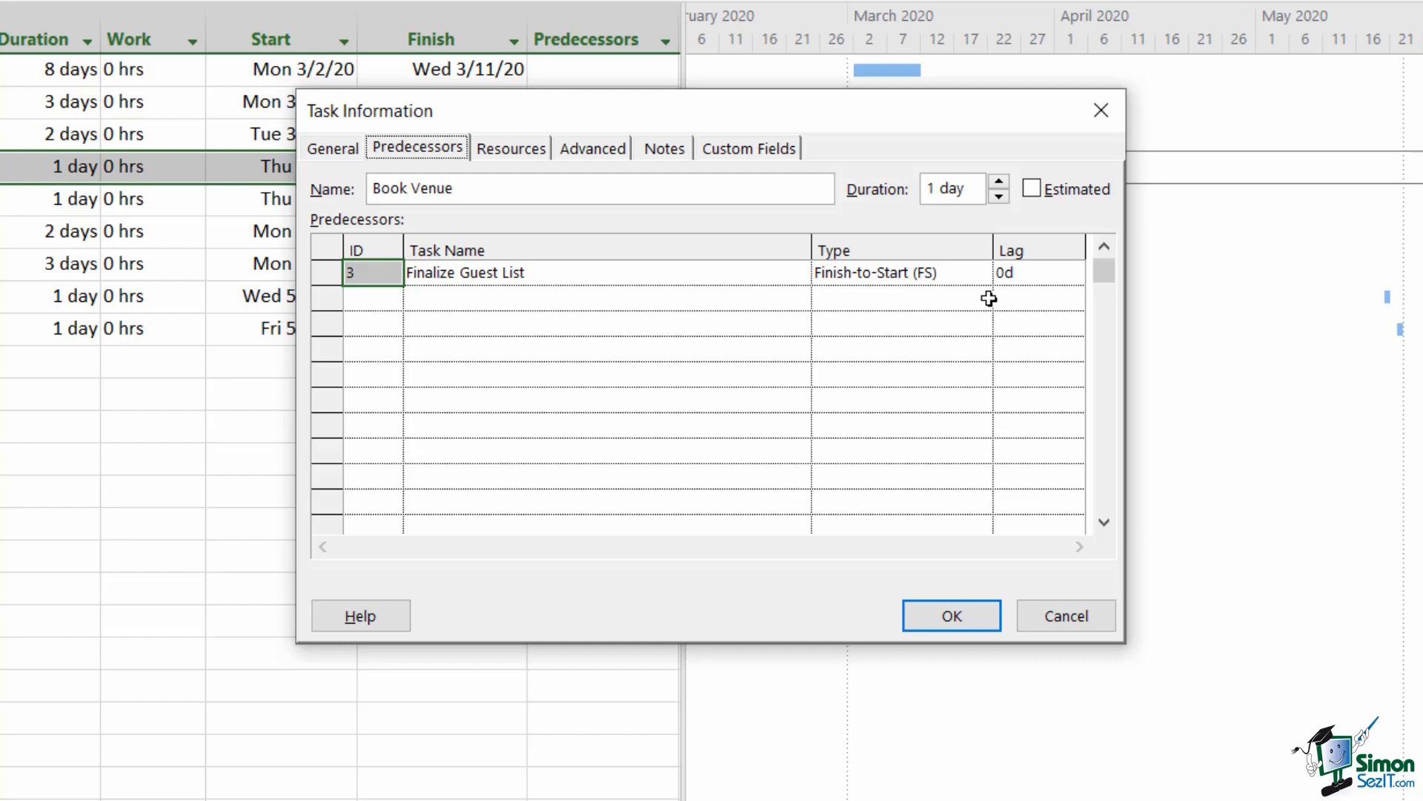
left_click(978, 272)
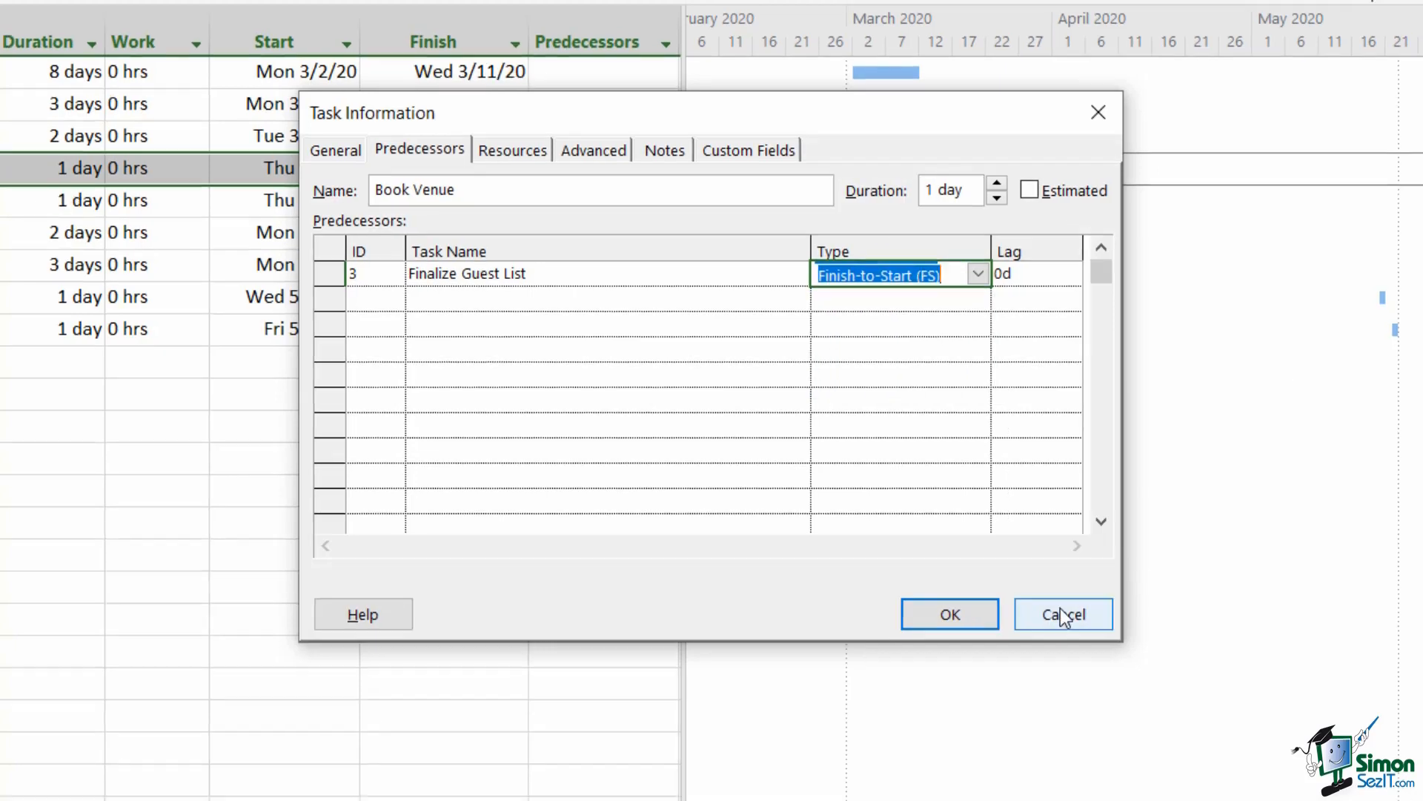
left_click(1063, 614)
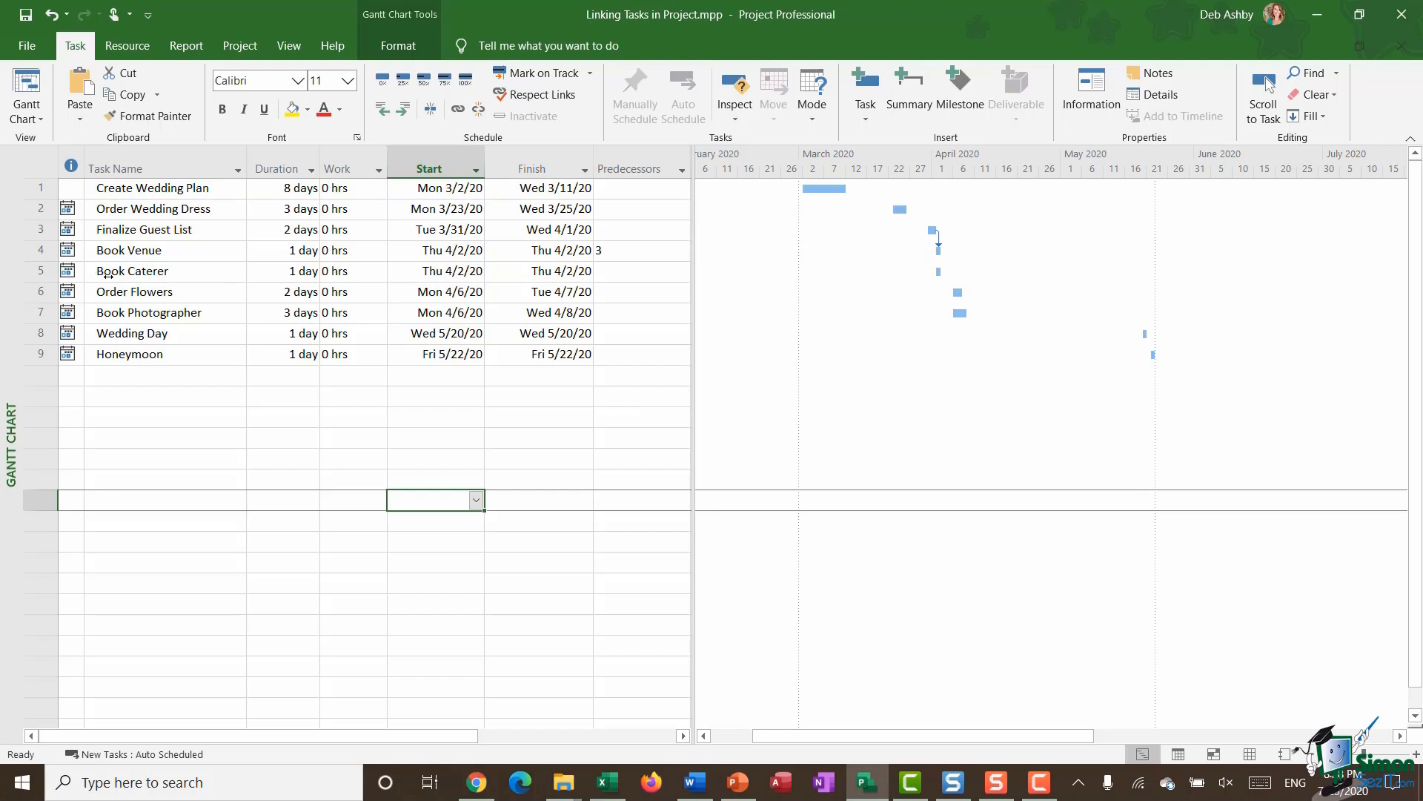
mouse_move(167, 234)
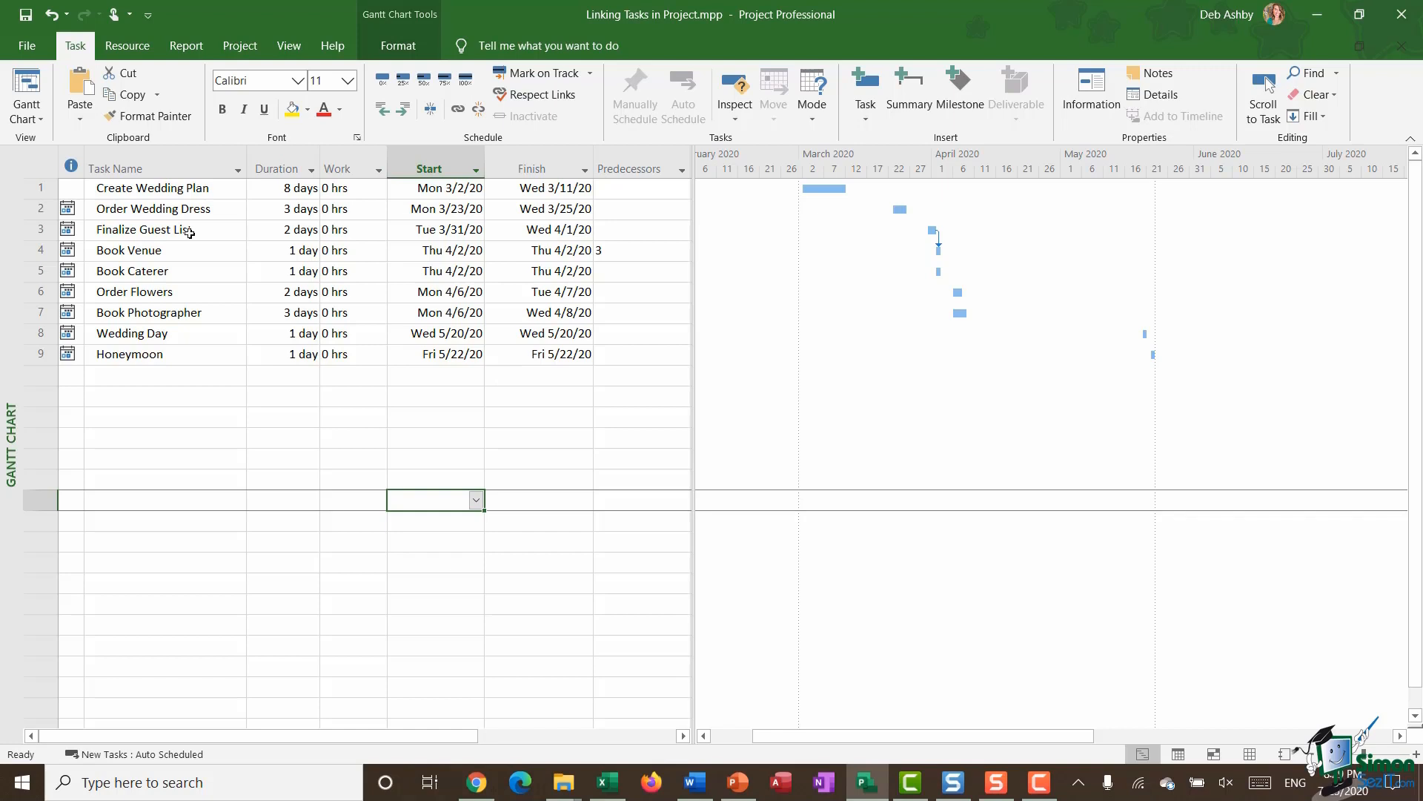
mouse_move(184, 276)
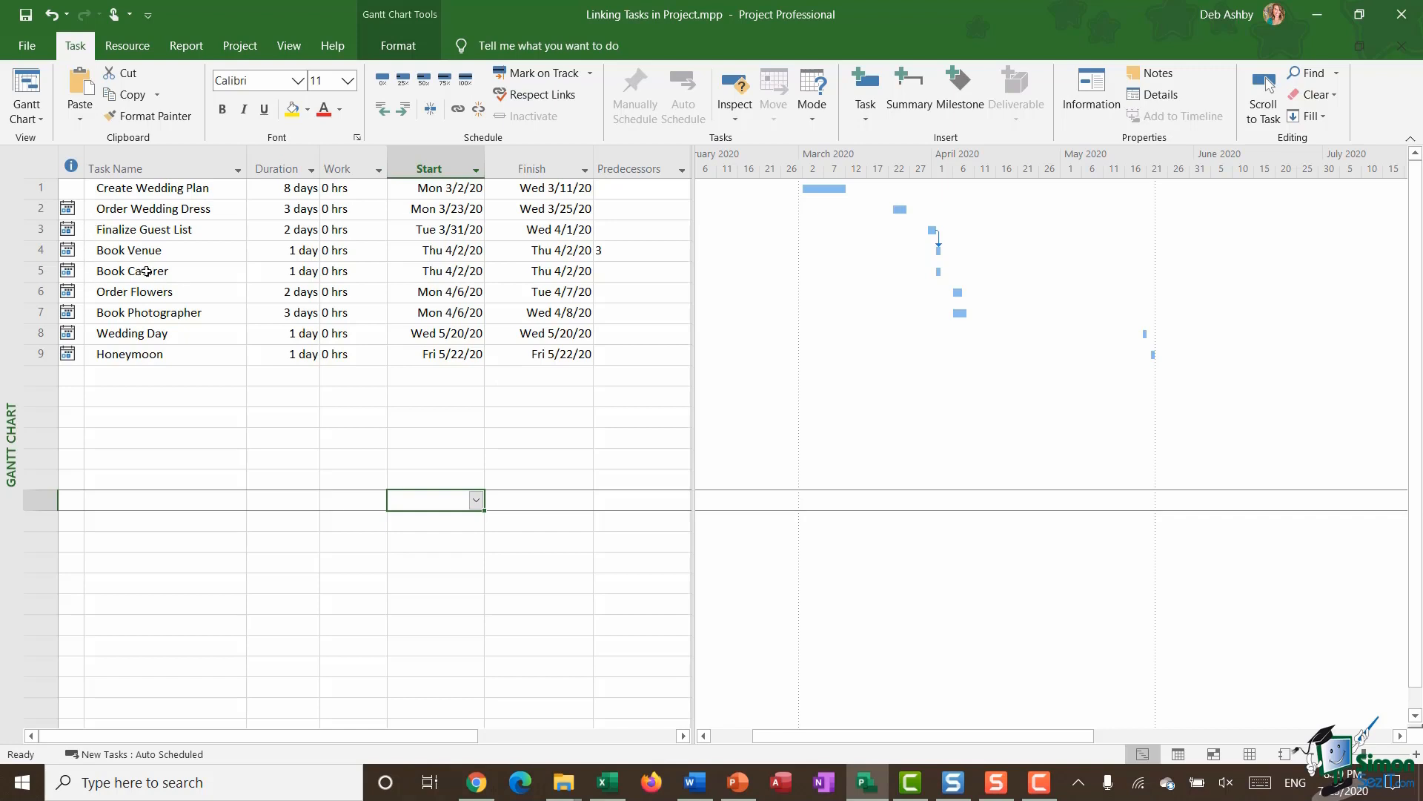
mouse_move(179, 272)
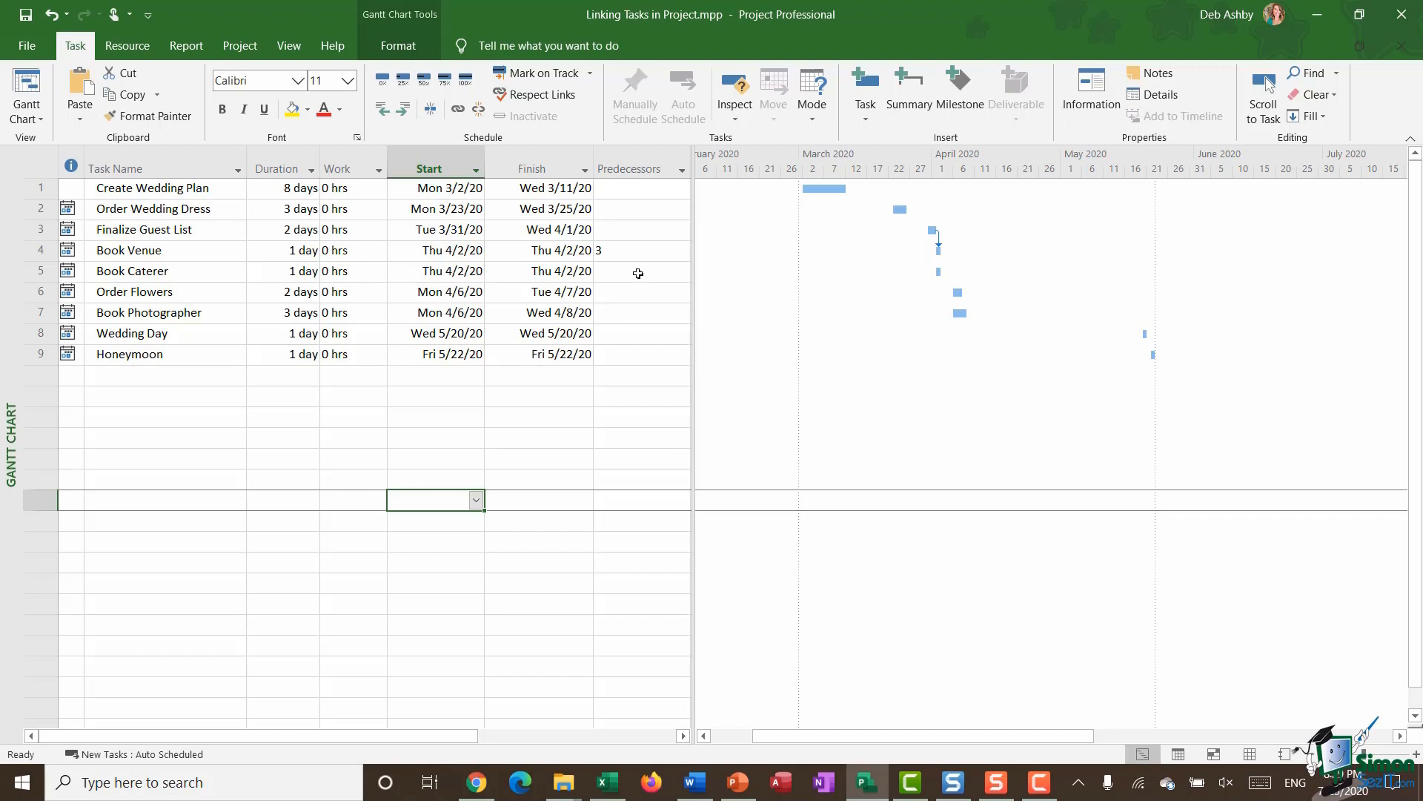
- Tick task 3, Finalize Guest List, in Book Caterer's Predecessors dropdown
left_click(635, 271)
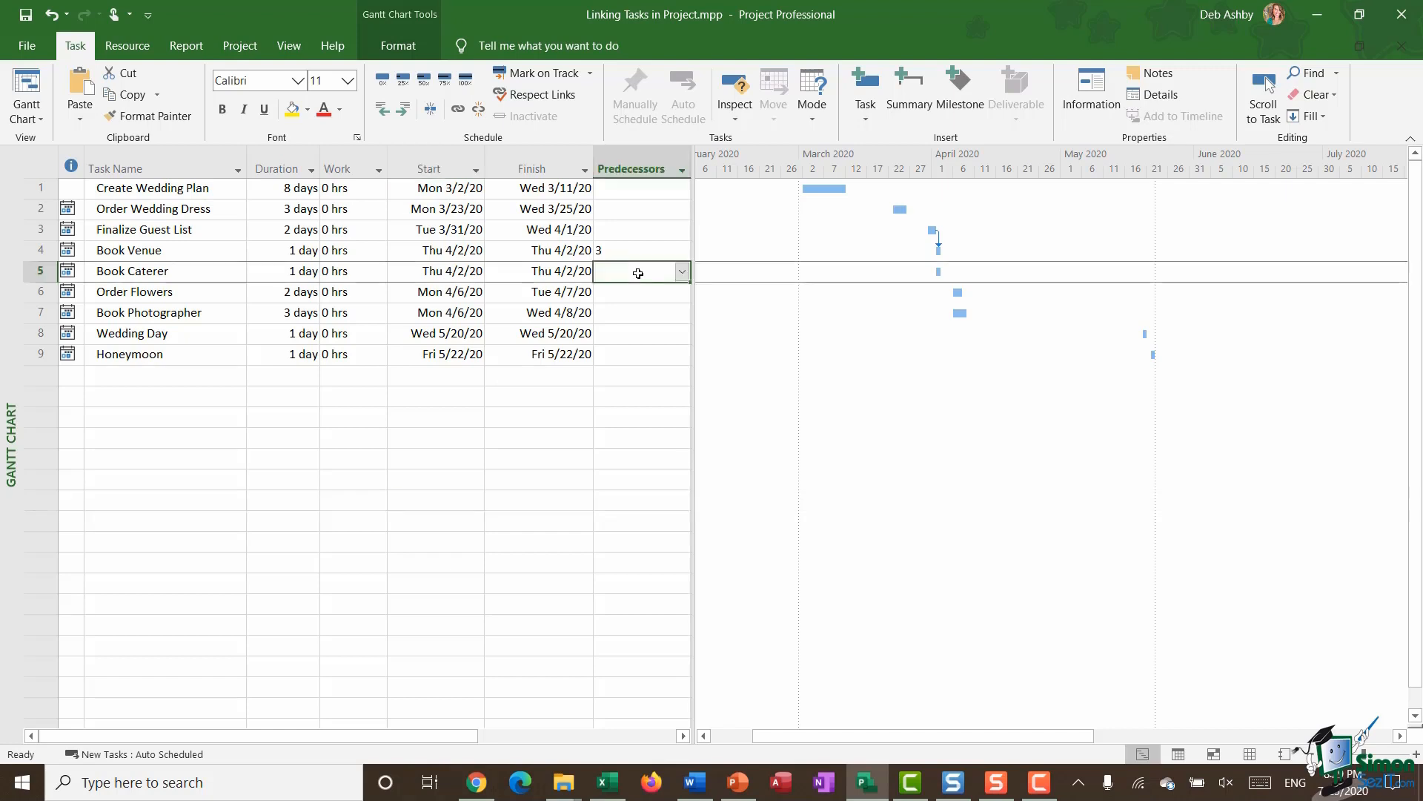
left_click(682, 271)
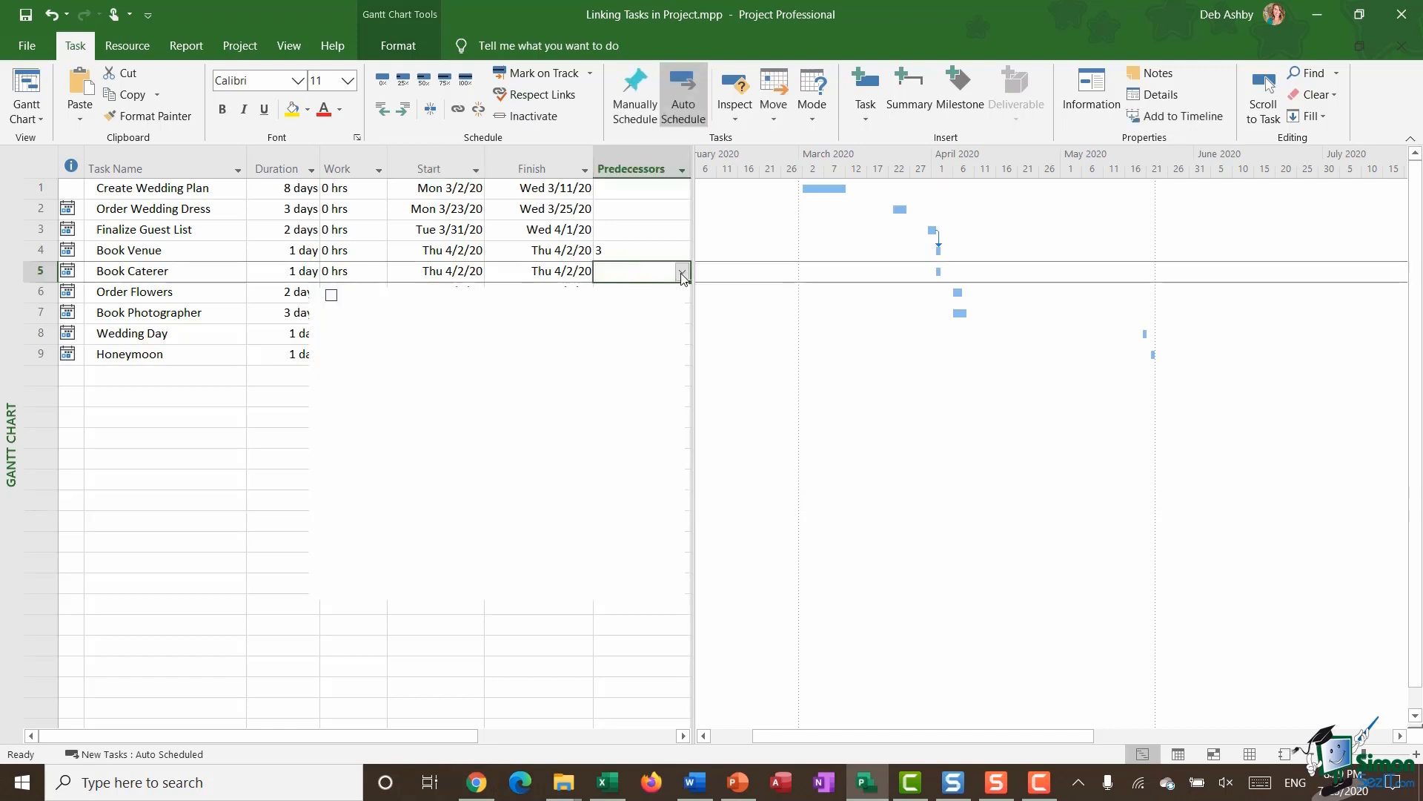
left_click(680, 270)
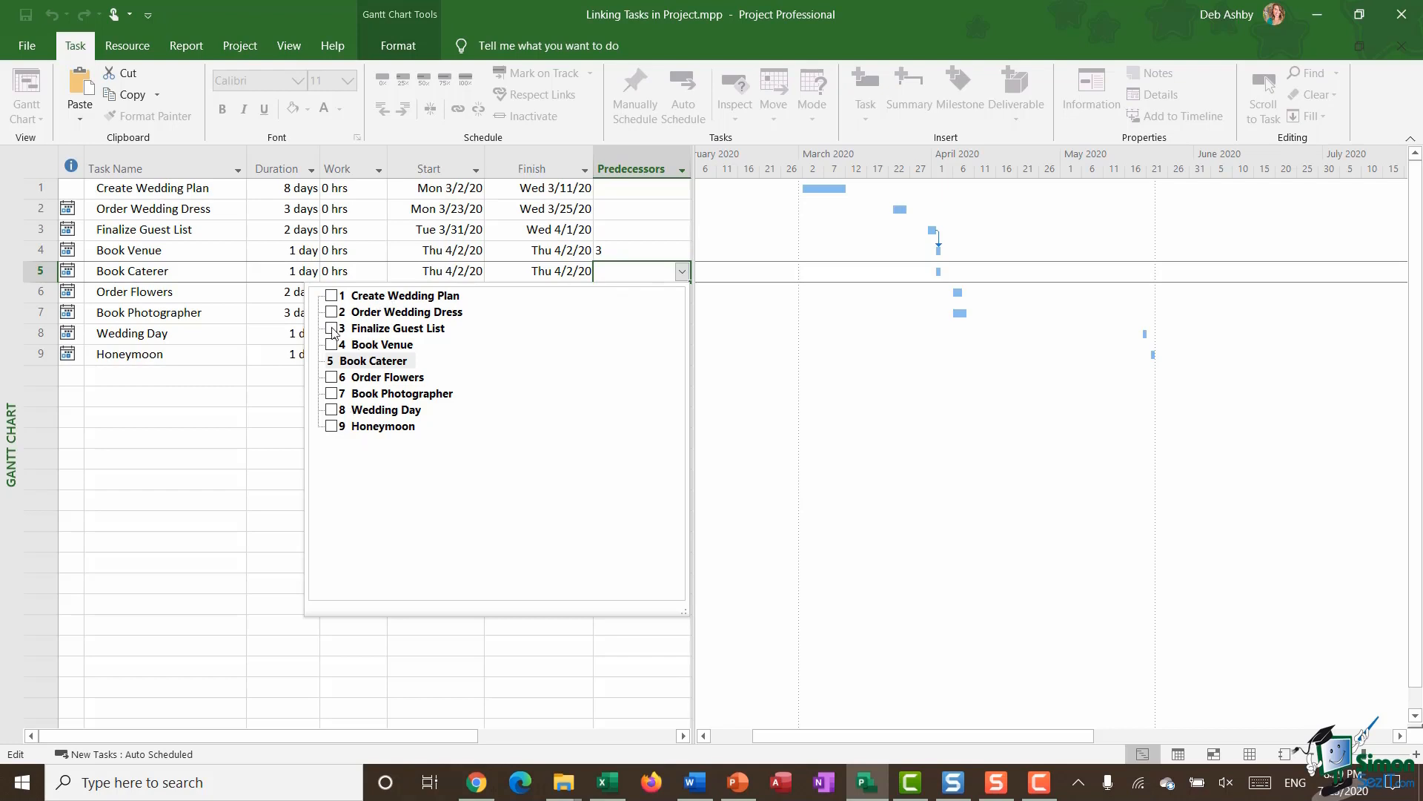
left_click(331, 328)
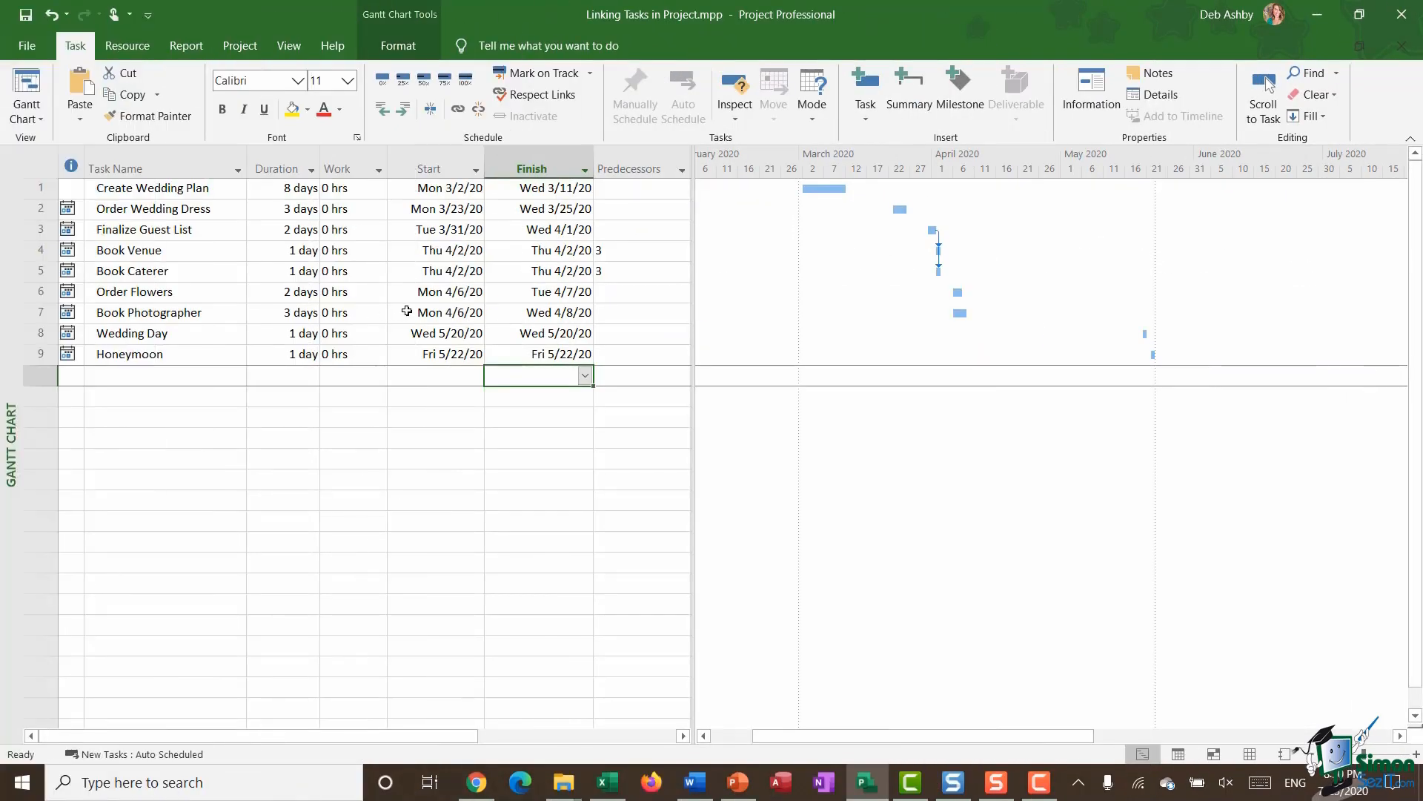
- Select Order Flowers through Wedding Day and link the three tasks in sequence
left_click(134, 292)
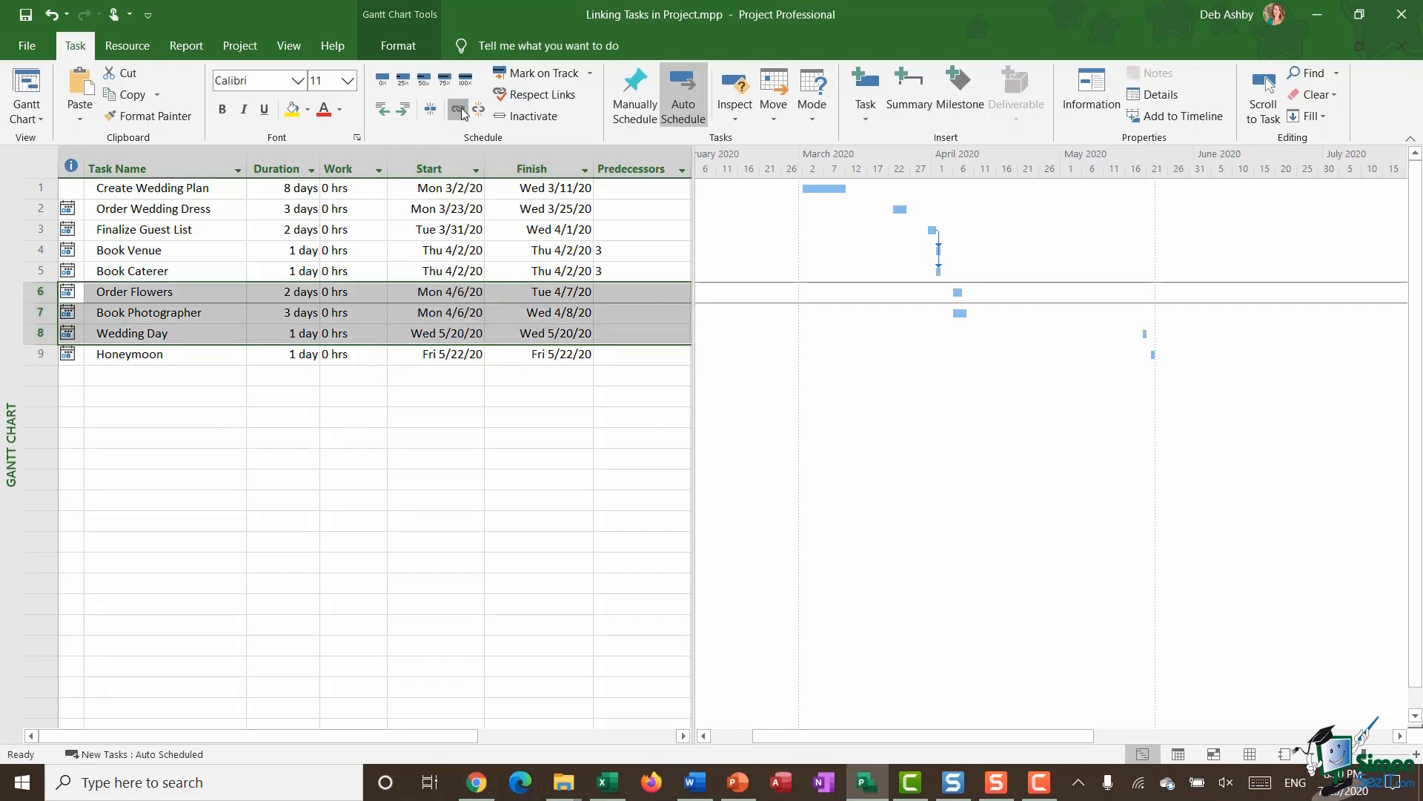
left_click(458, 108)
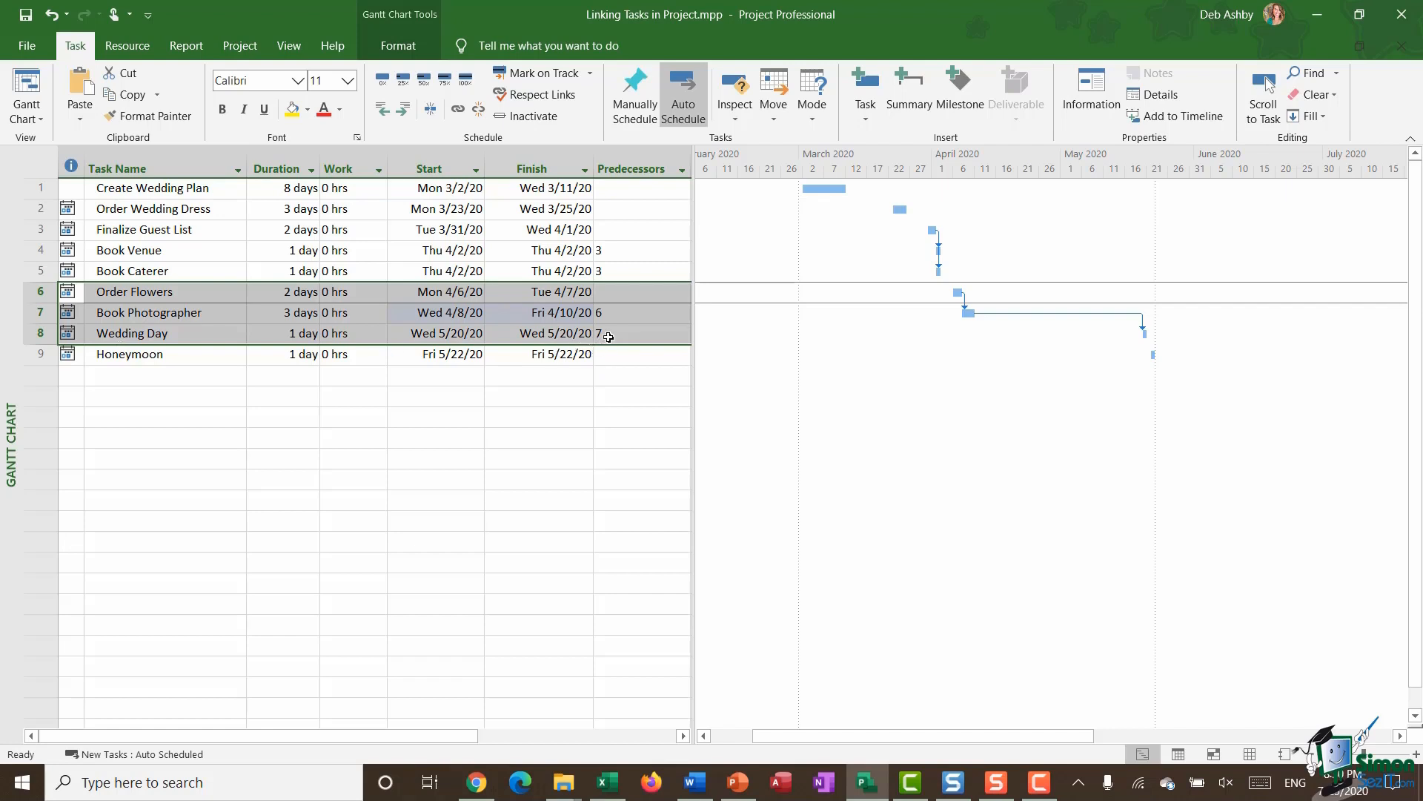
mouse_move(631, 329)
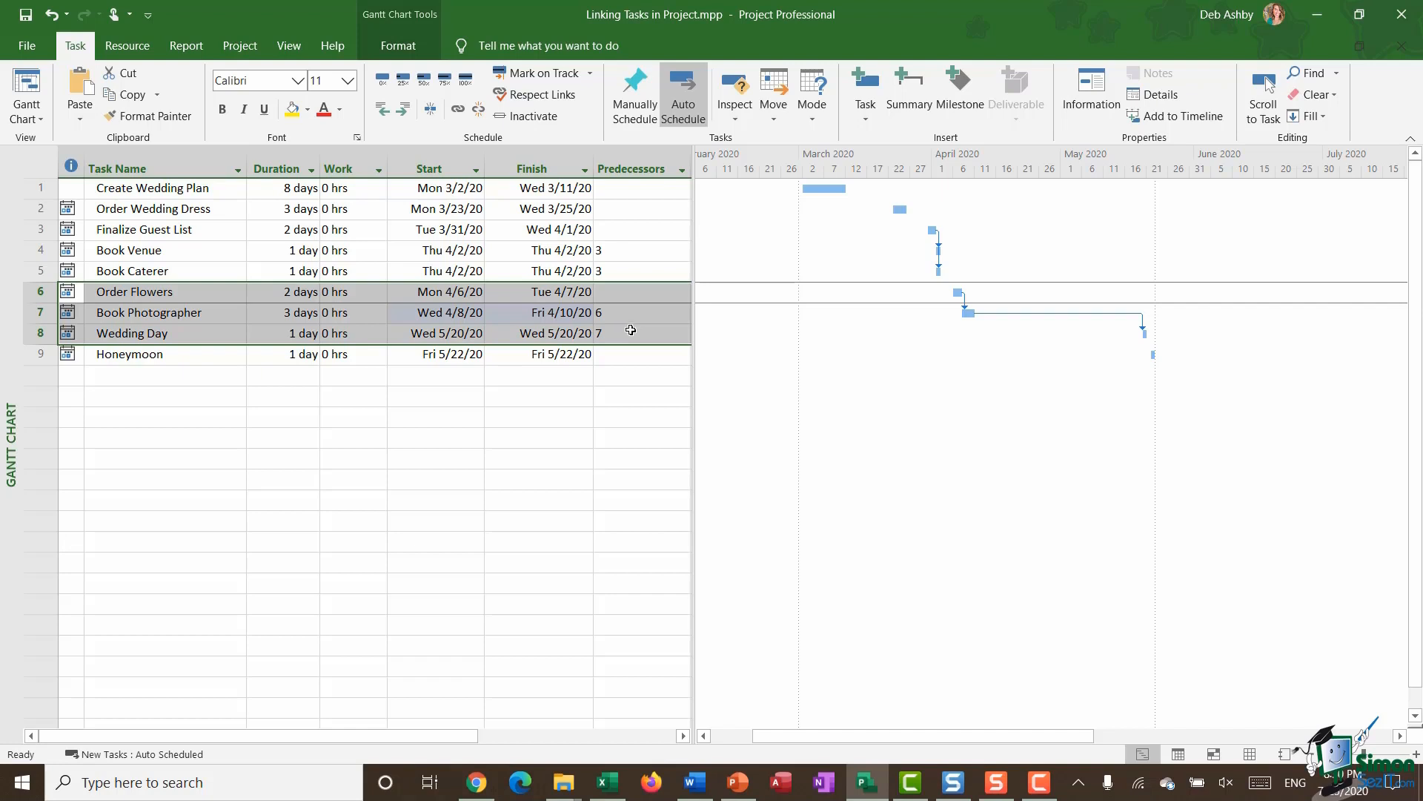
- Set Wedding Day's predecessor to task 1, Create Wedding Plan, in its Predecessors dropdown
left_click(635, 333)
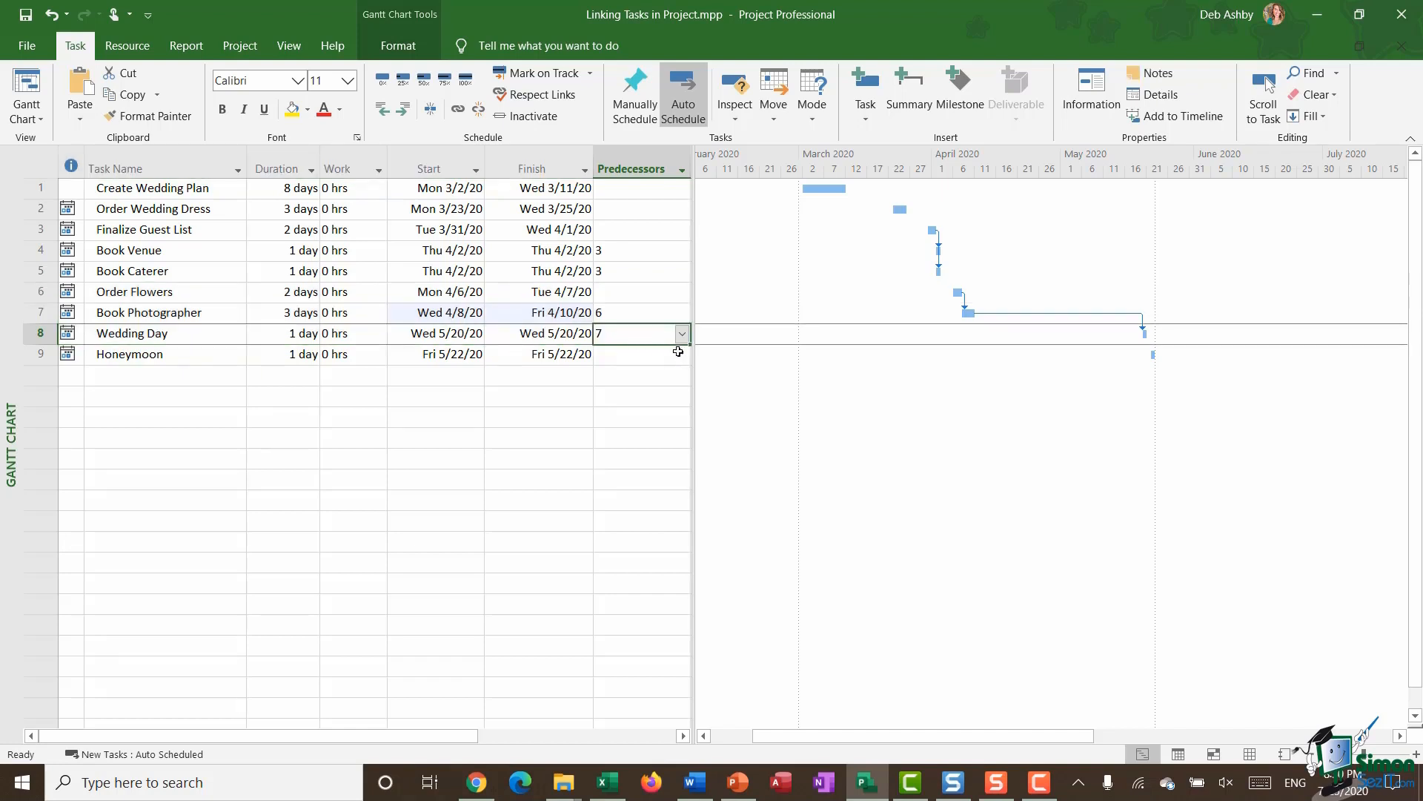
left_click(680, 332)
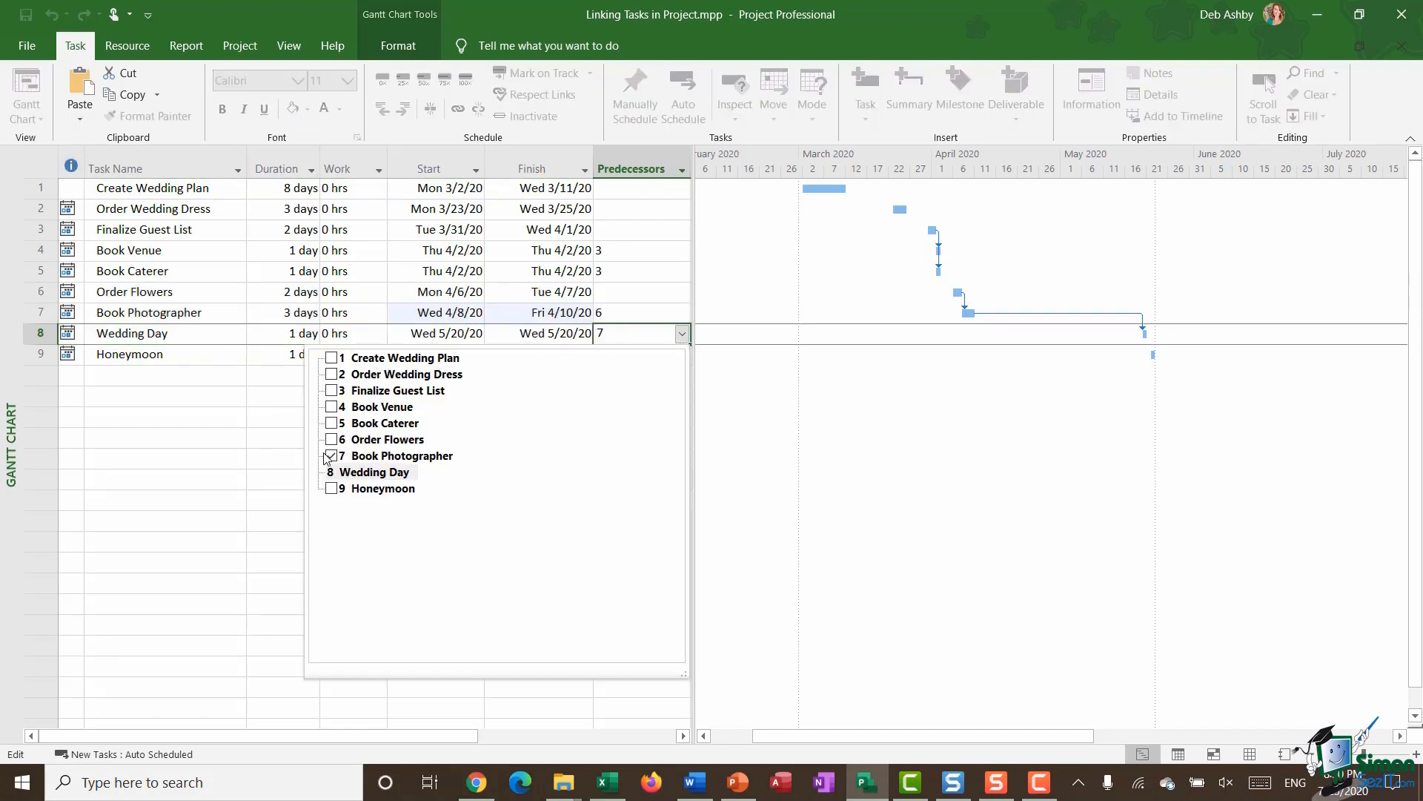
left_click(331, 356)
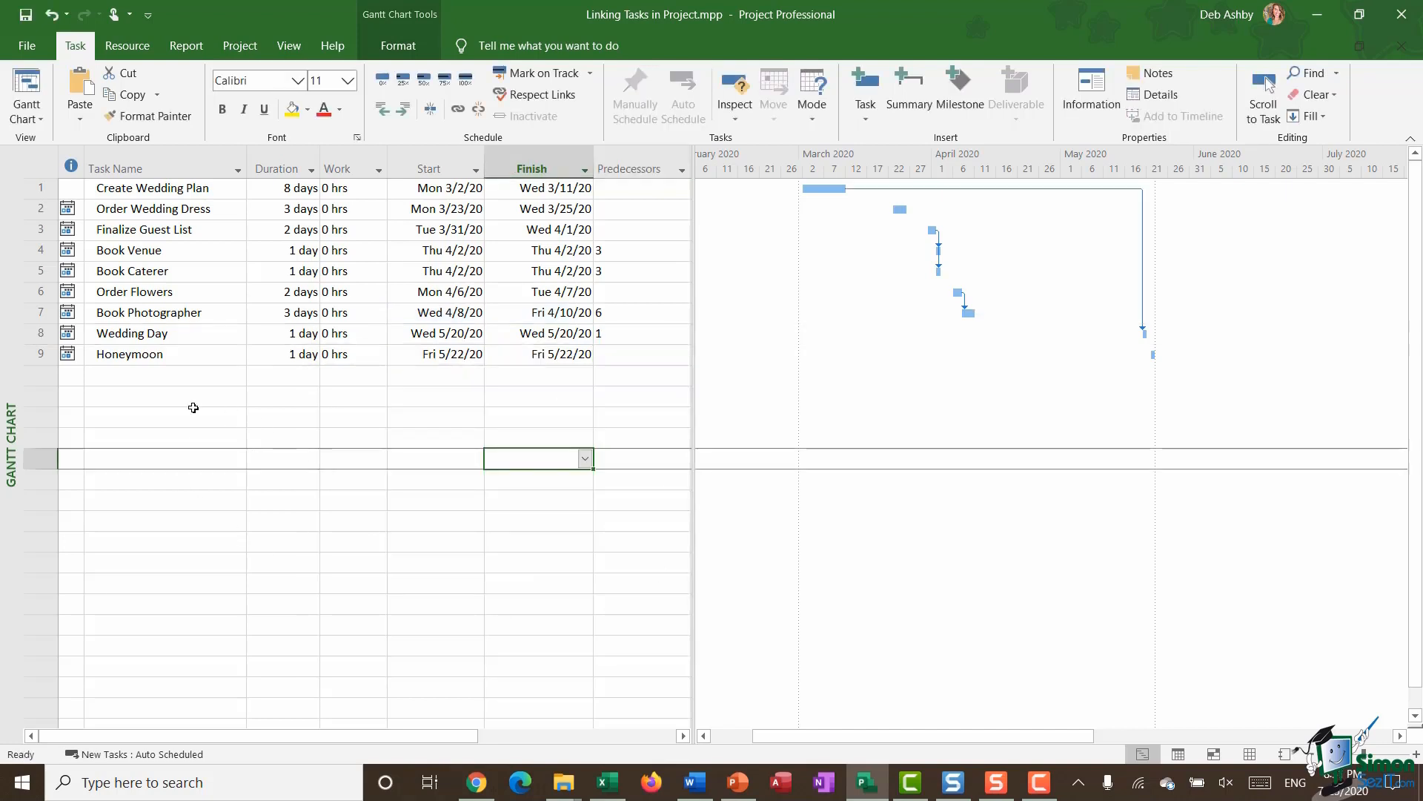
left_click(40, 229)
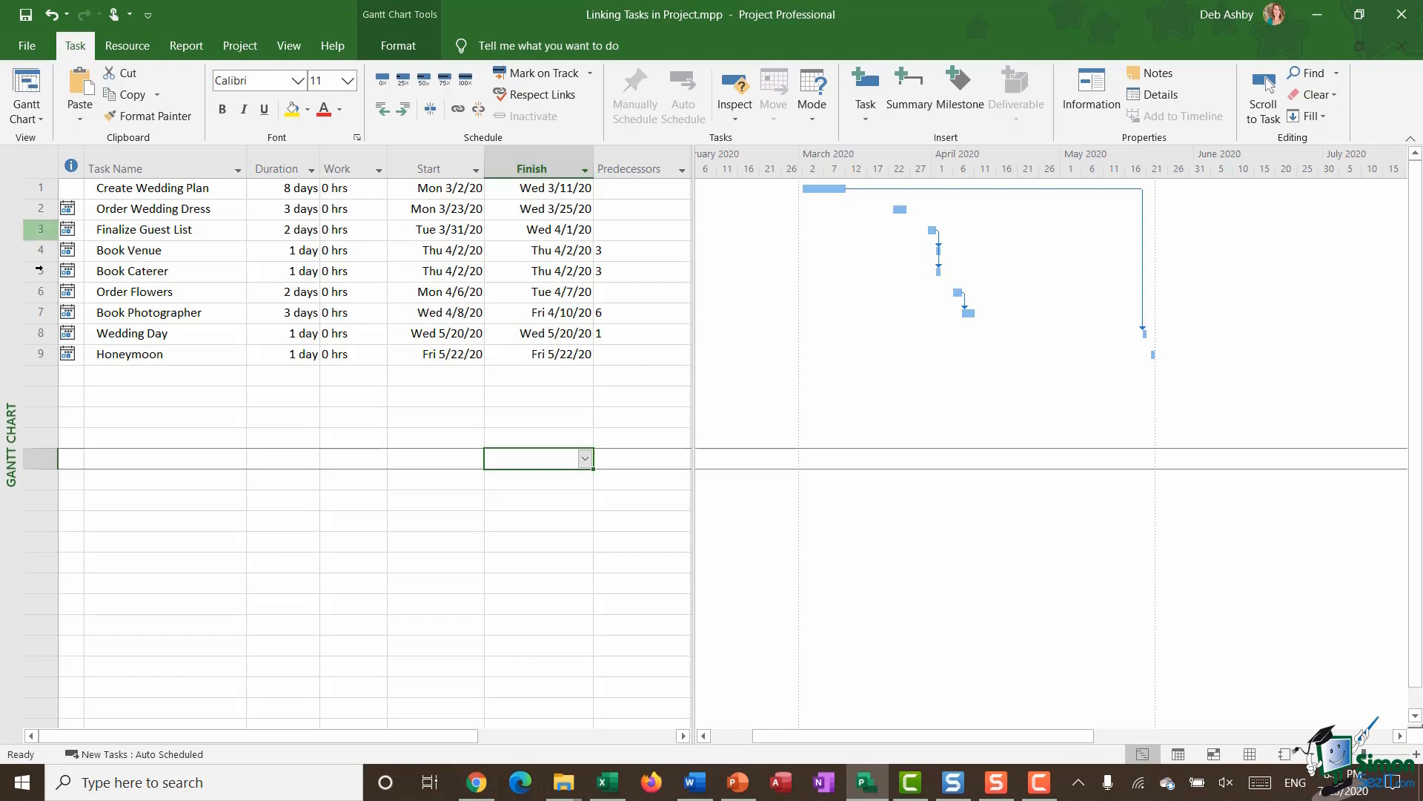
left_click(40, 230)
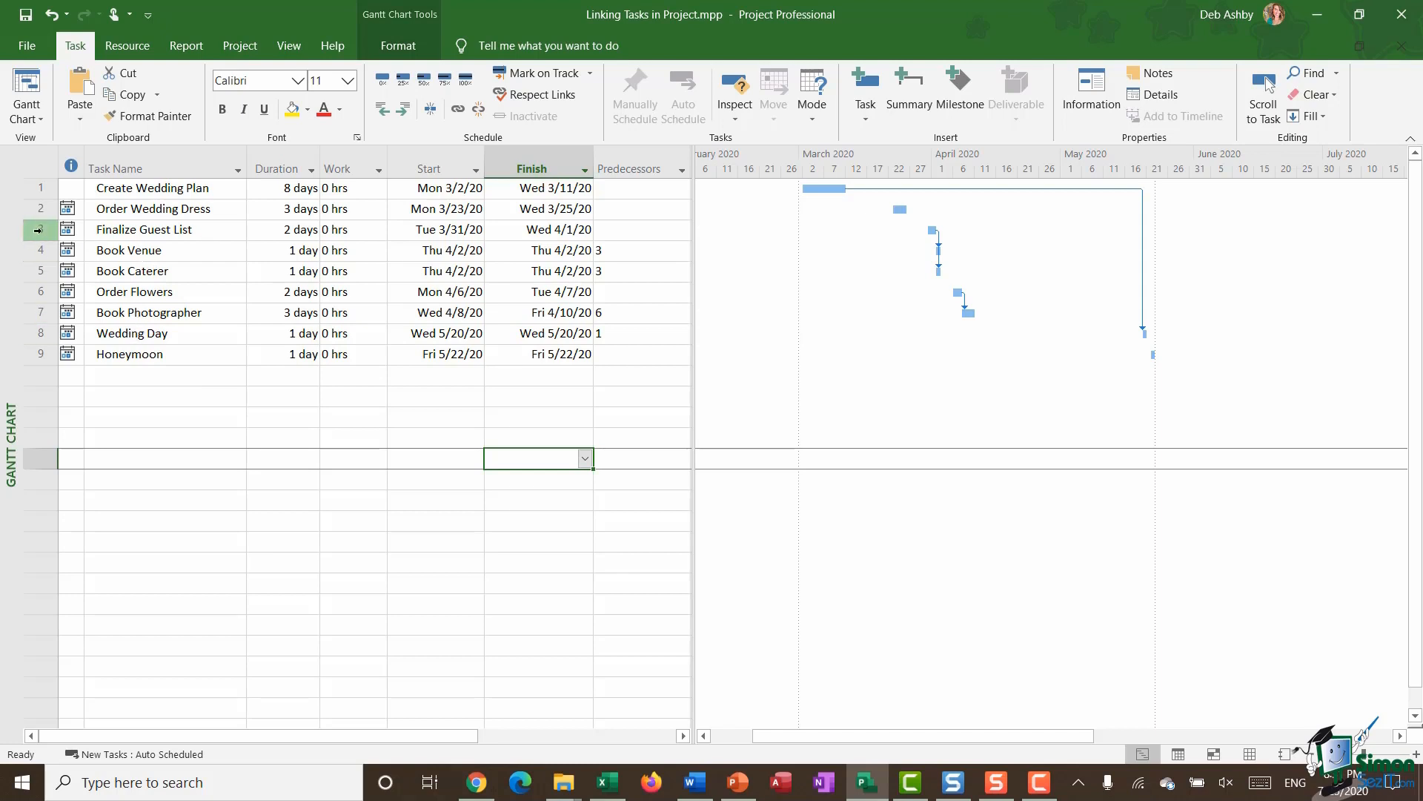
- Select Finalize Guest List together with Book Photographer, then enter '3 days'
left_click(163, 229)
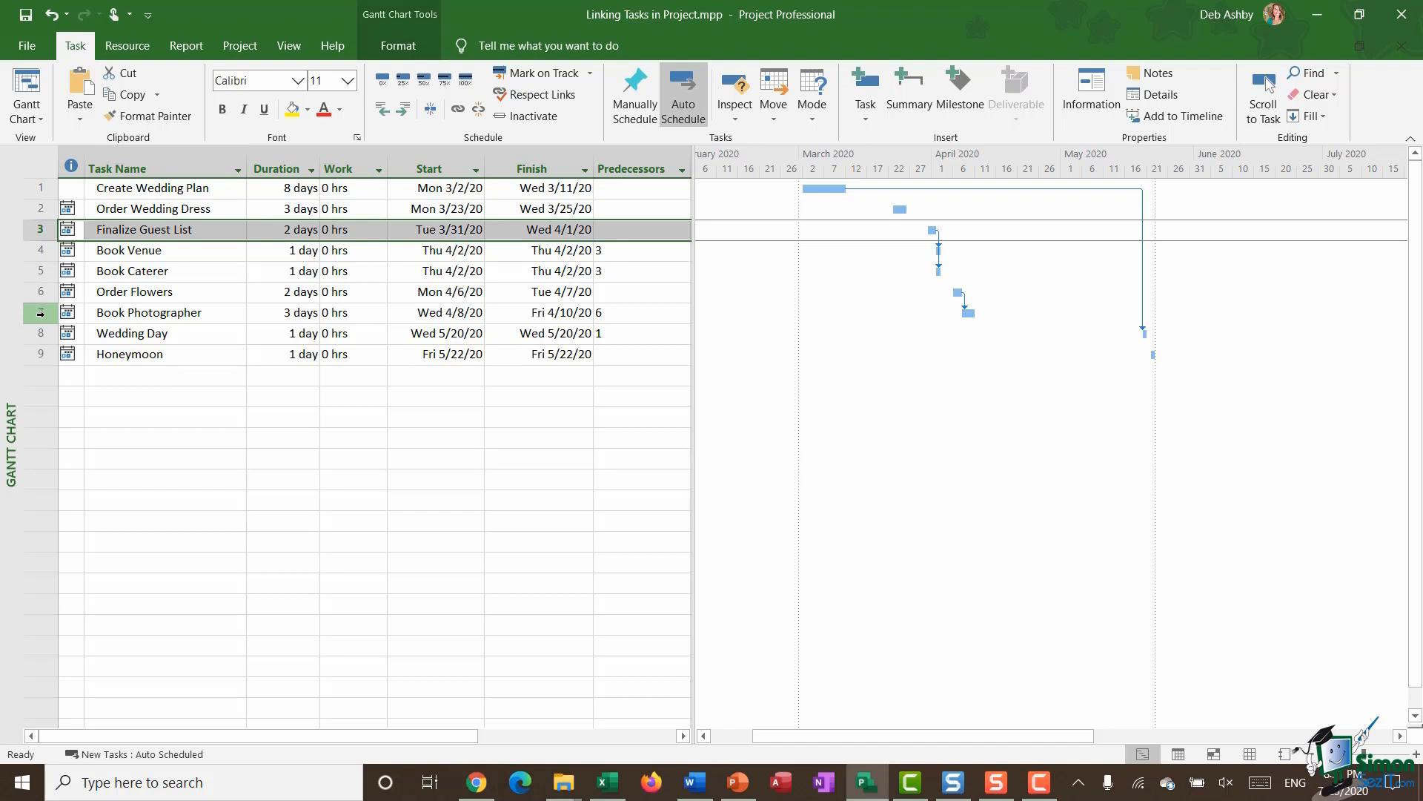
left_click(148, 312)
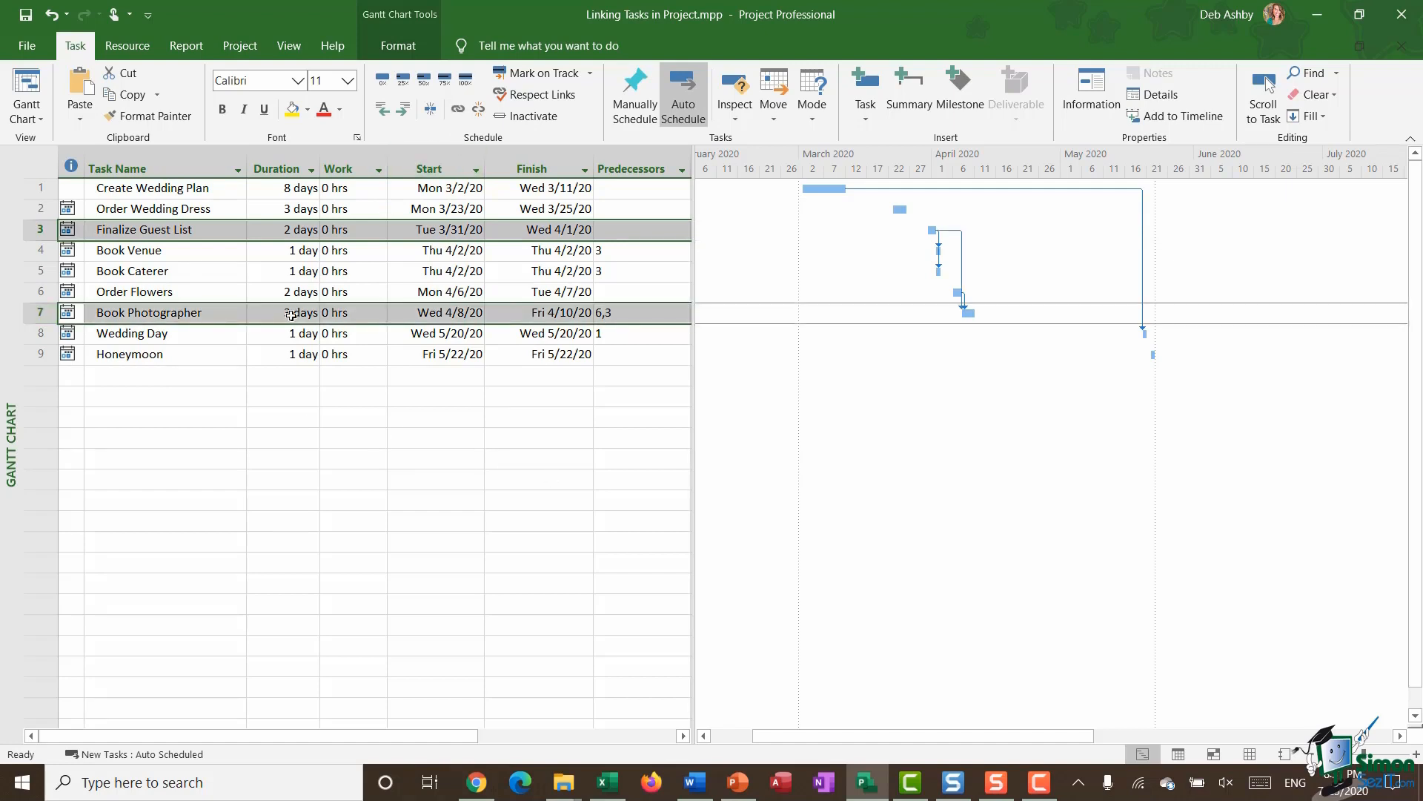
type("3 days")
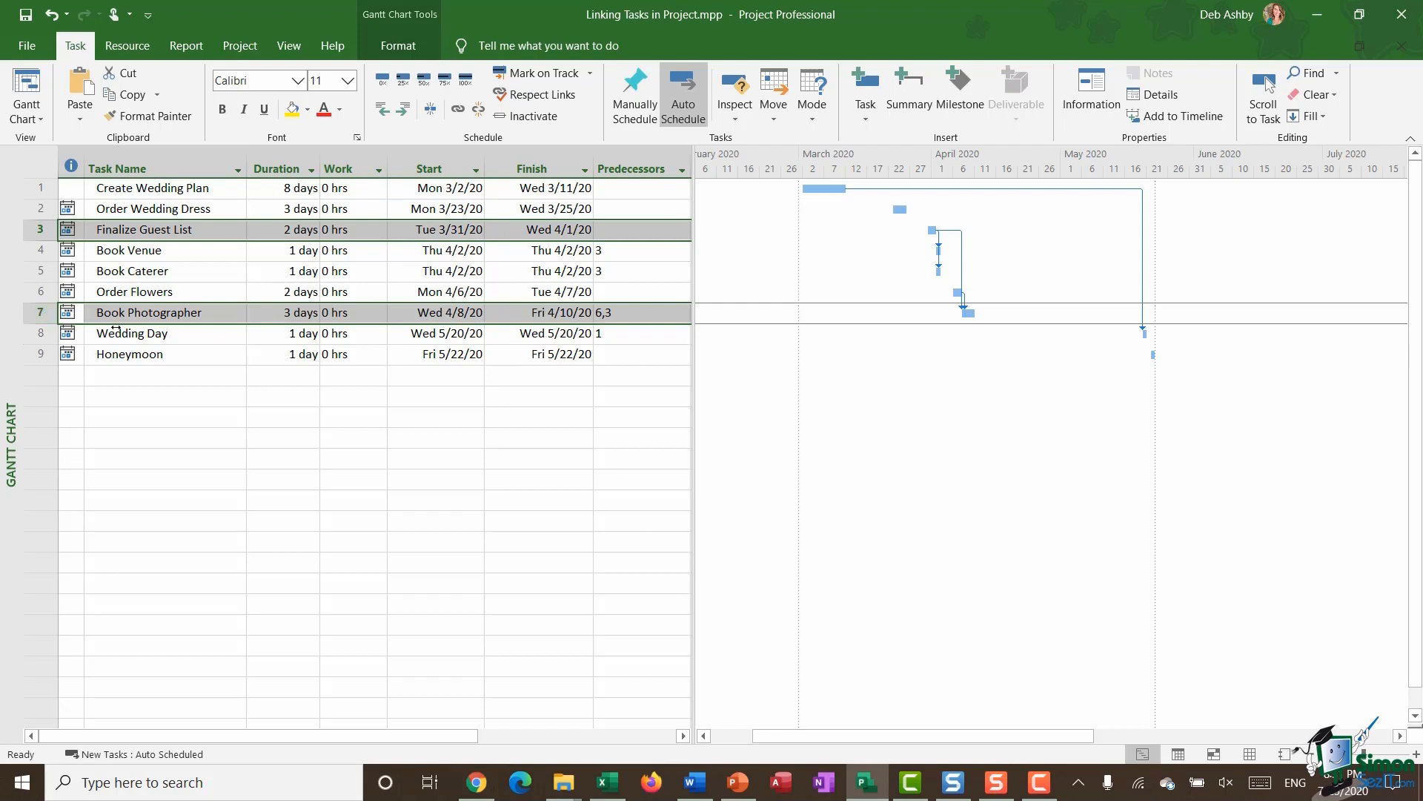
mouse_move(591, 329)
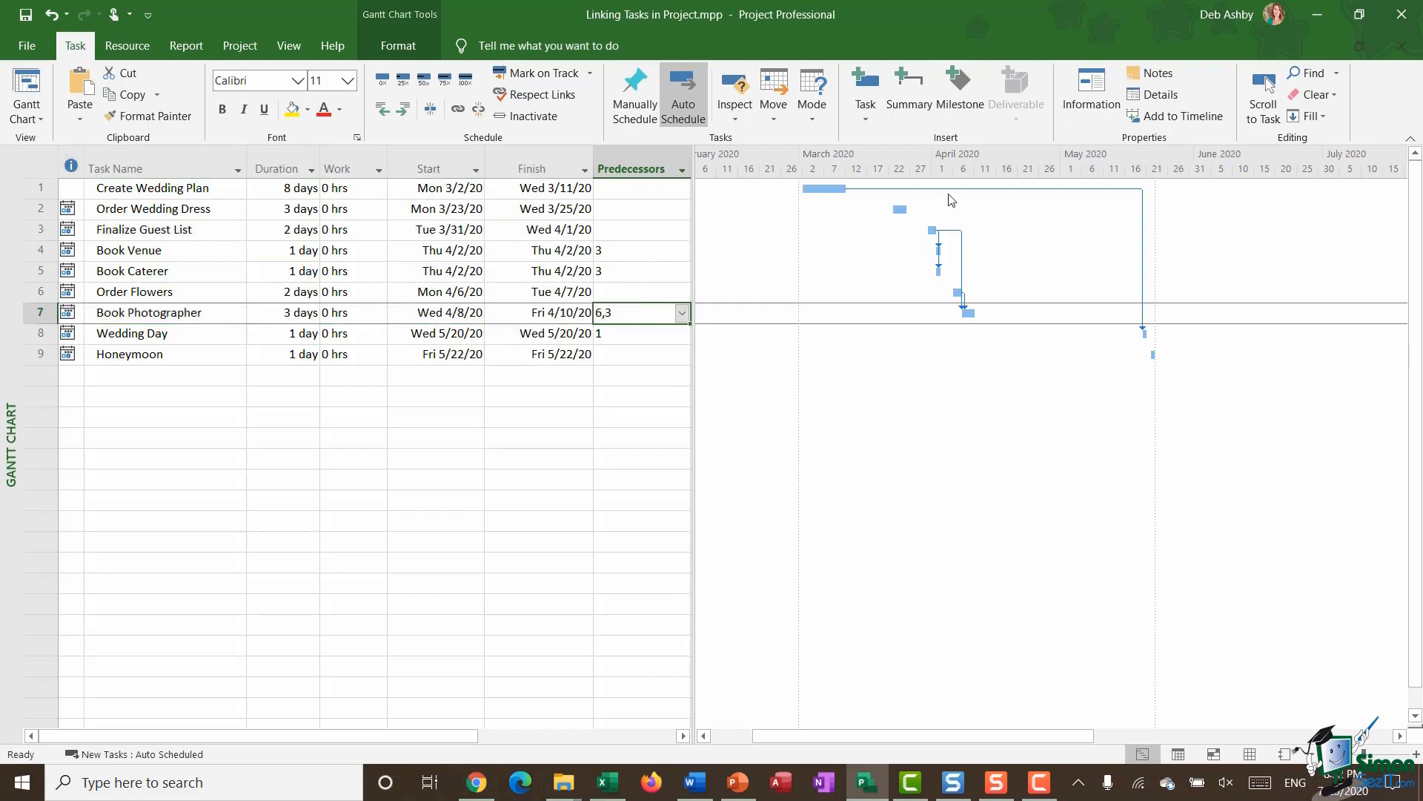
mouse_move(1023, 469)
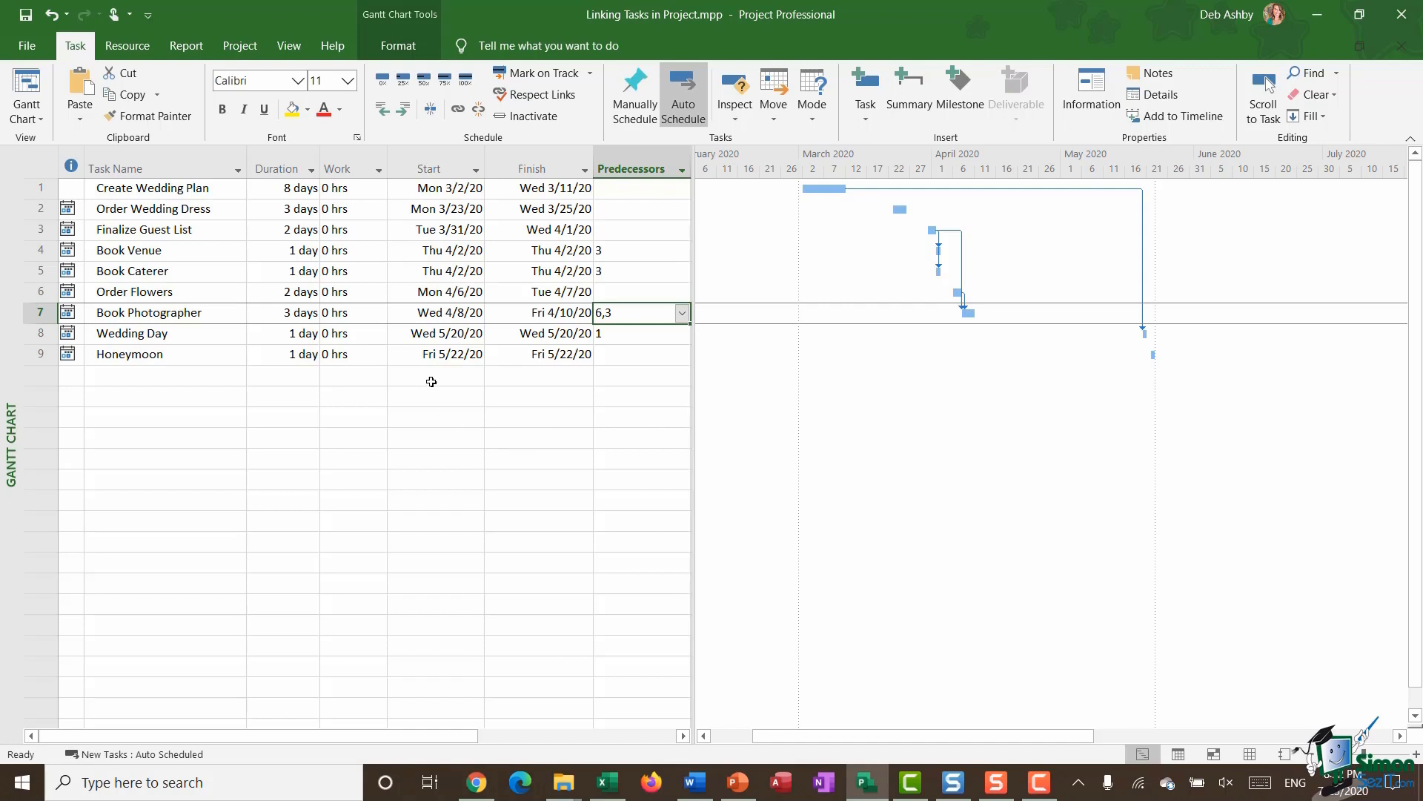
mouse_move(286, 212)
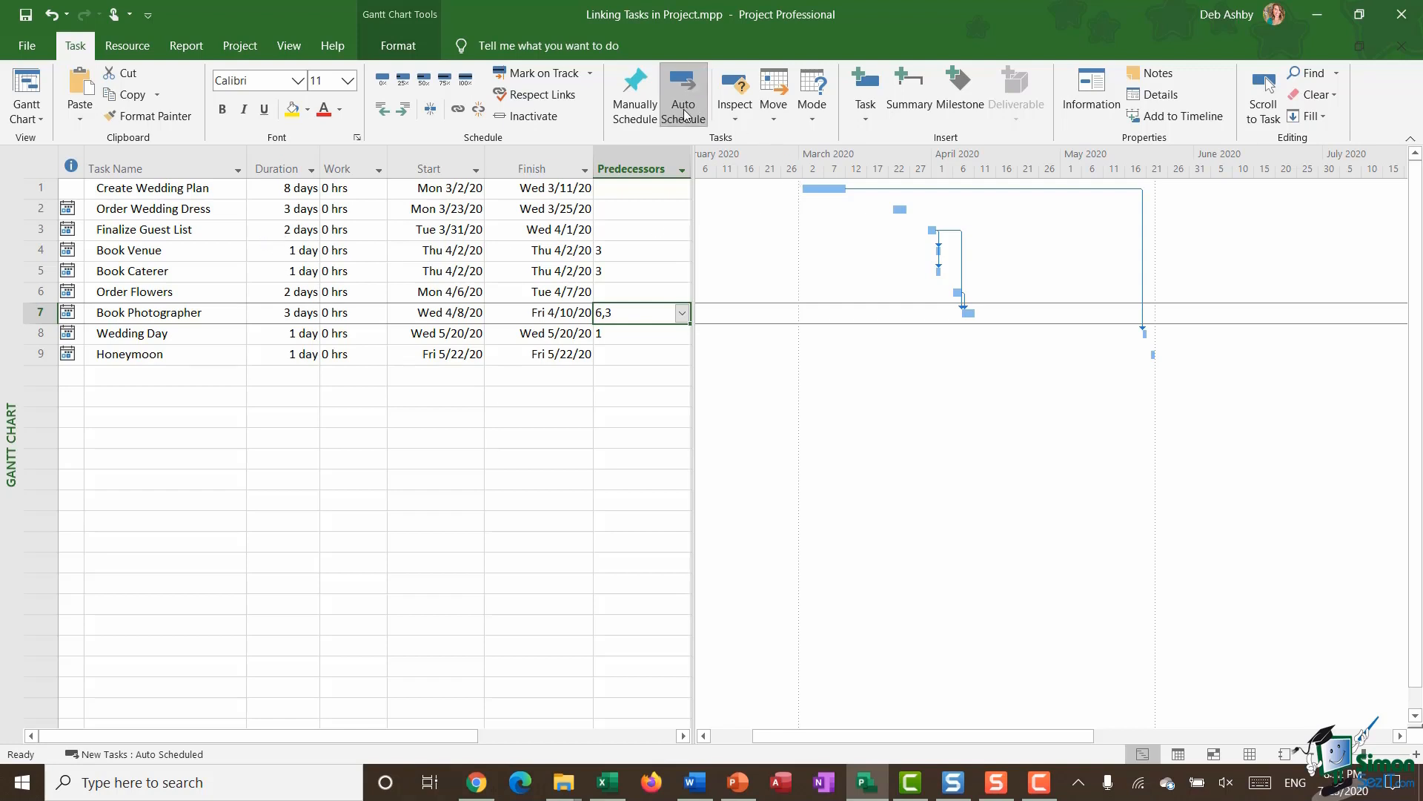
mouse_move(683, 94)
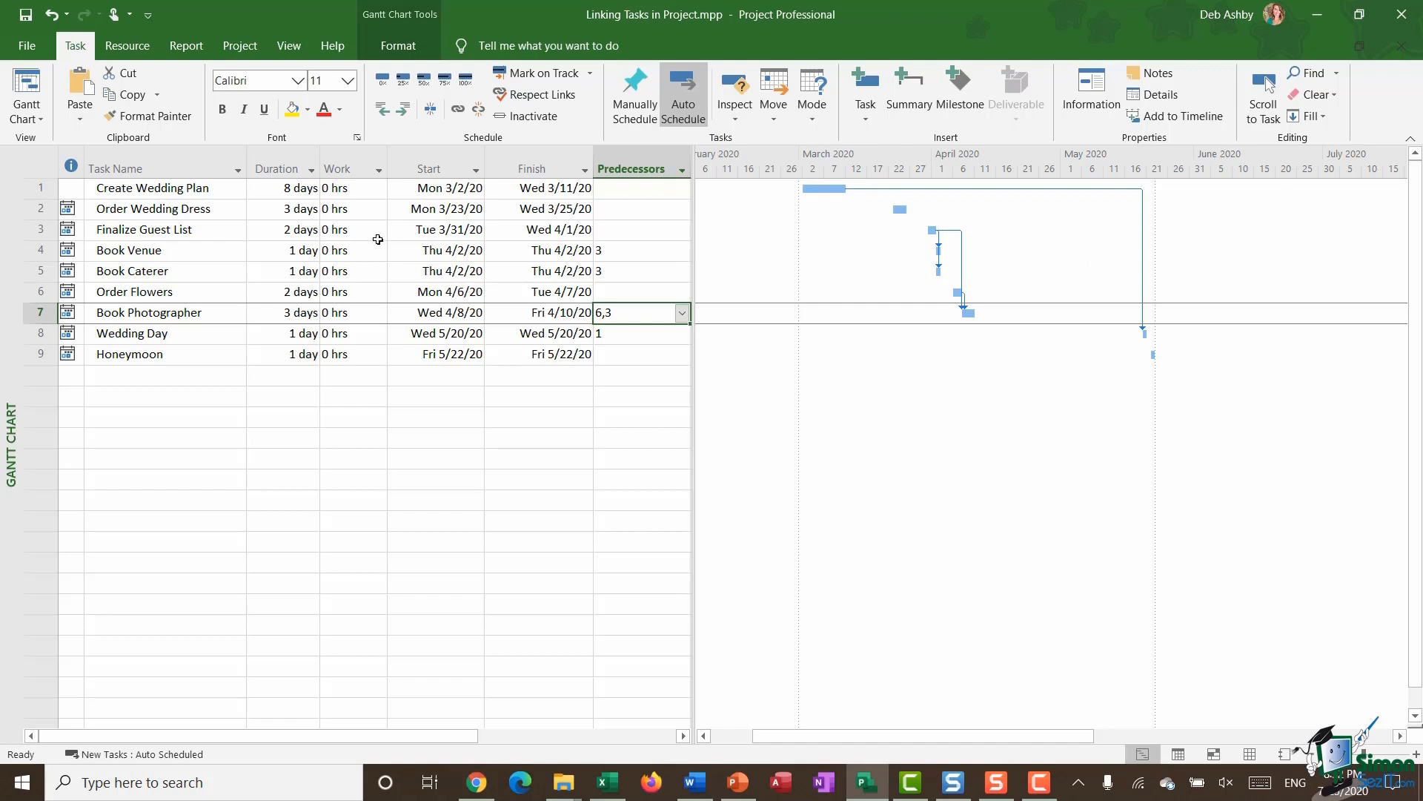
- Make Finalize Guest List 4 days long, moving Book Venue and Book Caterer to 4/6/20
left_click(277, 229)
type("4")
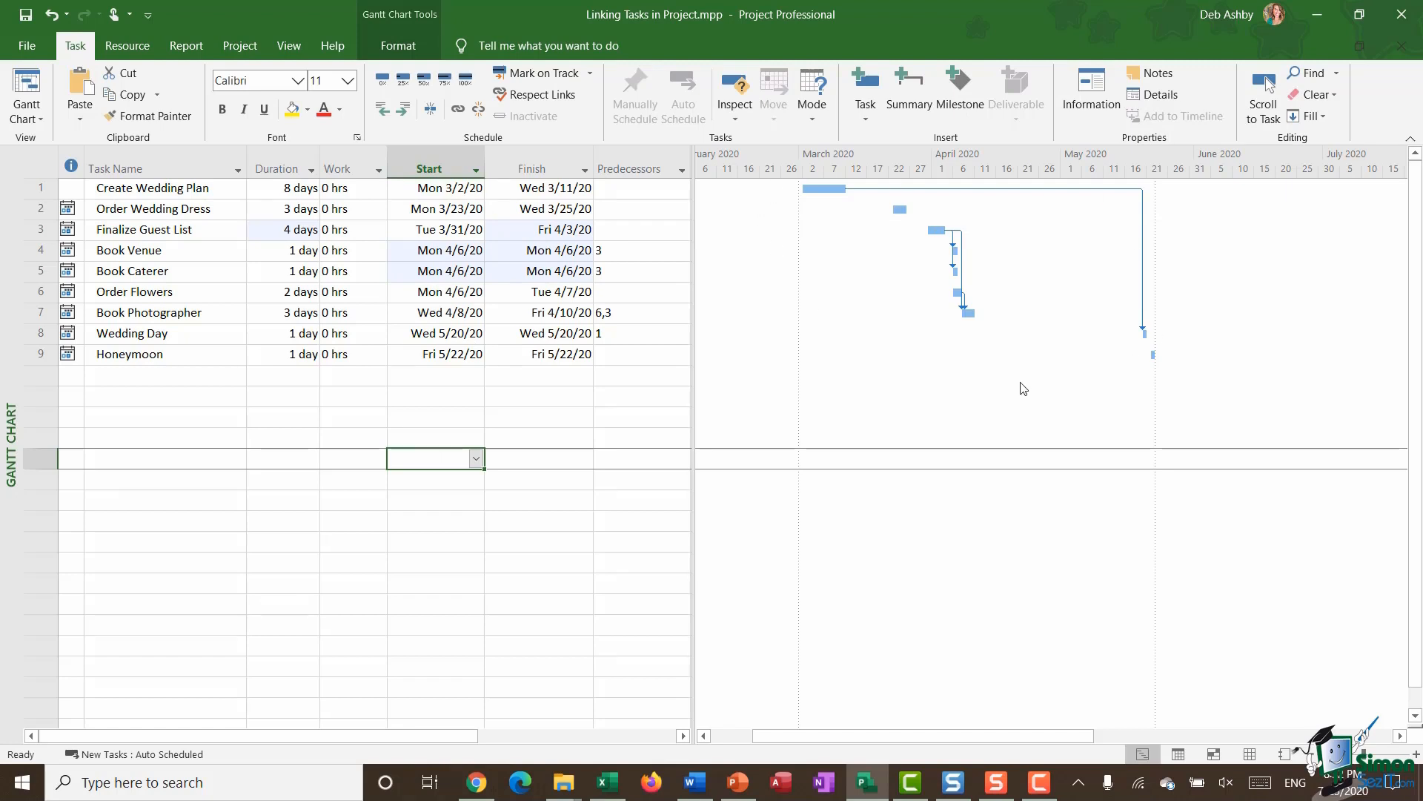
mouse_move(1035, 264)
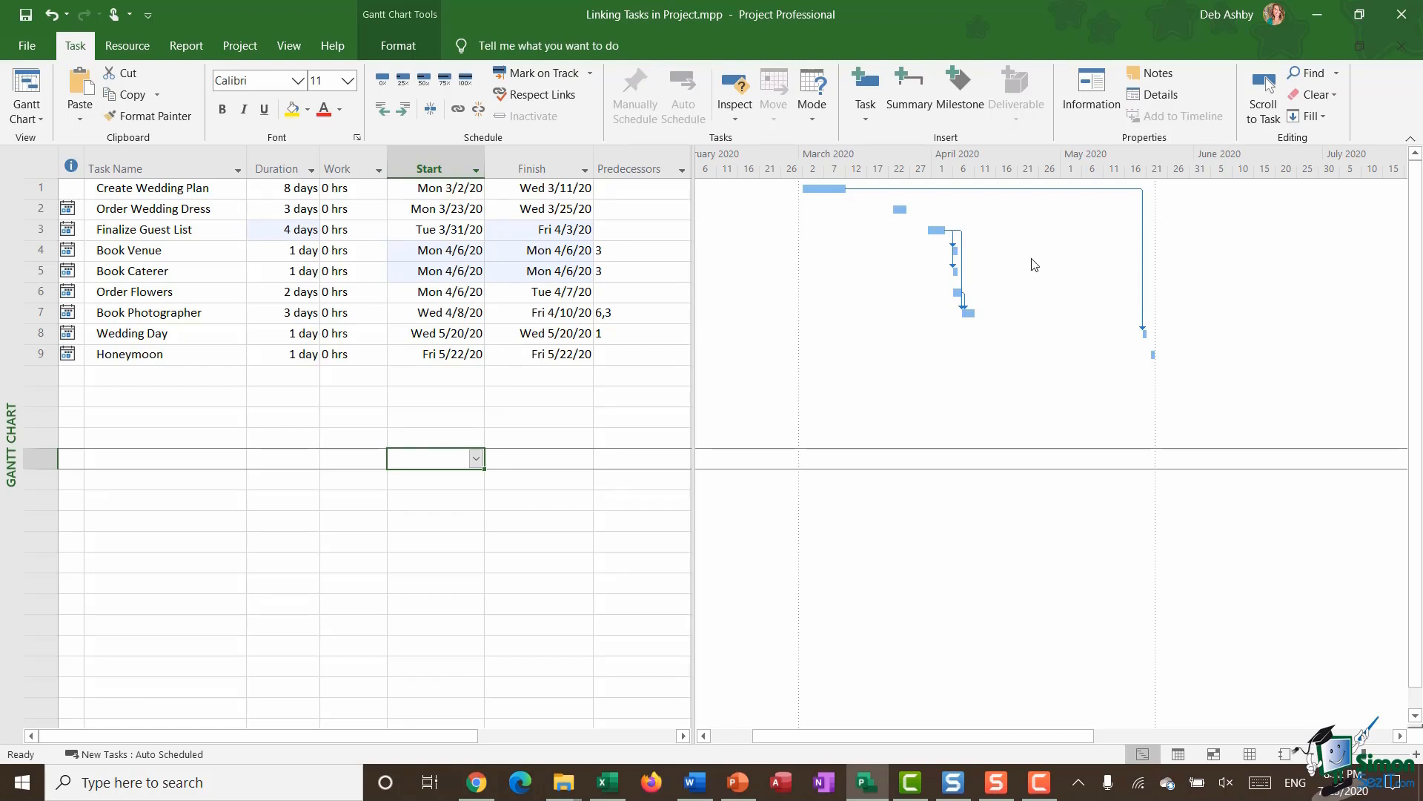
mouse_move(451, 306)
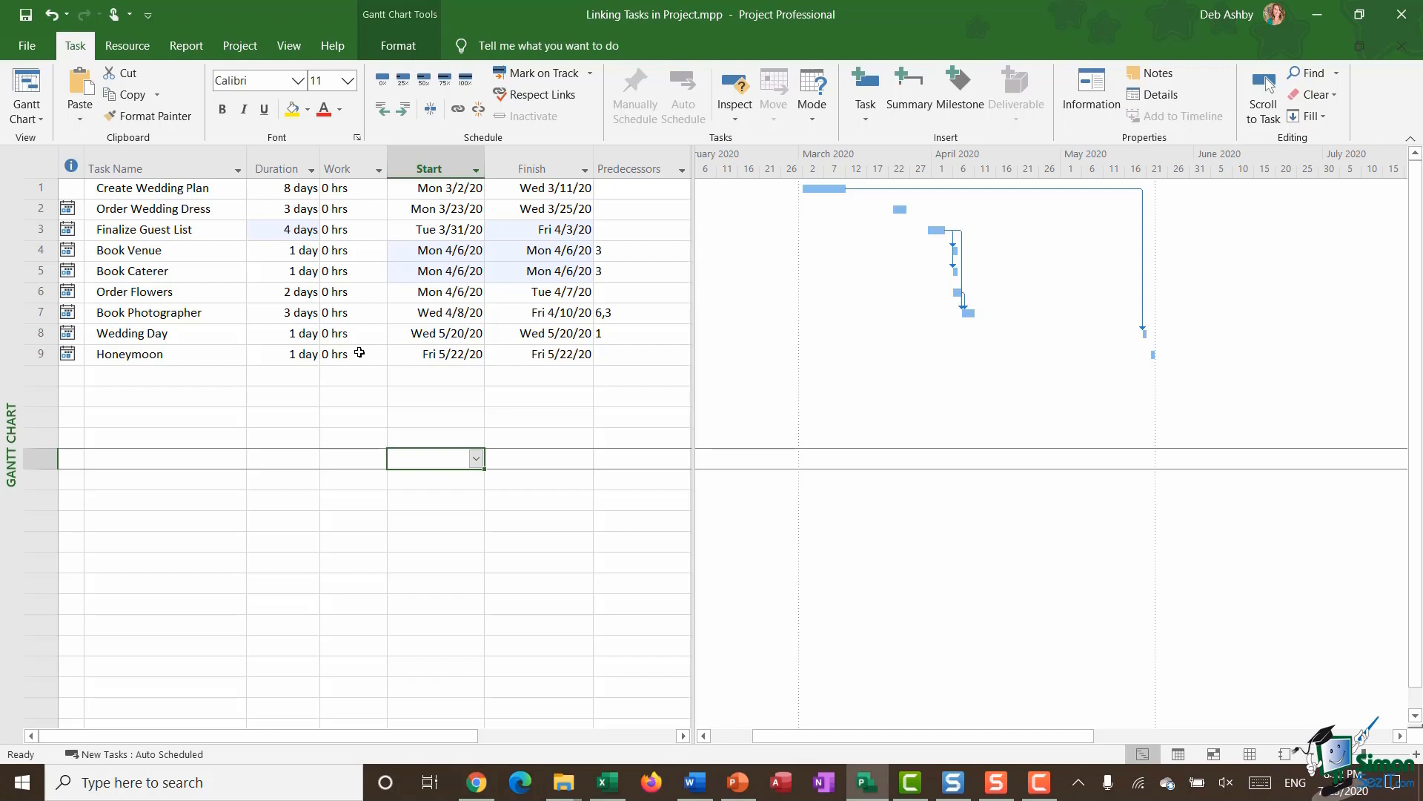
left_click(129, 354)
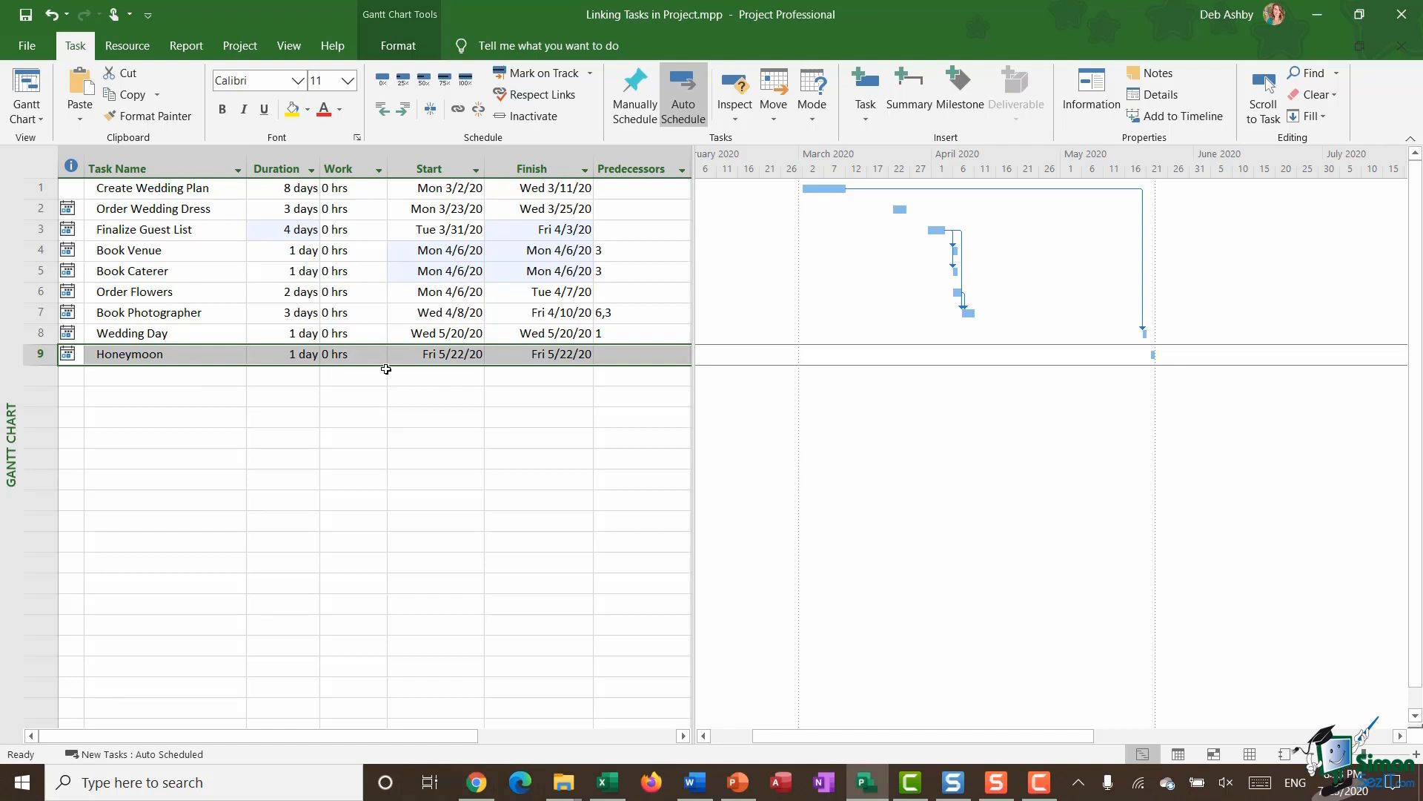
mouse_move(289, 320)
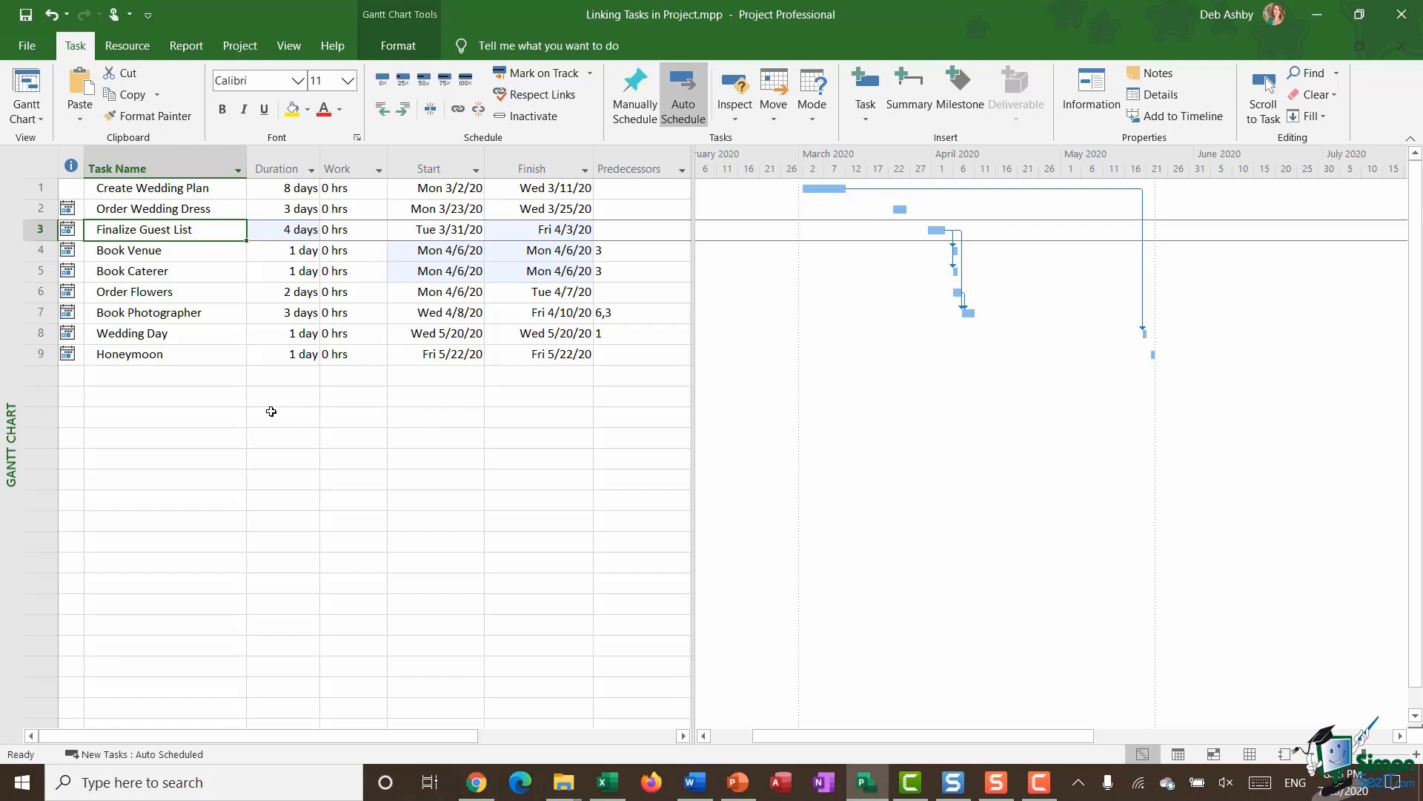
mouse_move(470, 423)
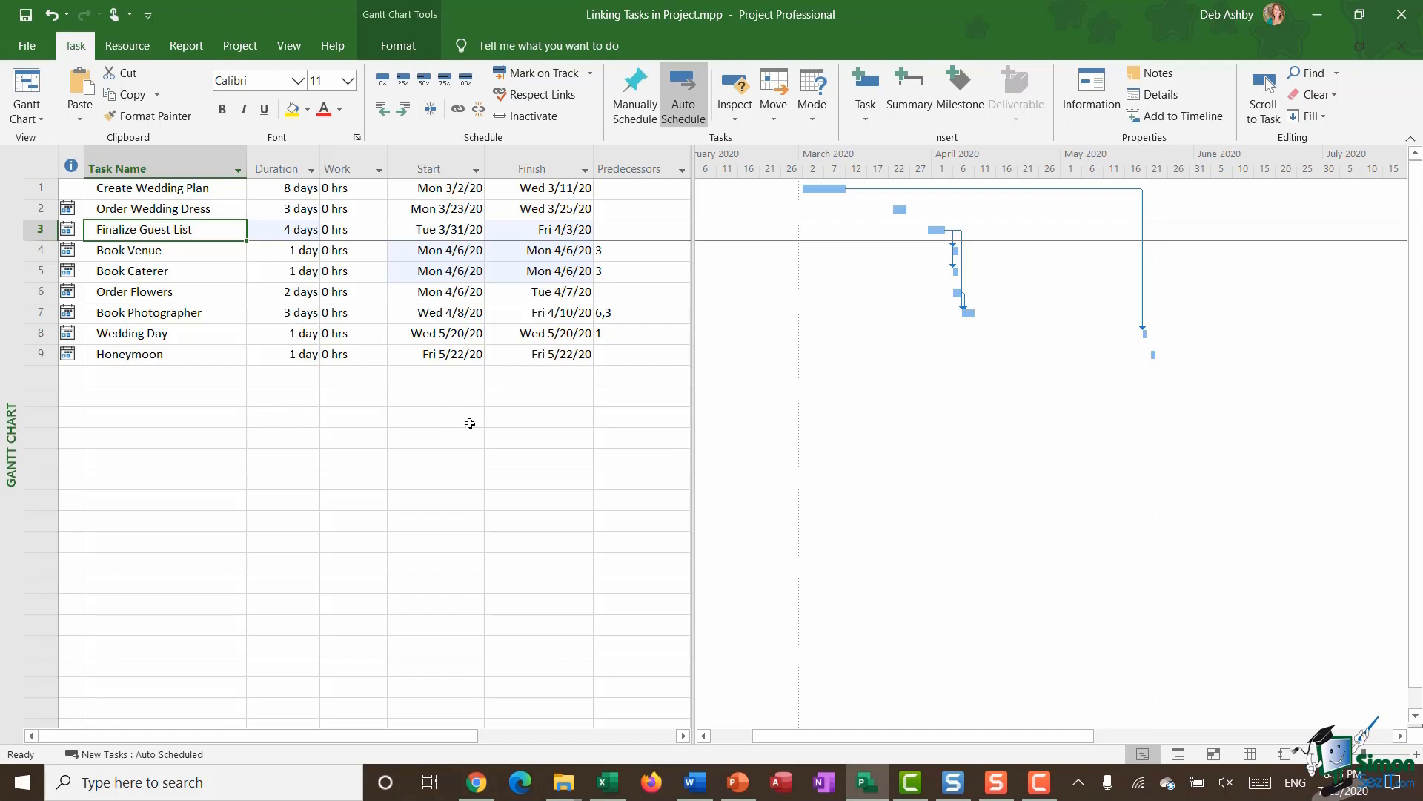
- Clear the value 1 from Wedding Day's Predecessors cell
left_click(635, 333)
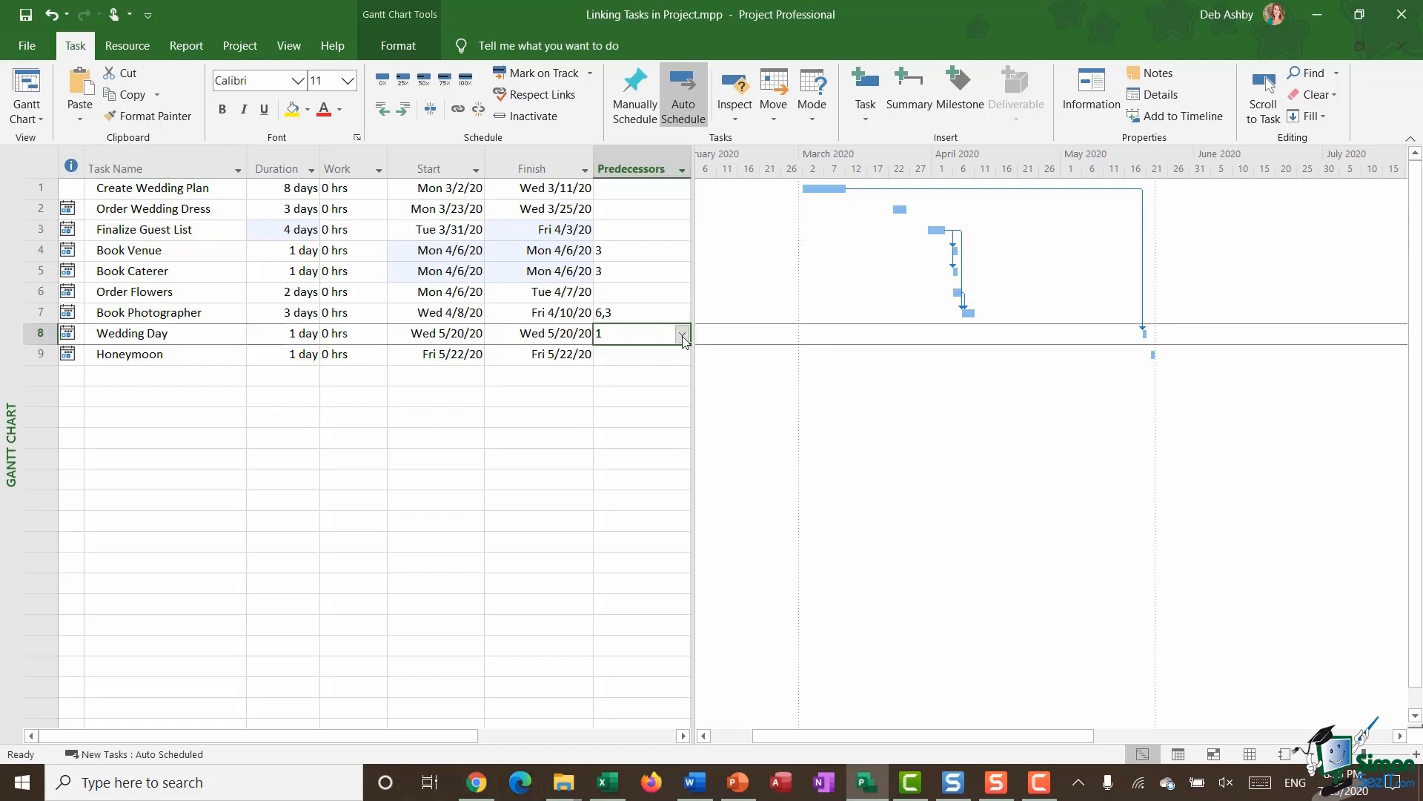
left_click(682, 333)
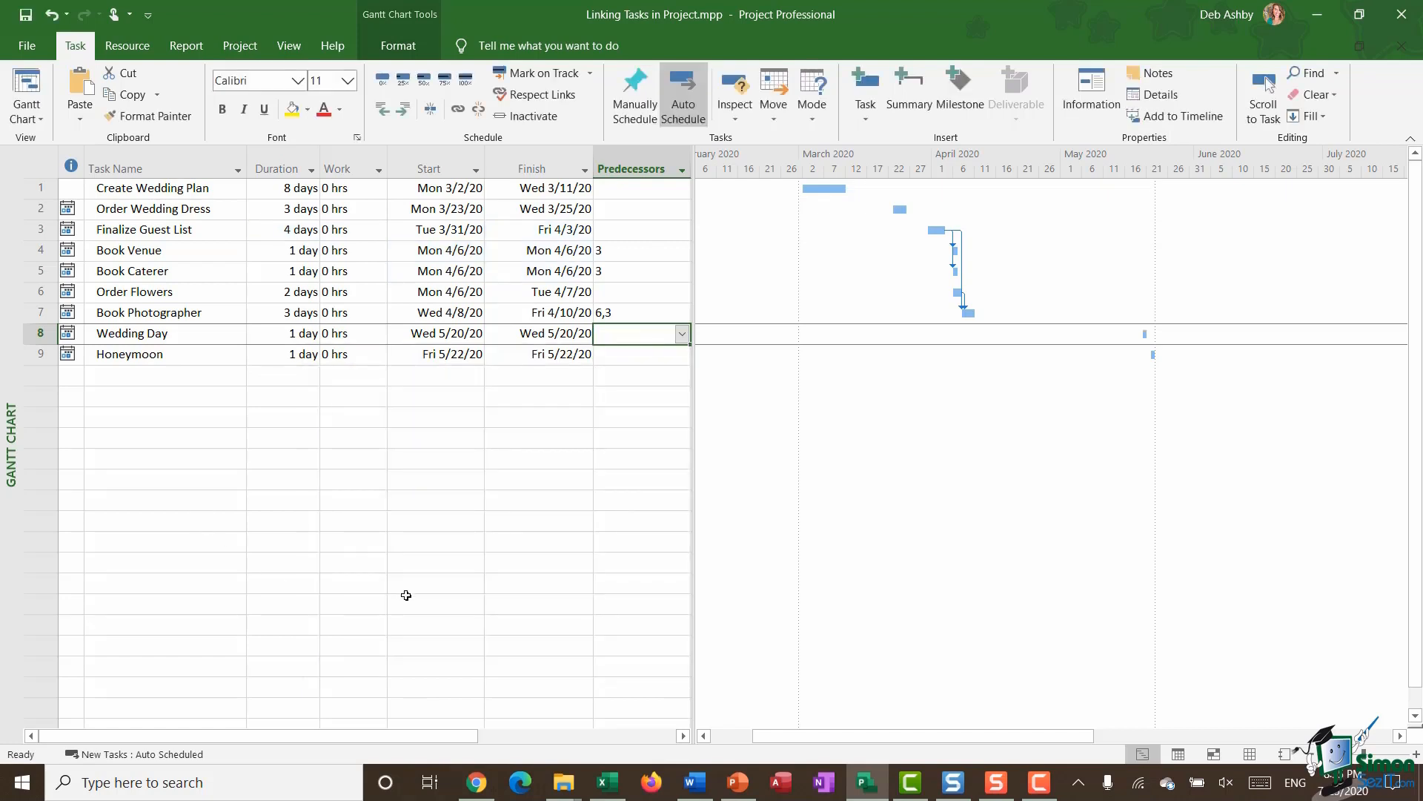
mouse_move(490, 474)
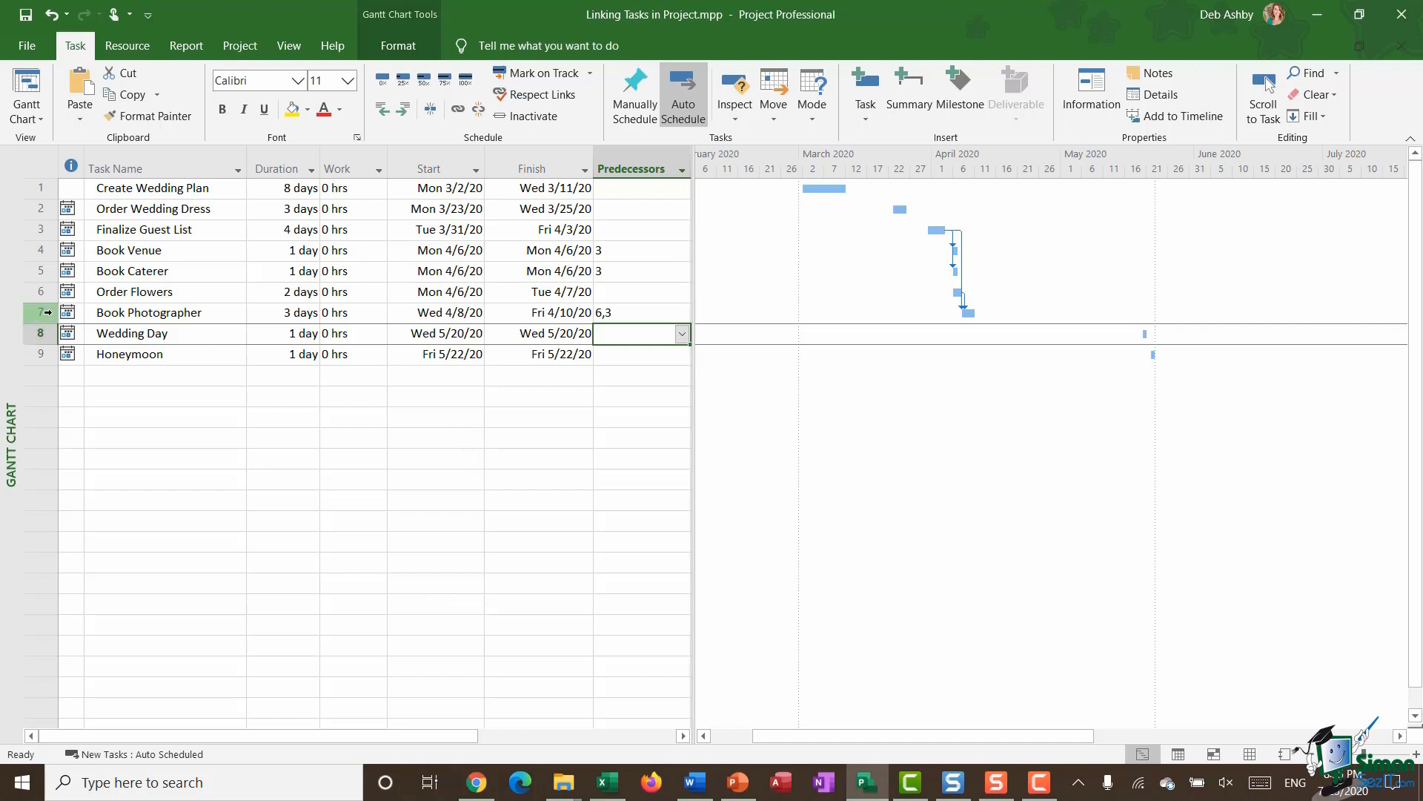
left_click(149, 312)
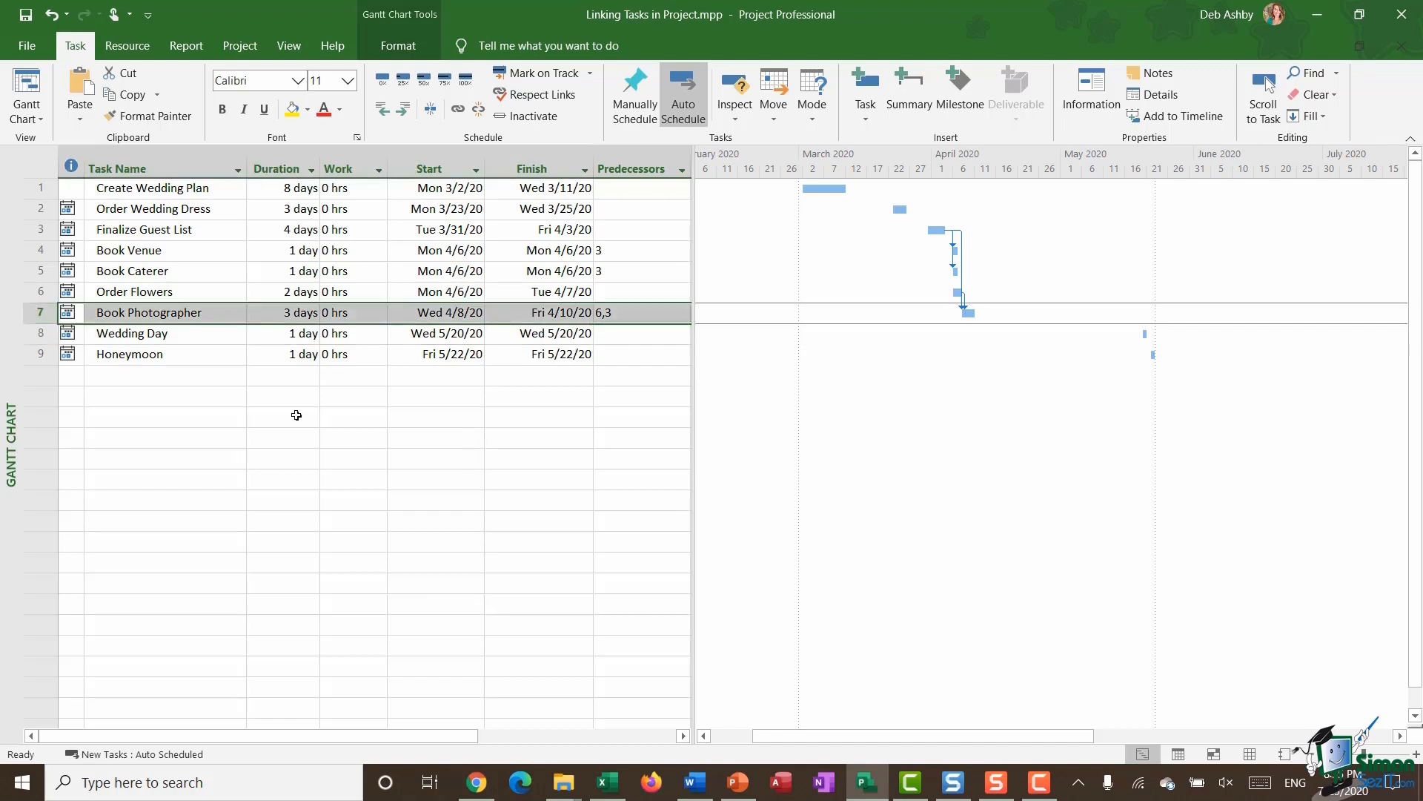
mouse_move(632, 309)
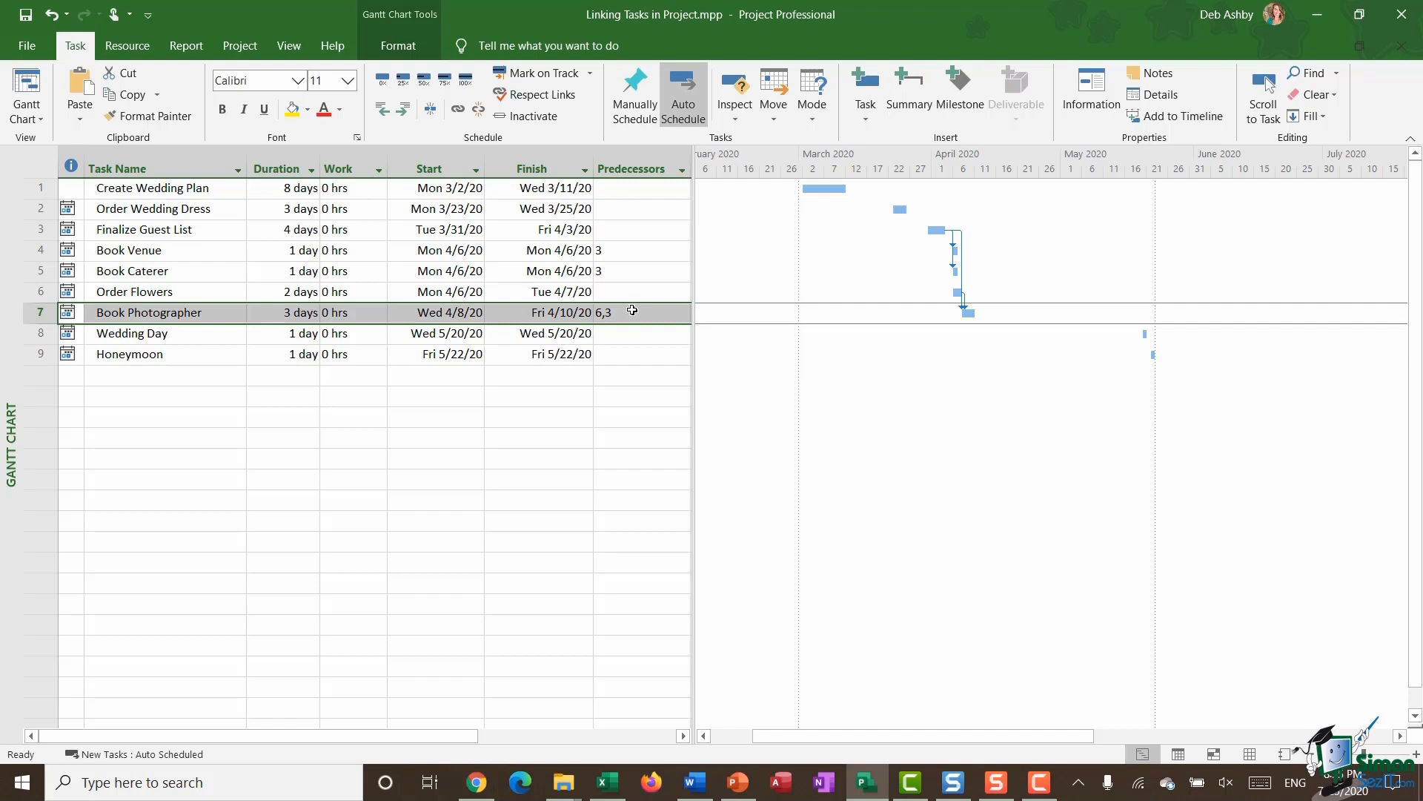
left_click(429, 169)
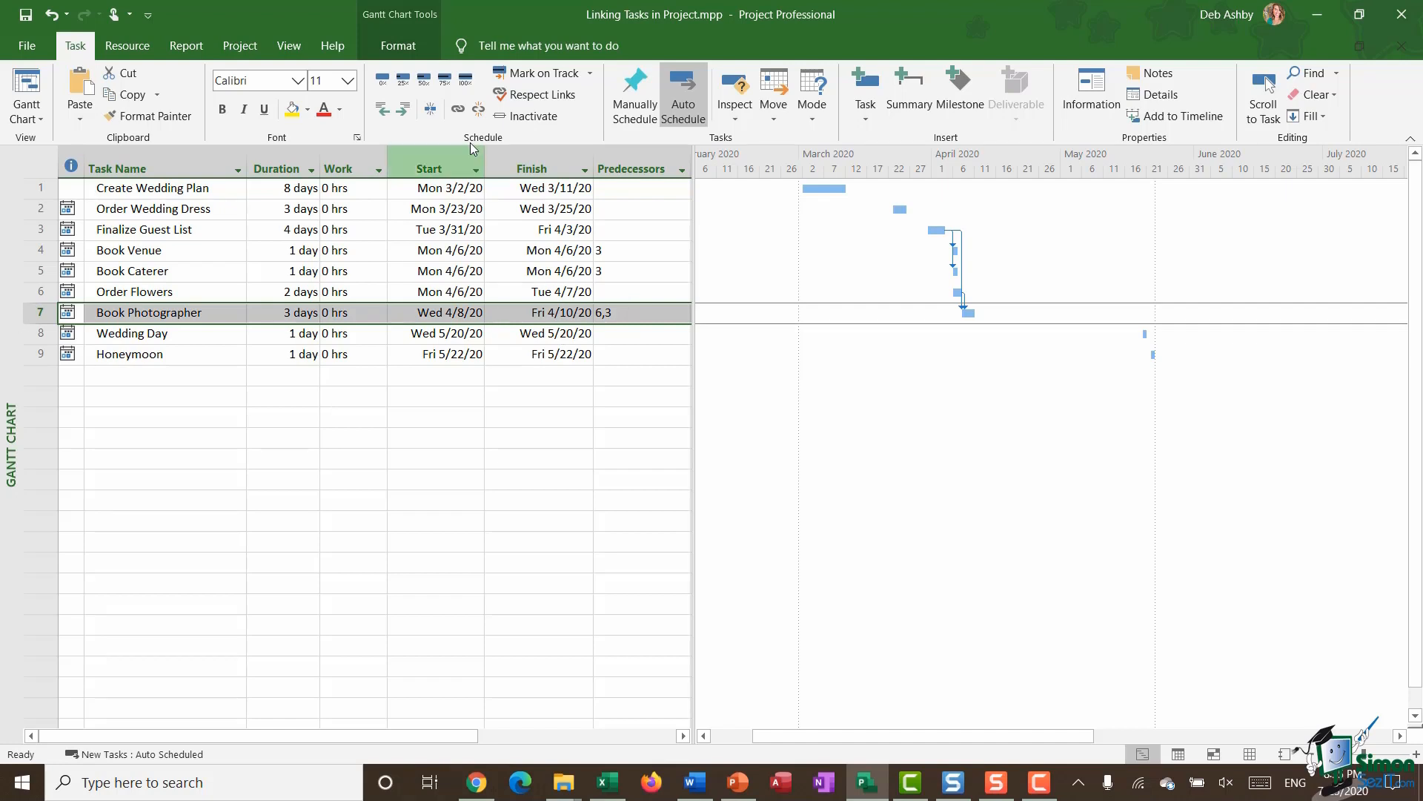